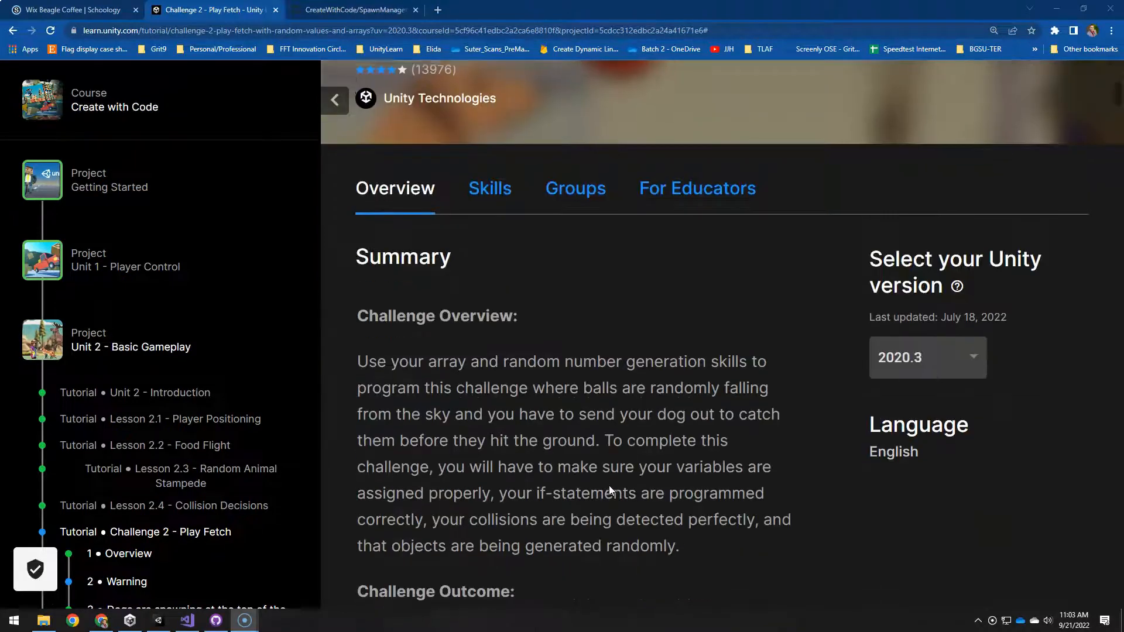
Download and extract the Challenge 2 starter files zip into Downloads, then return to Unity.
scroll(down, 3)
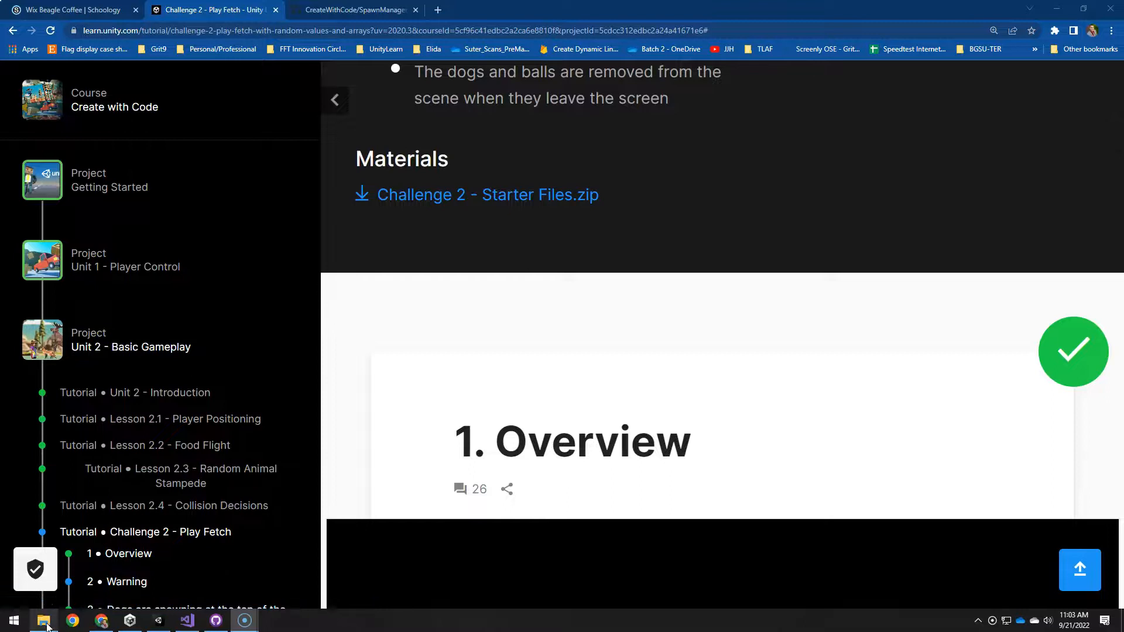
click(40, 620)
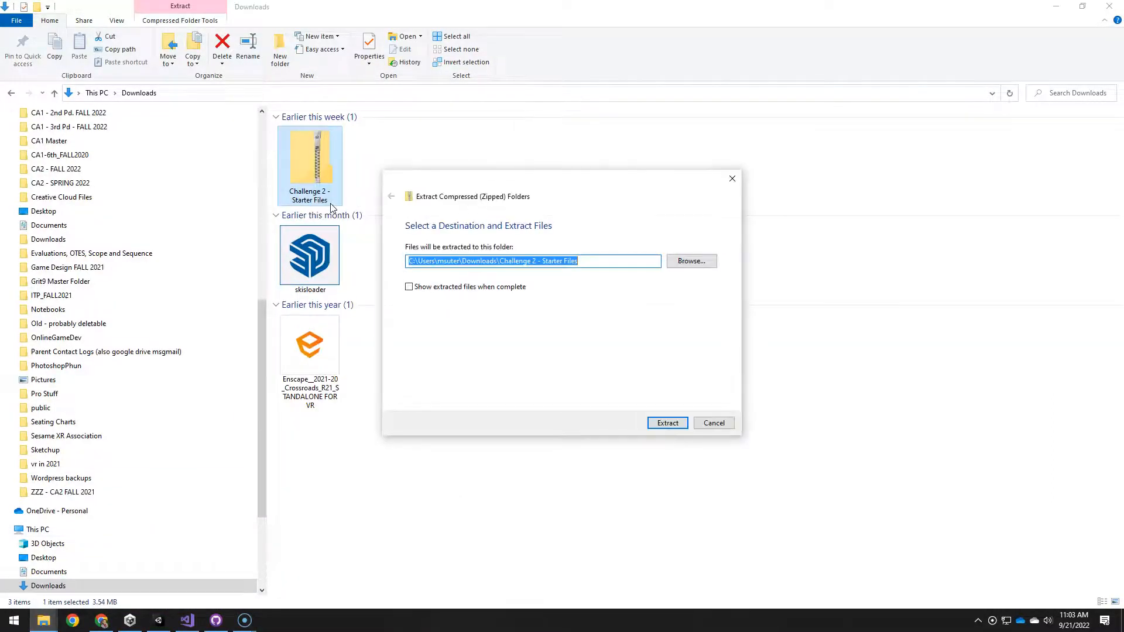
click(667, 423)
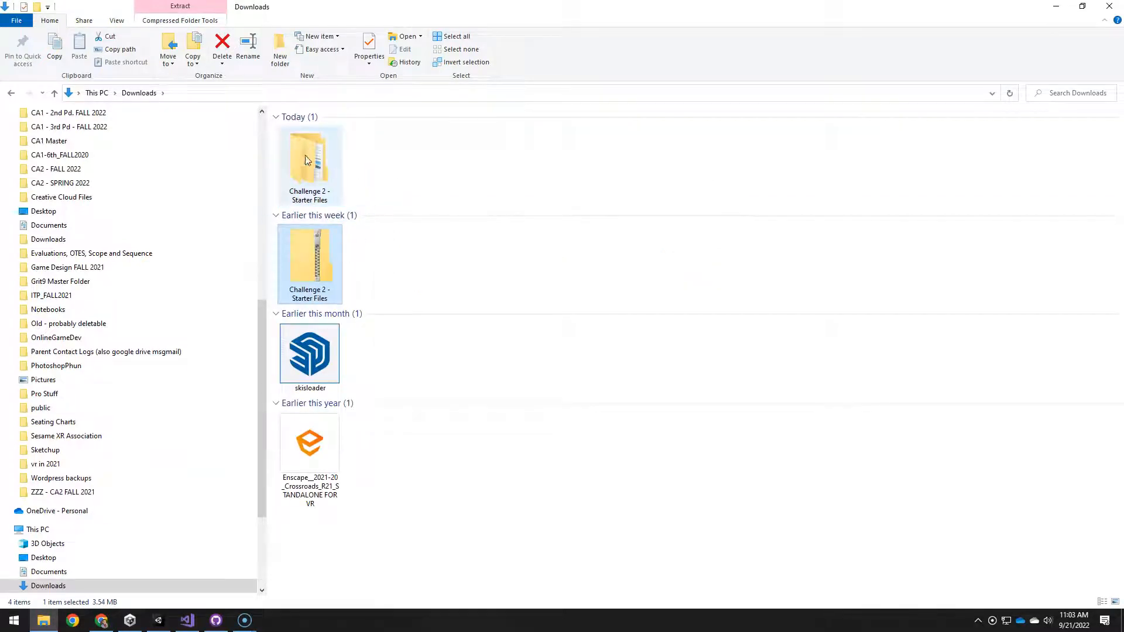
click(157, 621)
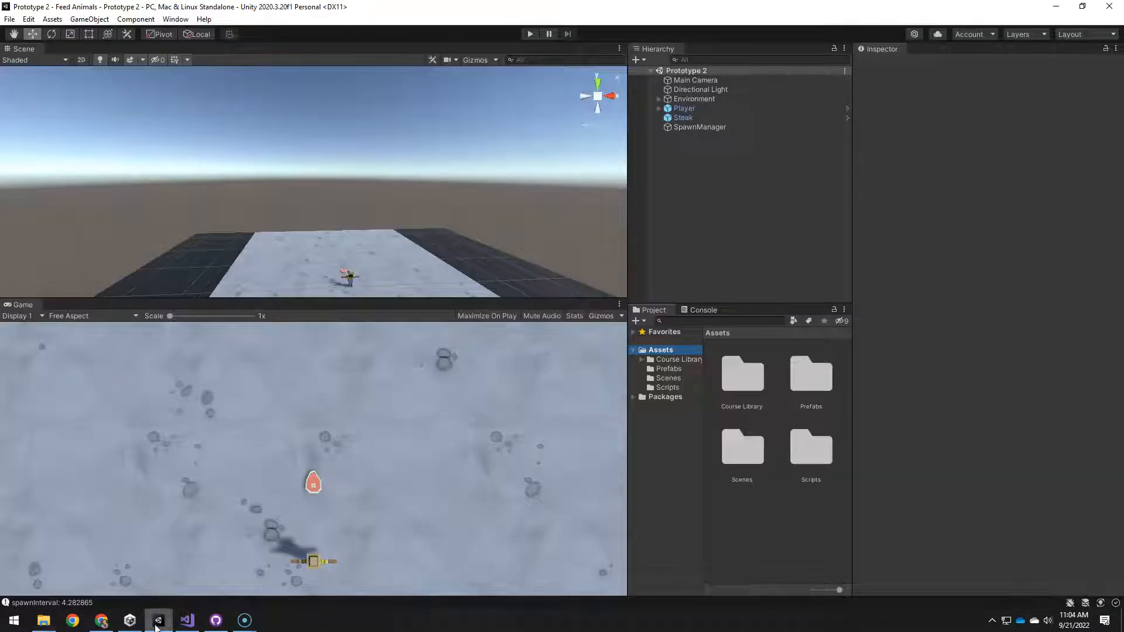
Import the Challenge-2_Start custom package and open the new Challenge 2 folder.
right_click(659, 350)
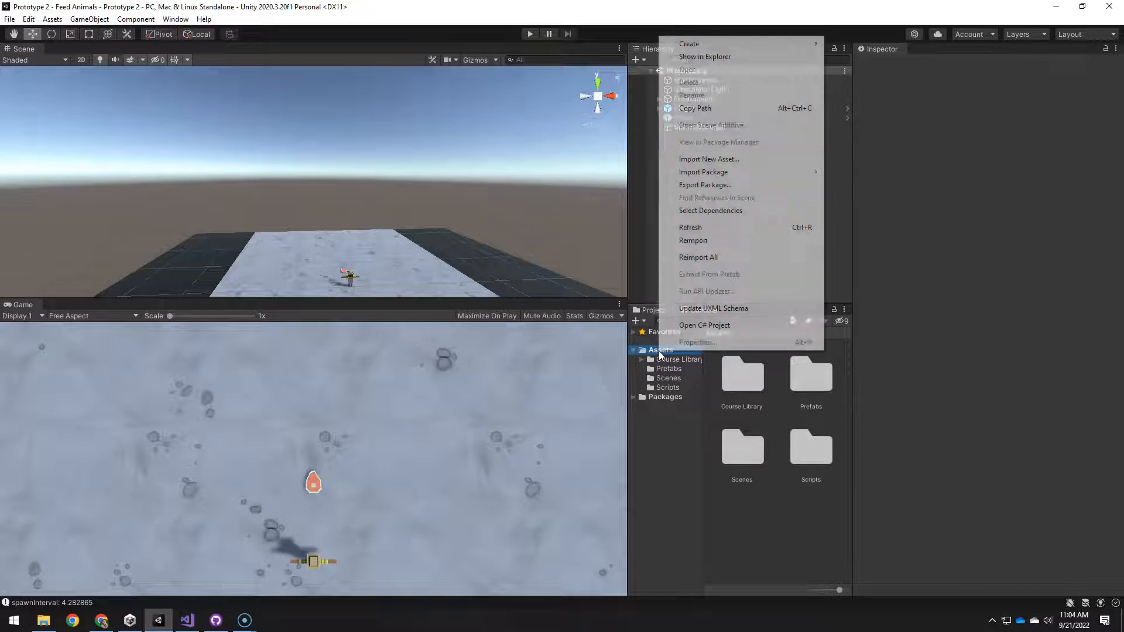
mouse_move(751, 176)
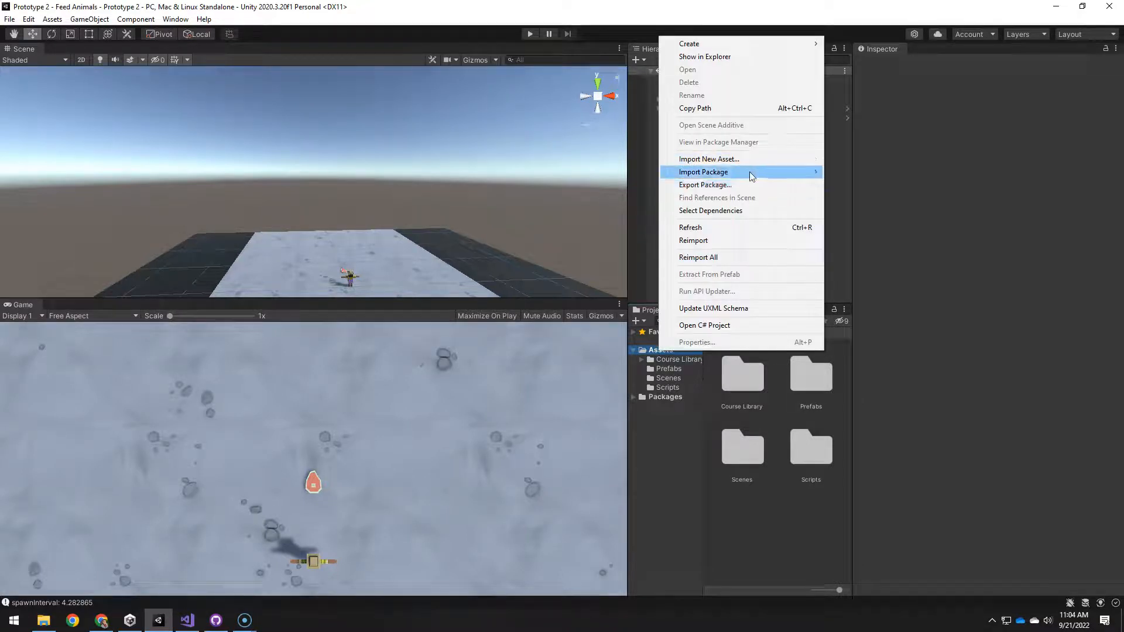
click(703, 172)
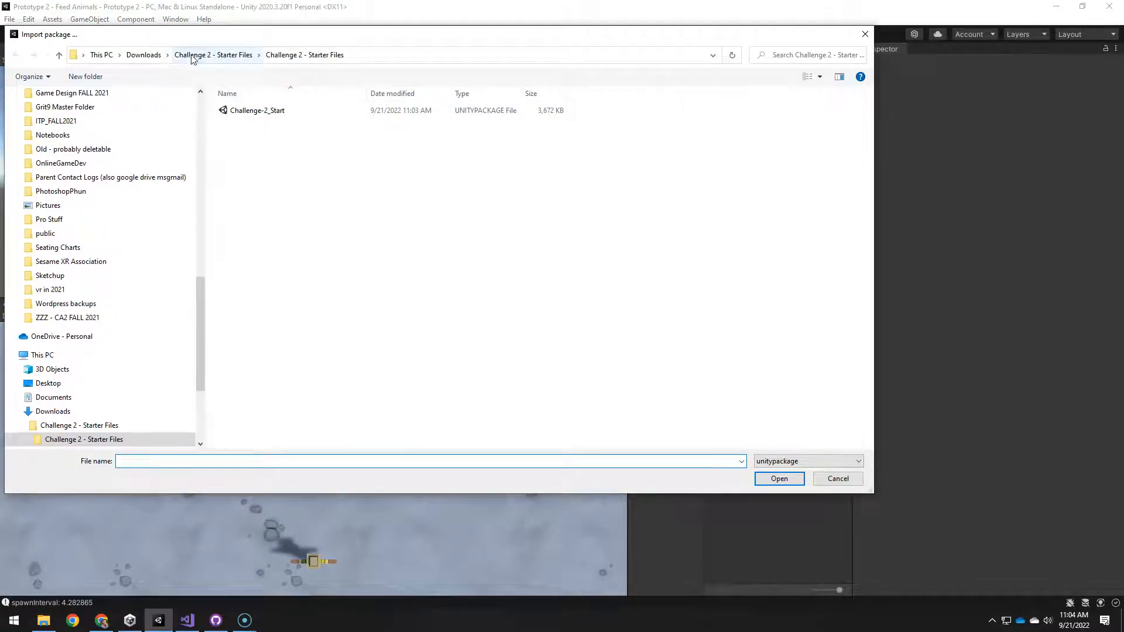
mouse_move(287, 92)
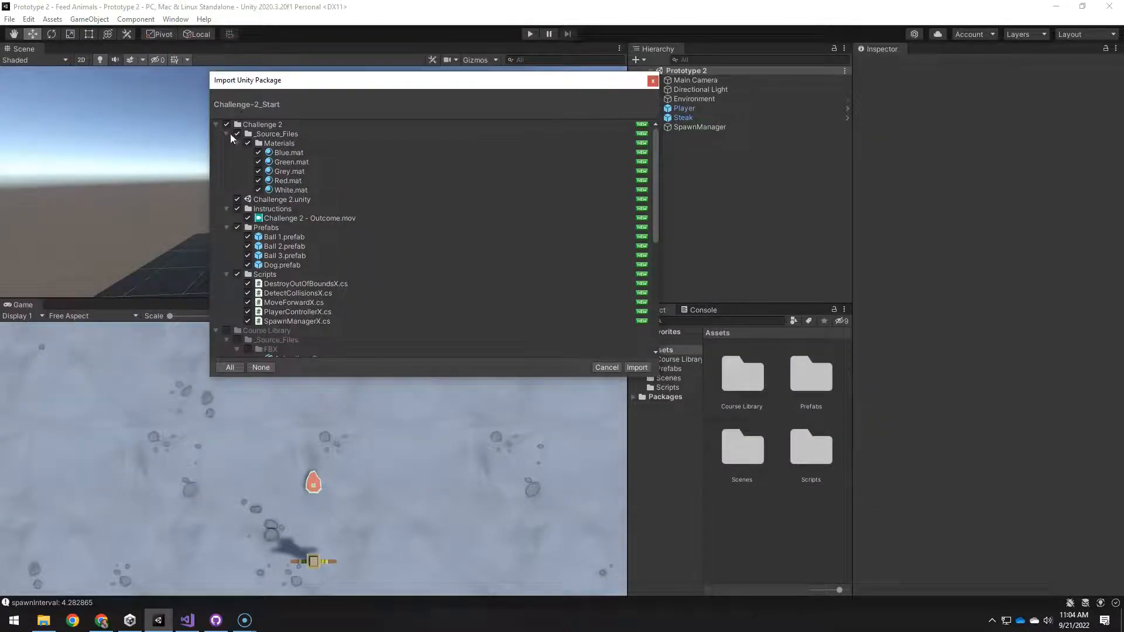
mouse_move(506, 356)
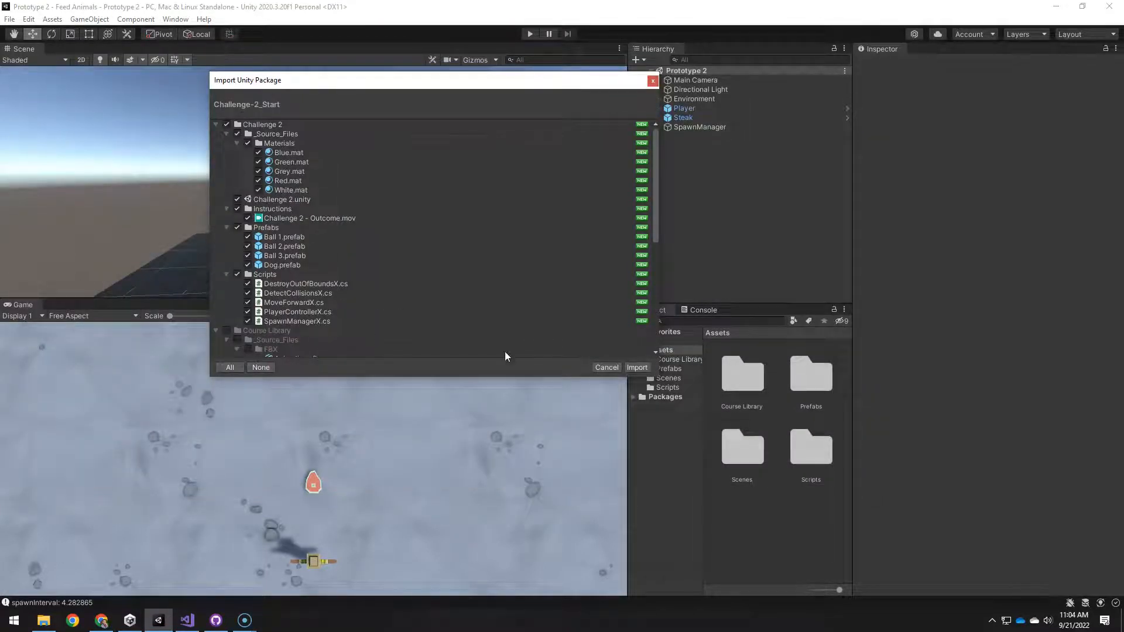
scroll(down, 3)
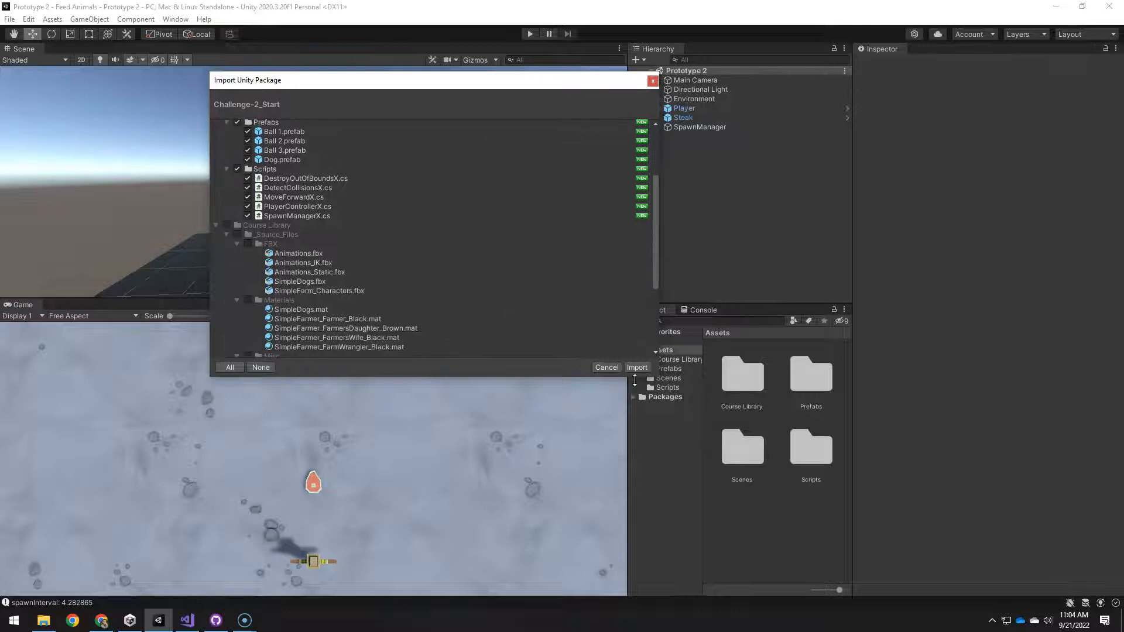
click(636, 367)
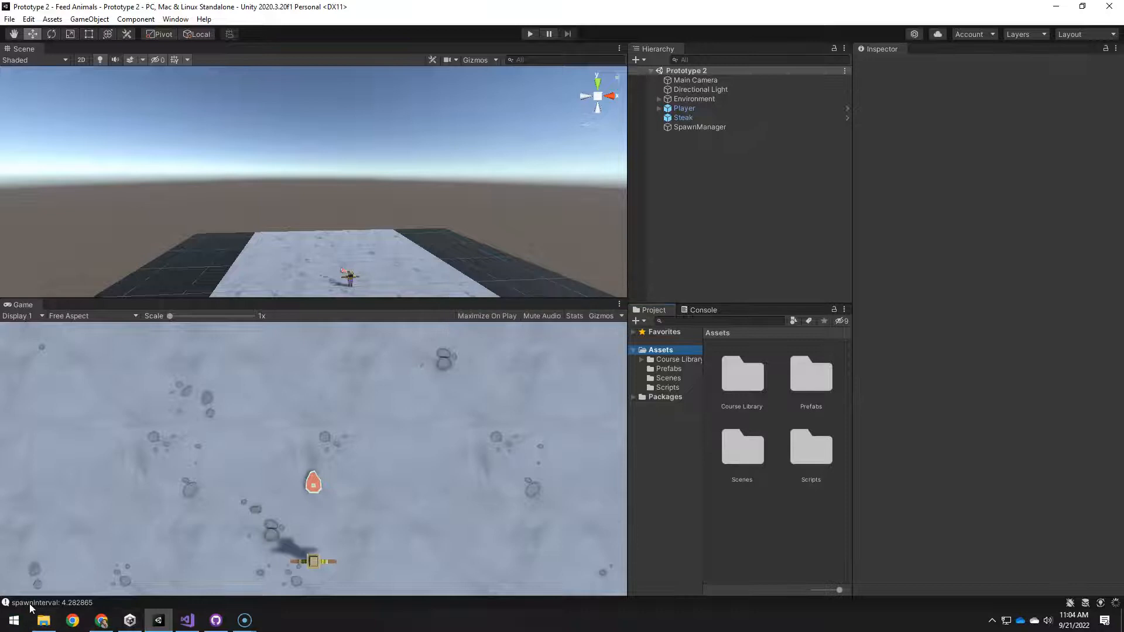
click(672, 359)
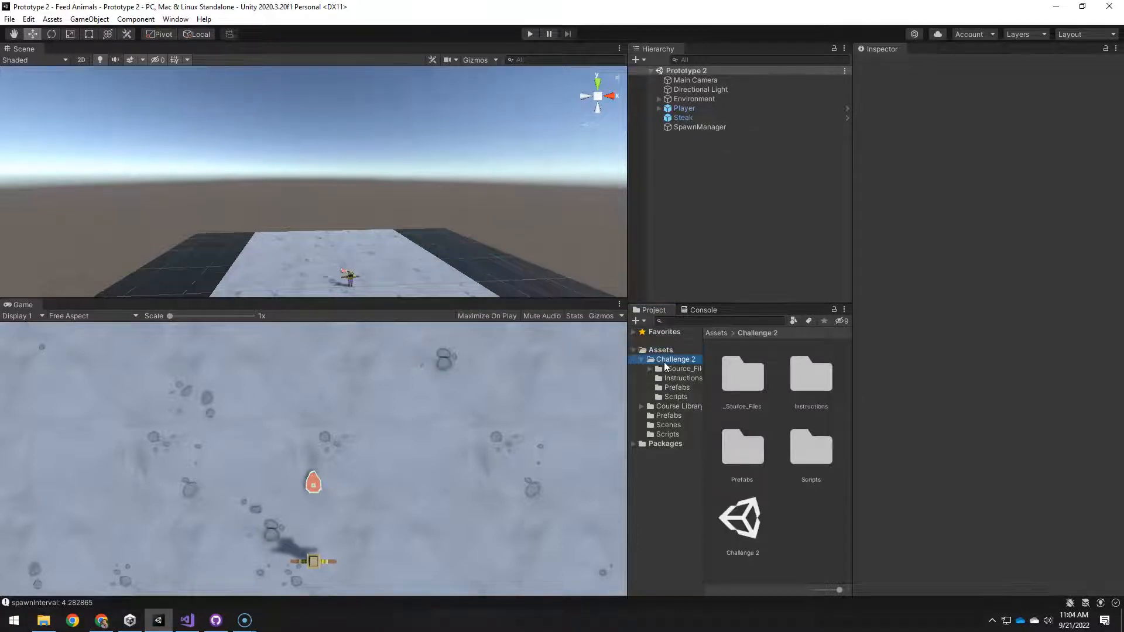
Open the Challenge 2 scene and play it once to observe the spawning bugs.
double_click(742, 519)
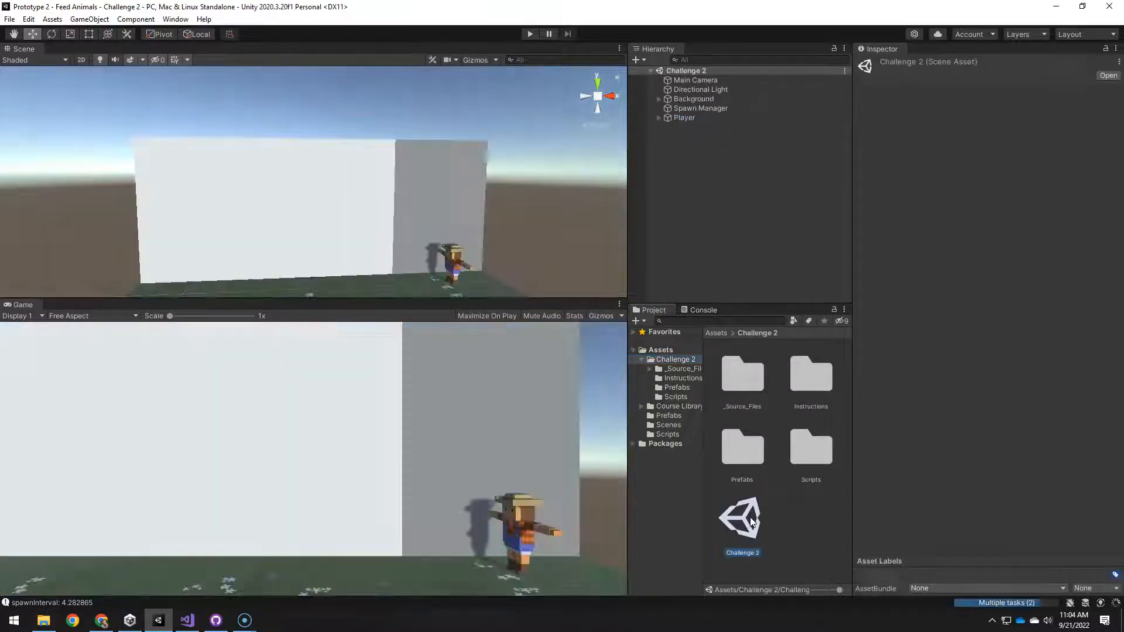
click(529, 32)
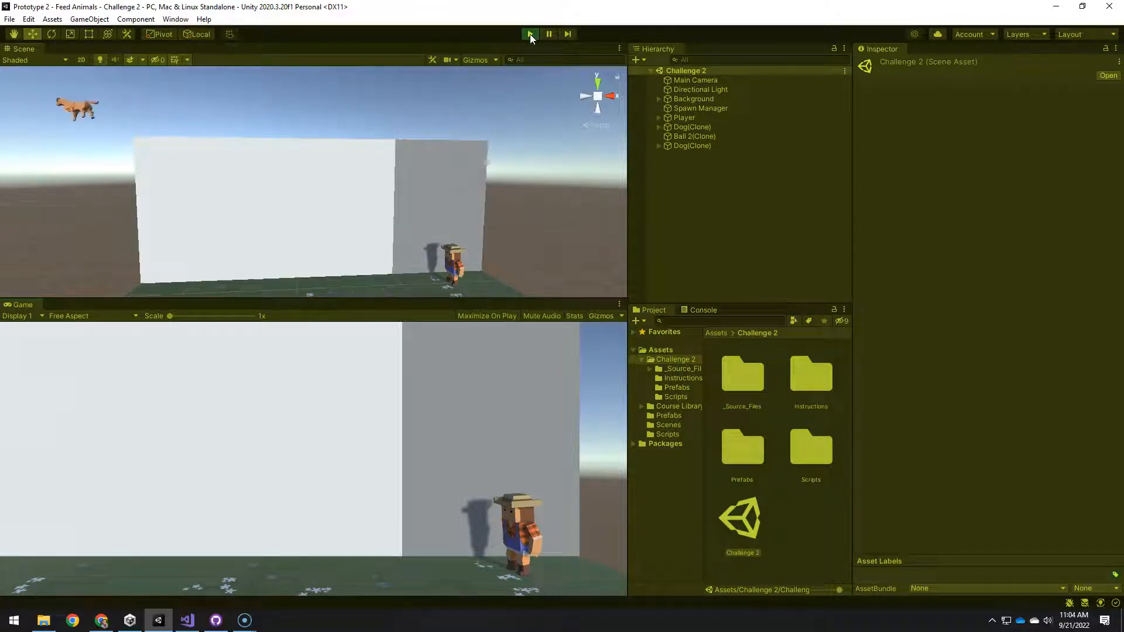
click(530, 33)
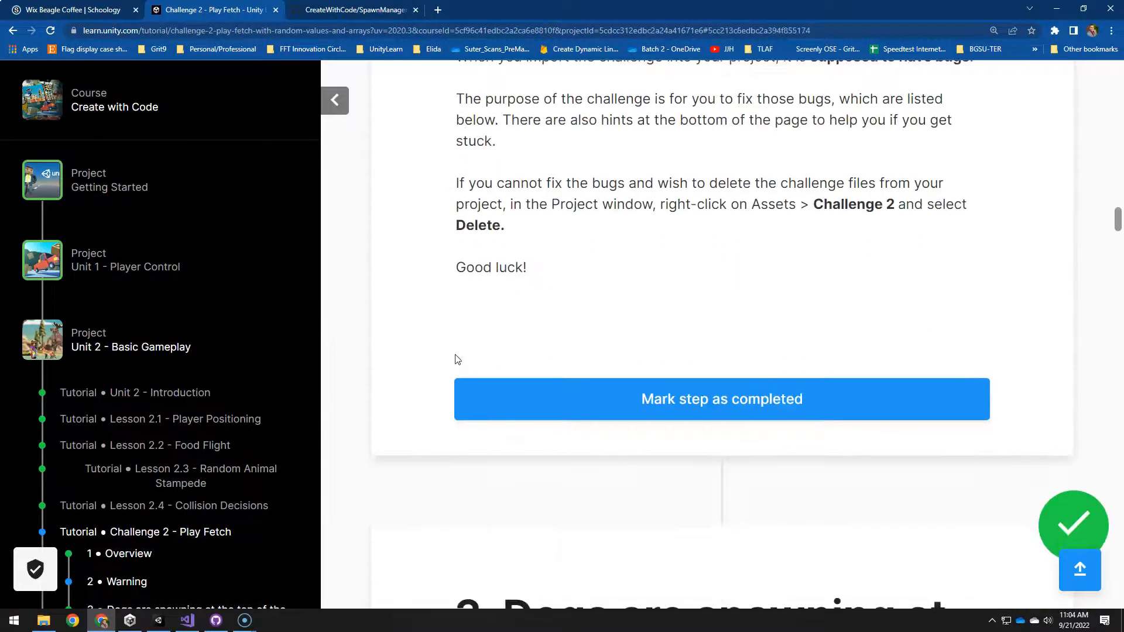
Mark the warning step complete and return to Unity.
click(722, 398)
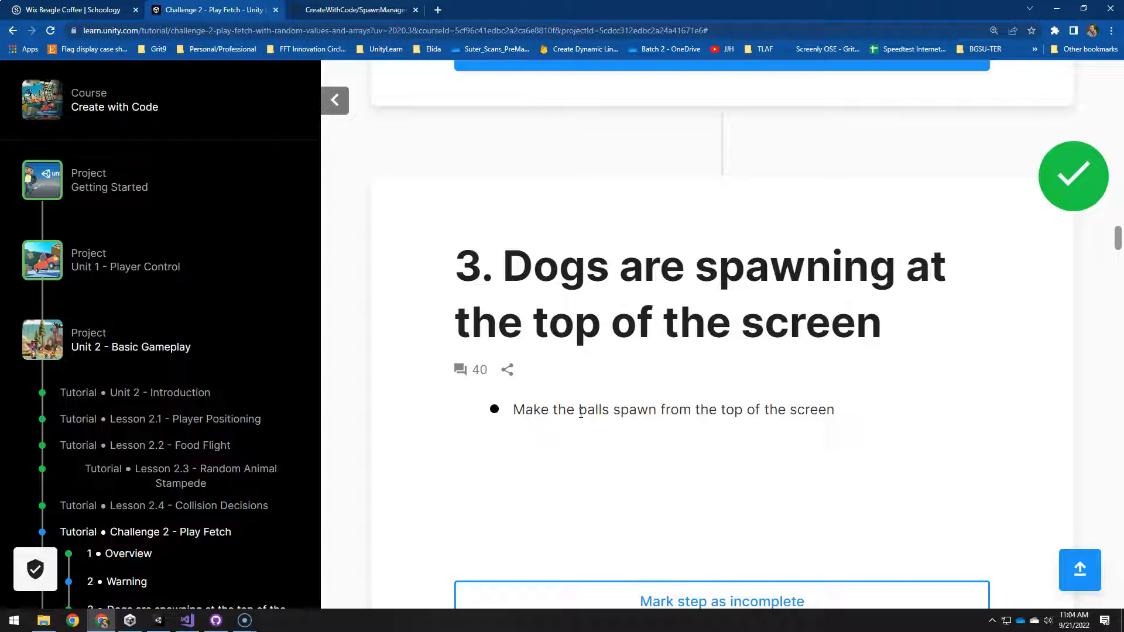
mouse_move(157, 620)
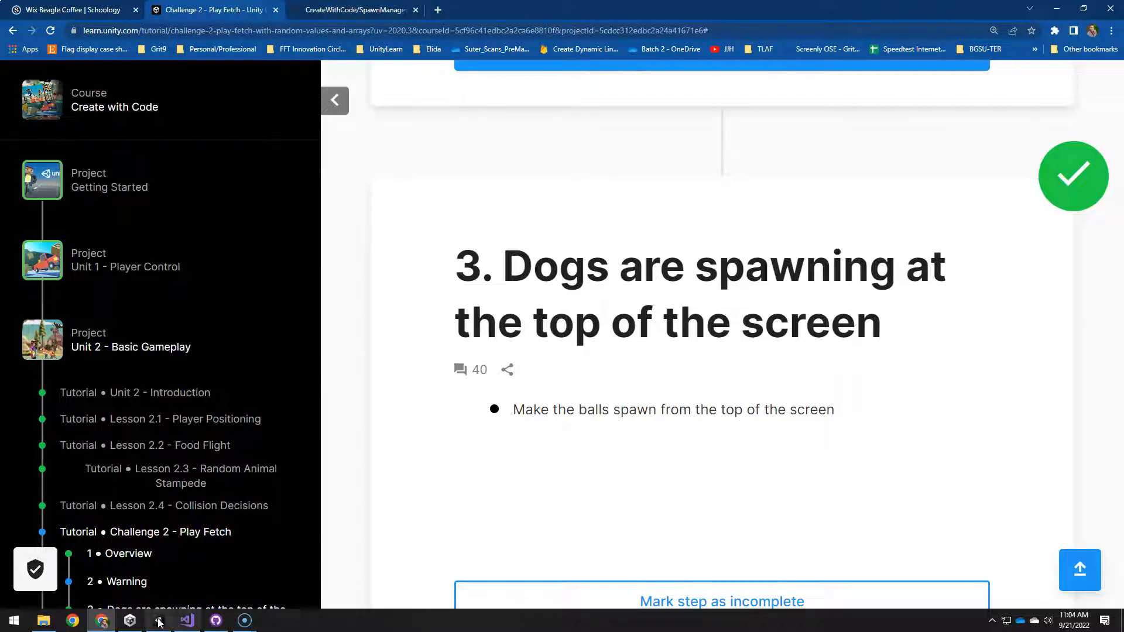
click(158, 620)
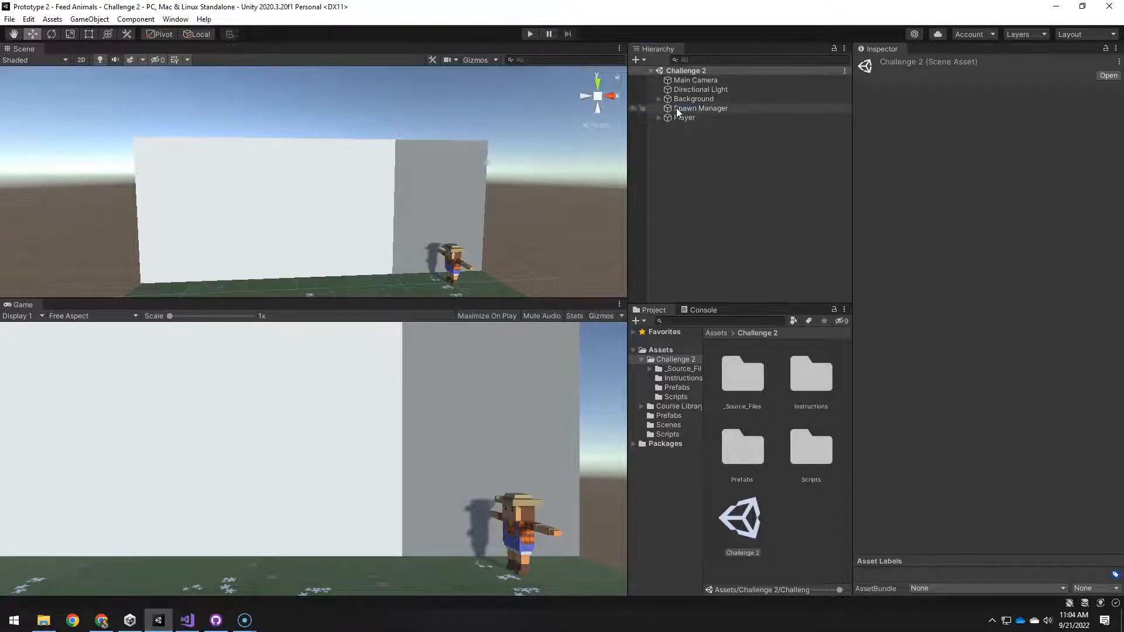
Review the Player's Dog Prefab slot and the Spawn Manager's Ball 1–3 prefab list.
click(700, 108)
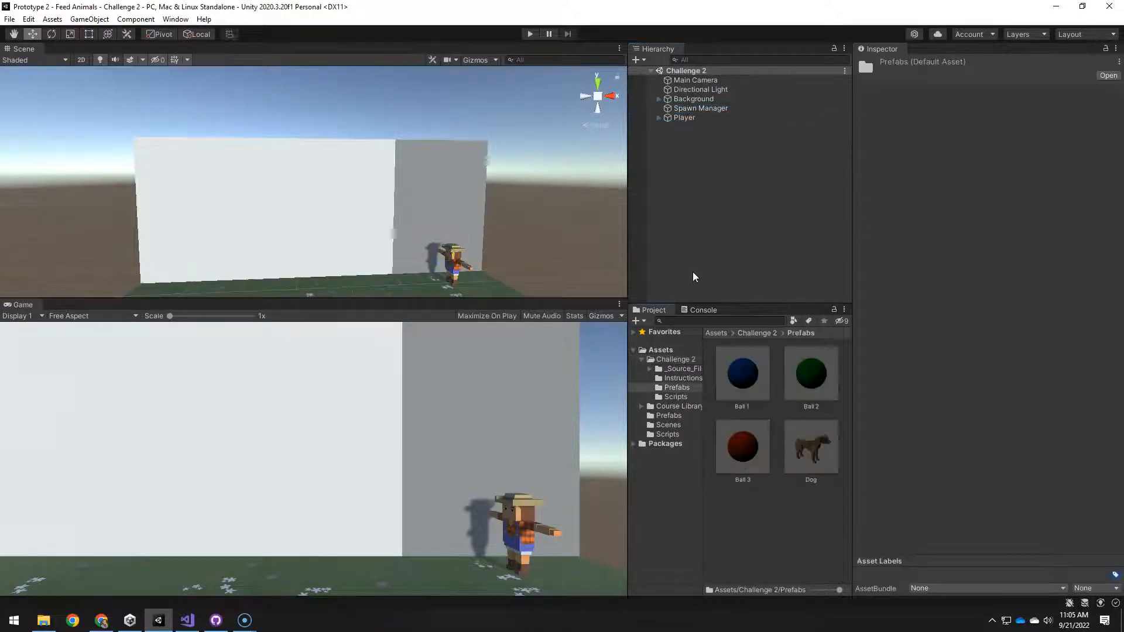
click(700, 108)
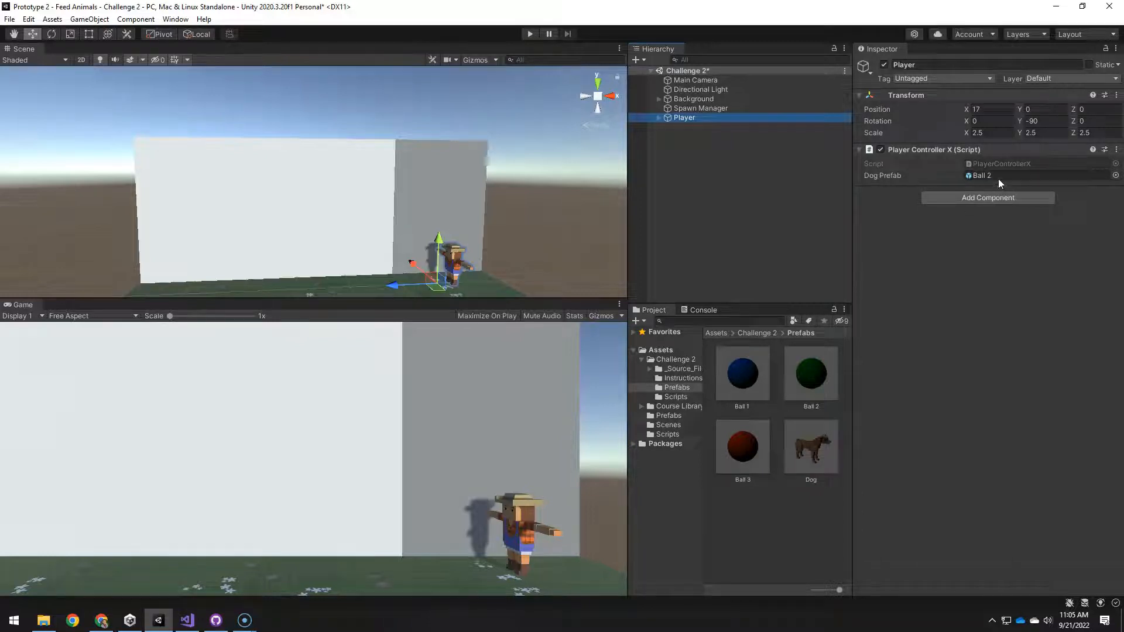
click(1005, 176)
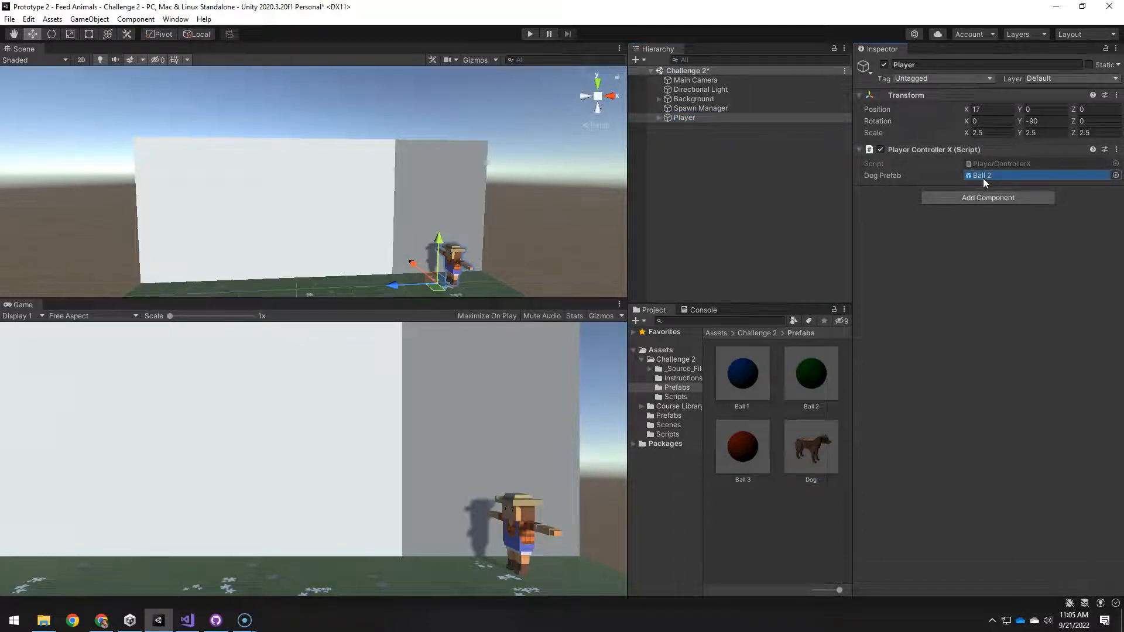
click(700, 108)
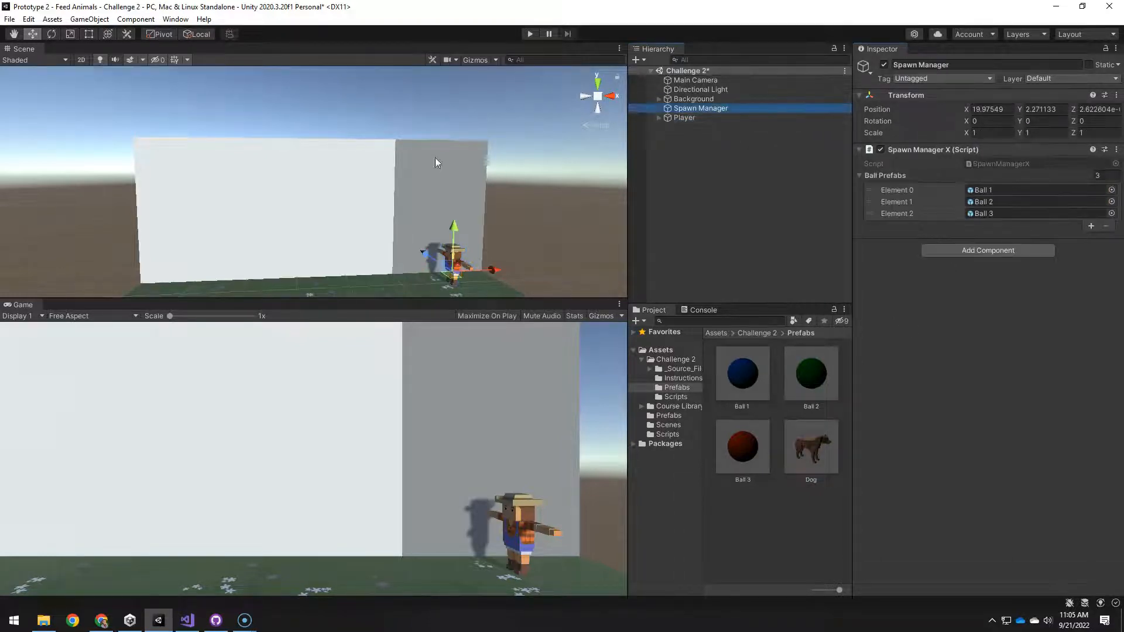
mouse_move(394, 137)
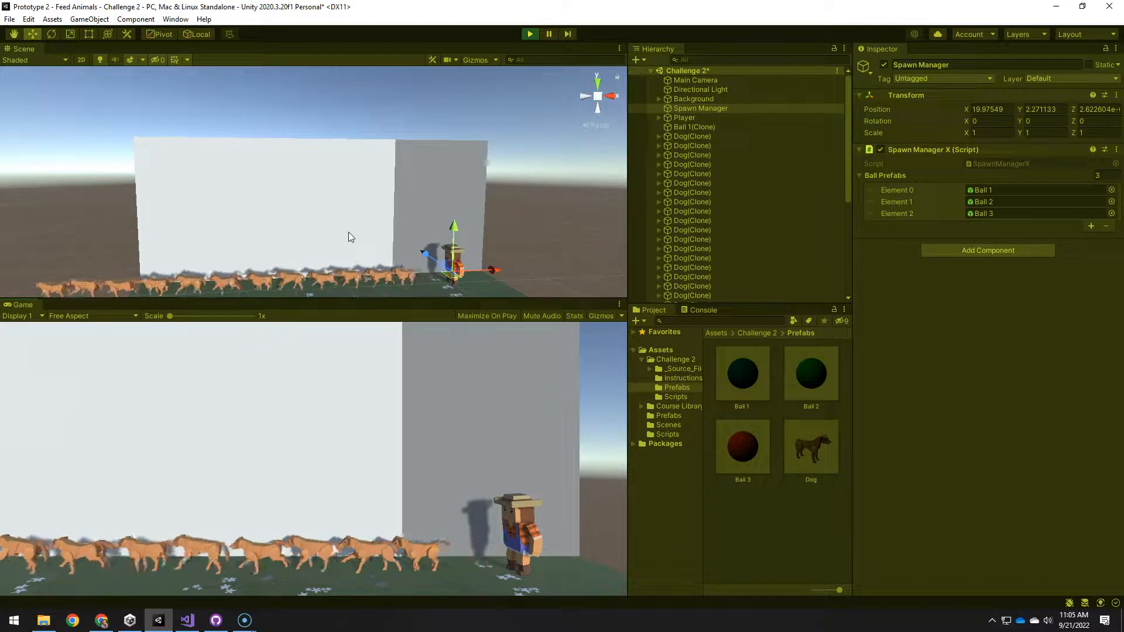
Stop the test run after dogs launch and switch to the tutorial.
click(529, 32)
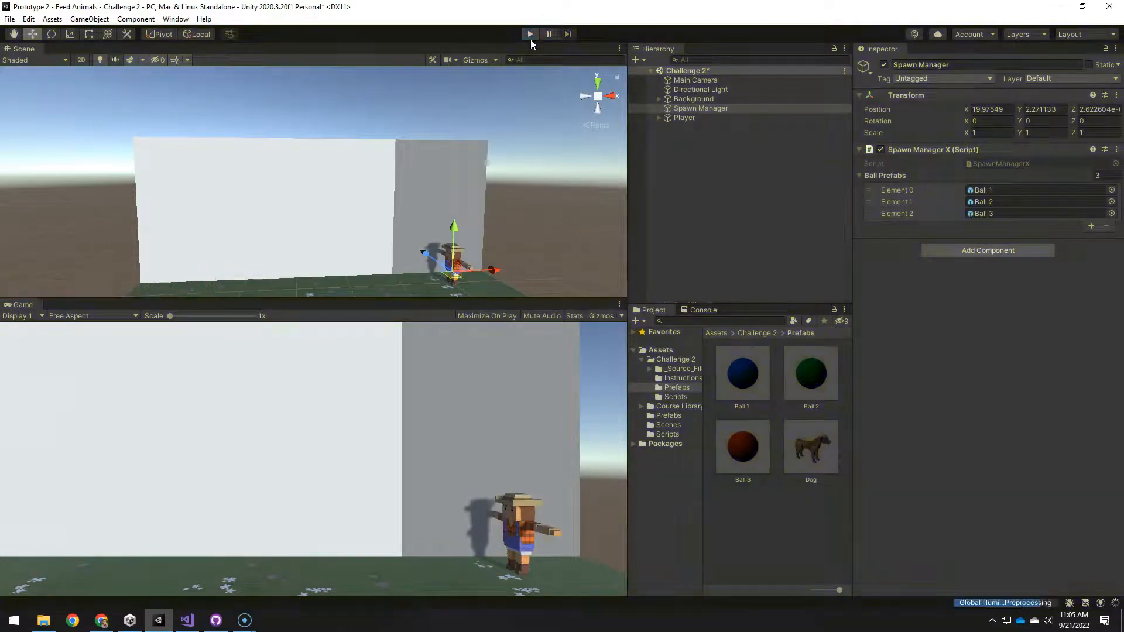
click(73, 620)
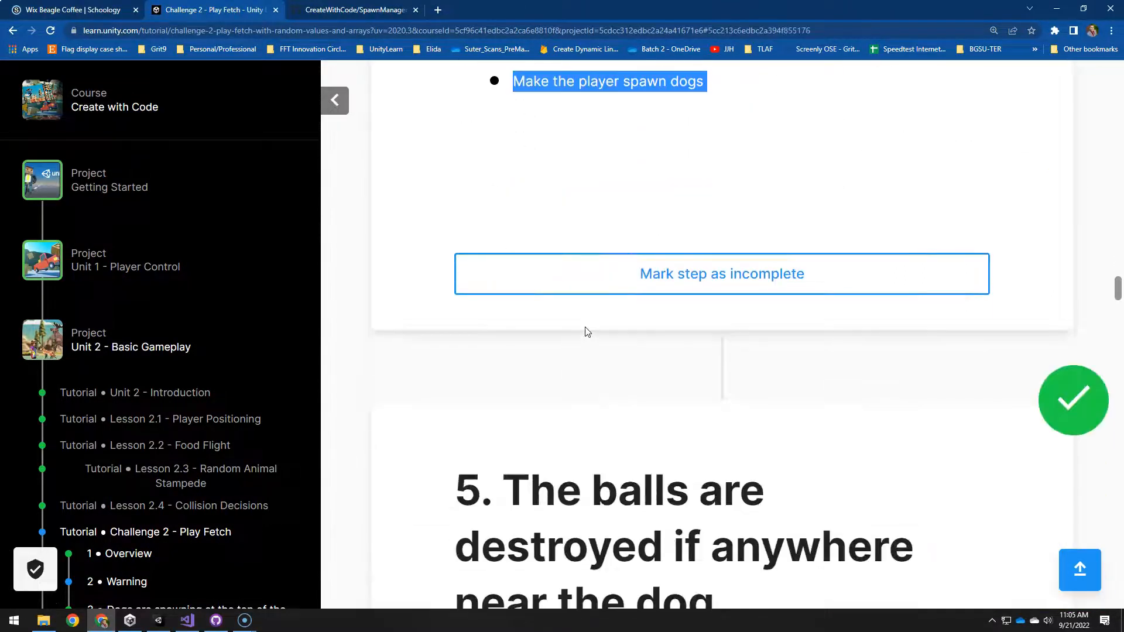
Scroll to step 5 about destroying balls only on dog contact, then return to Unity.
scroll(down, 3)
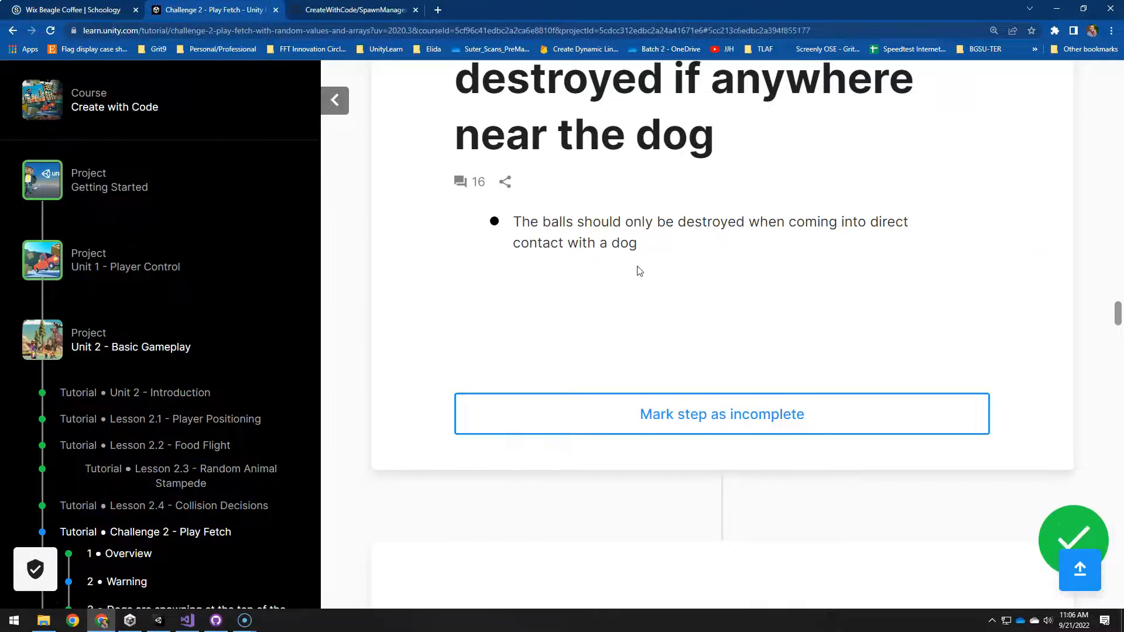
click(158, 621)
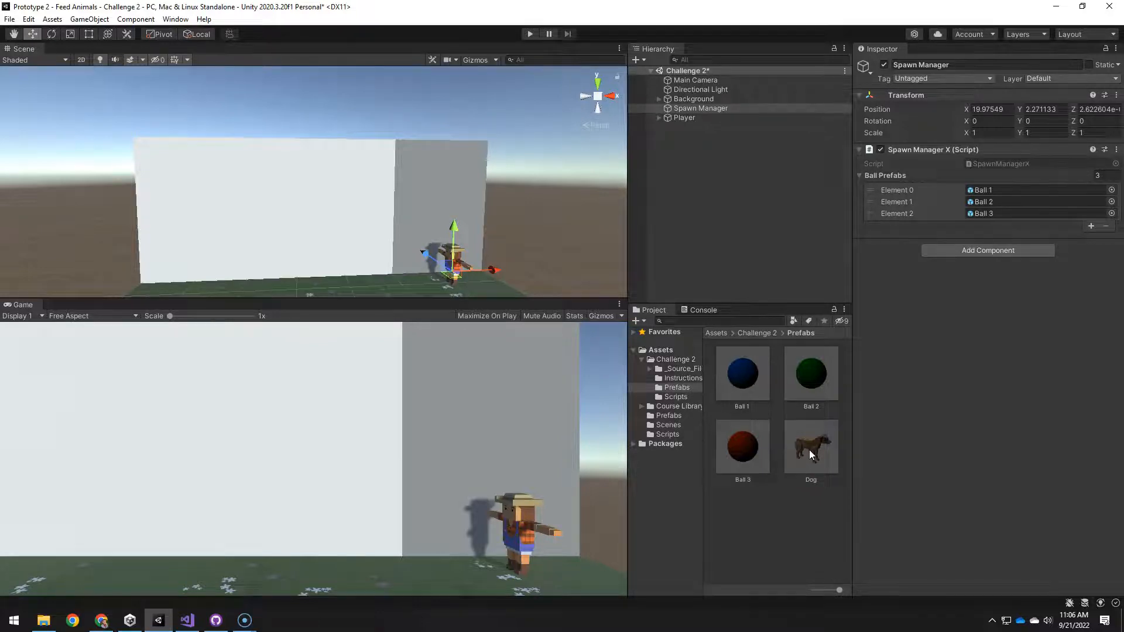
Resize the Dog prefab's Box Collider, then play the scene to test it.
double_click(811, 446)
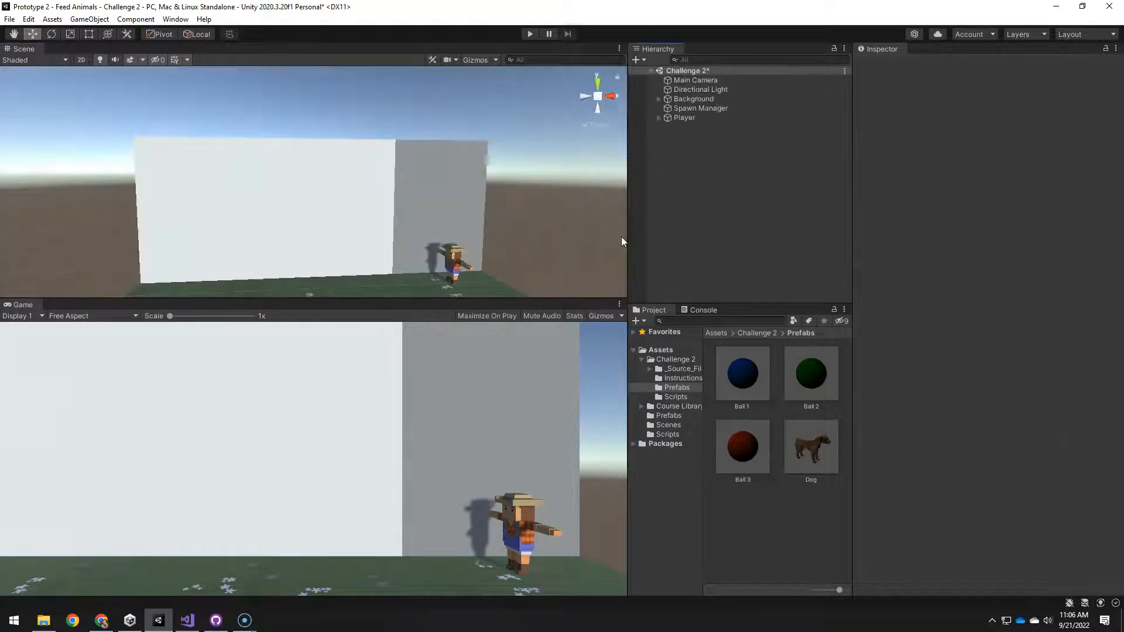
click(529, 34)
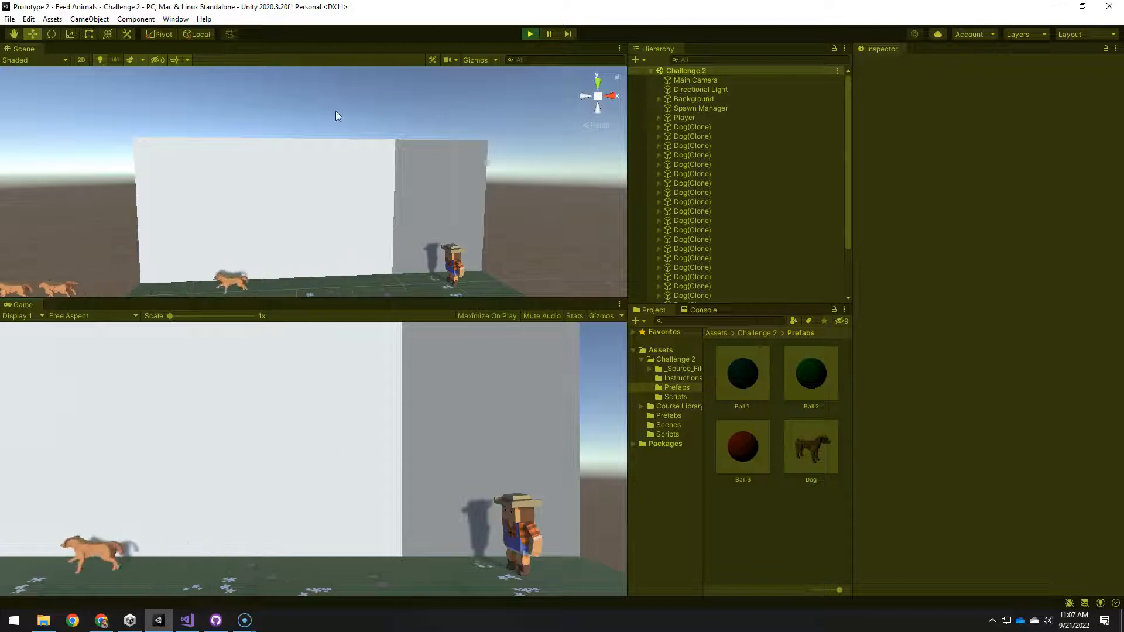
click(529, 32)
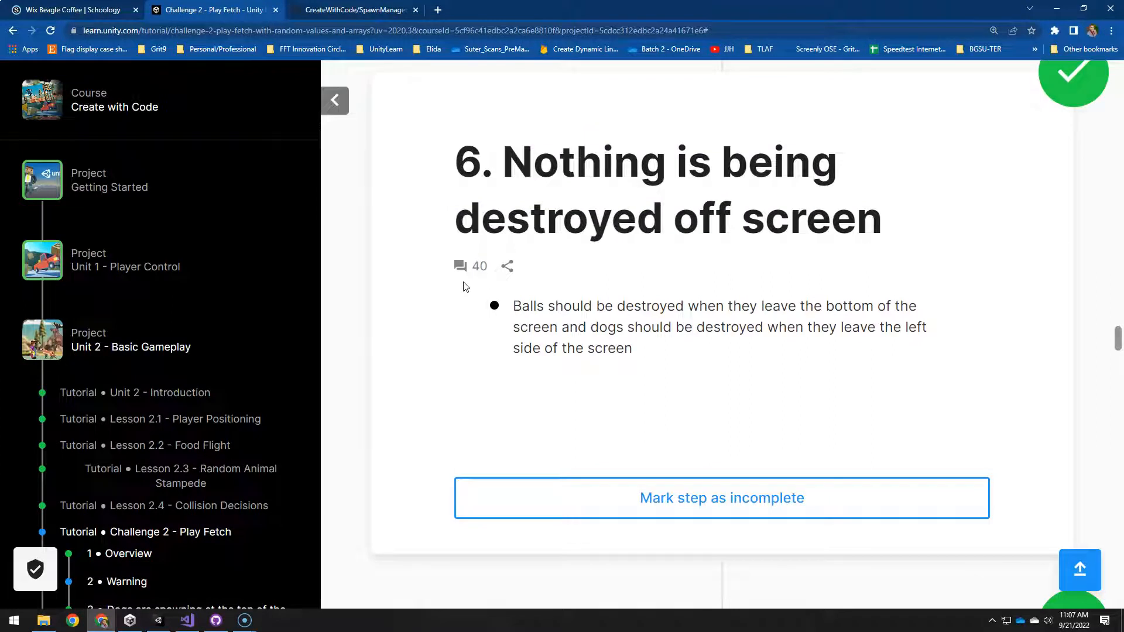
mouse_move(679, 325)
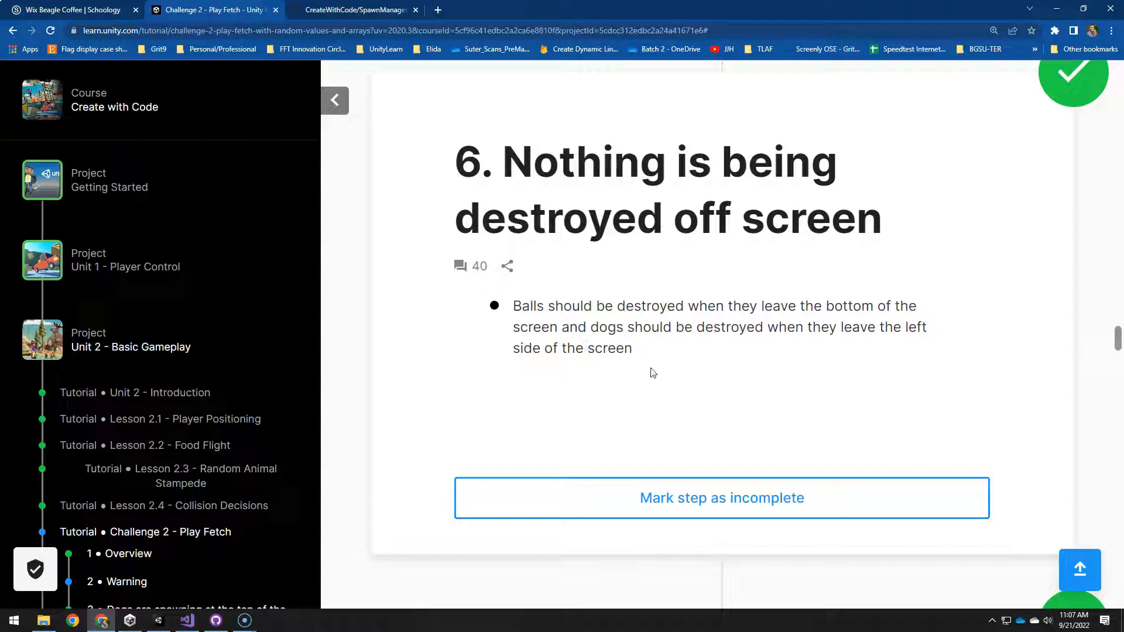
Return to Unity to work on destroying off-screen balls and dogs.
click(158, 621)
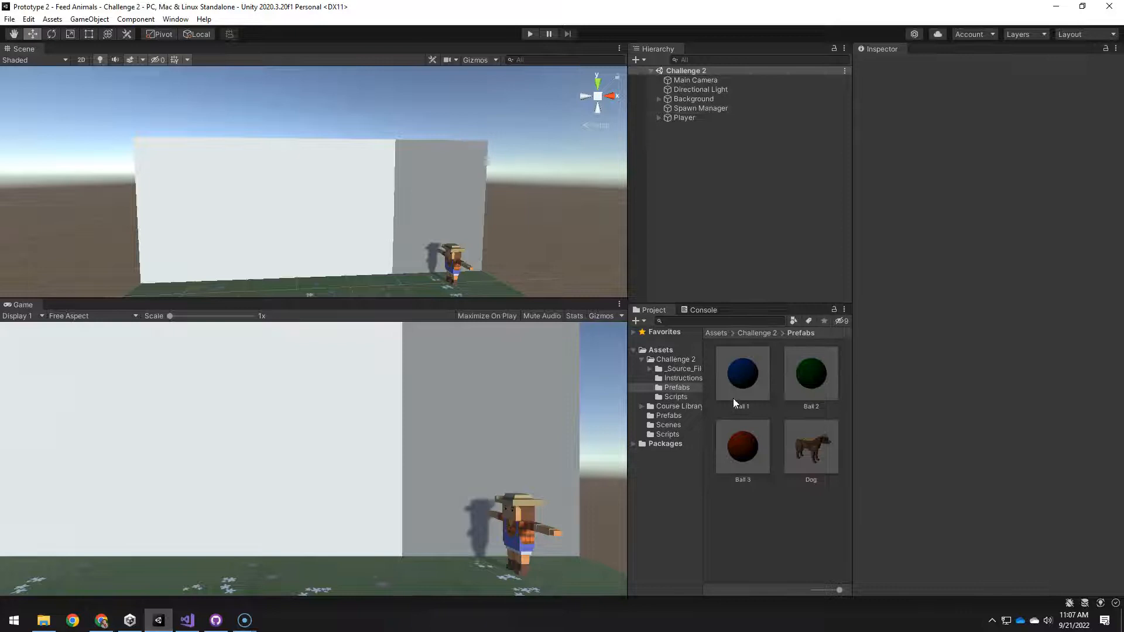
Inspect the Ball 1, Ball 3 and Dog prefabs' components, collapsing Ball 1's Rigidbody.
click(742, 373)
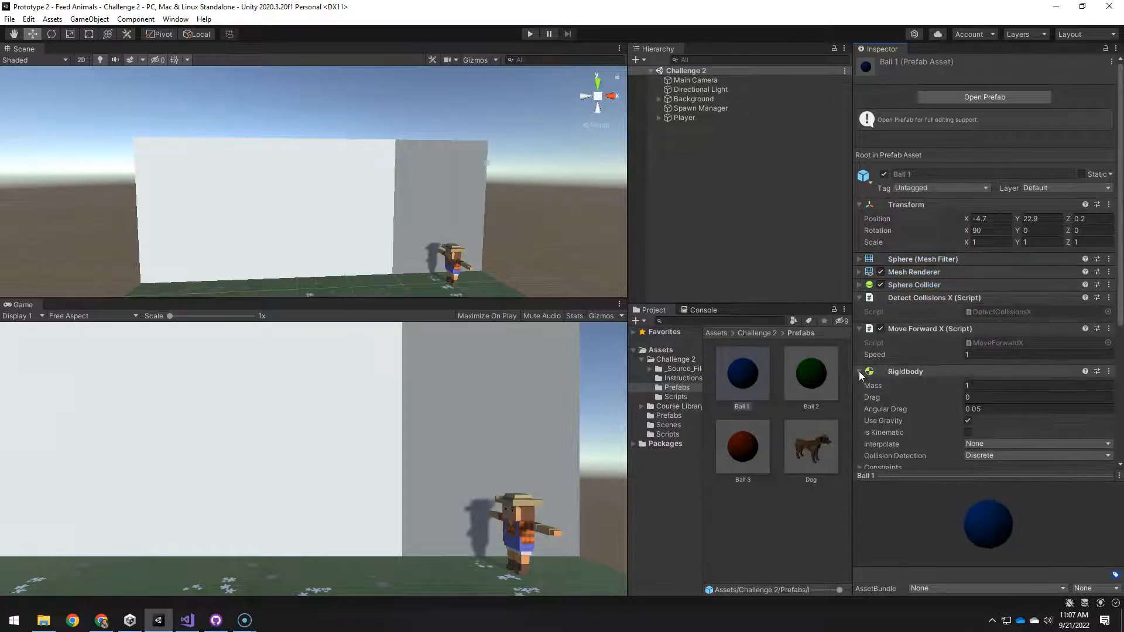
click(860, 372)
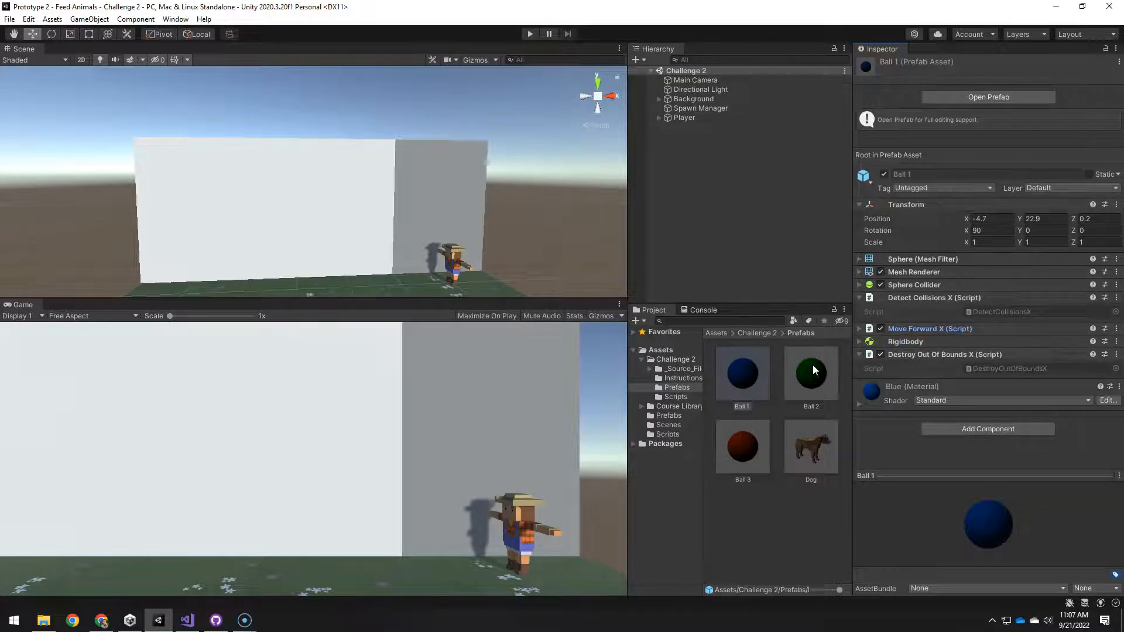
click(742, 445)
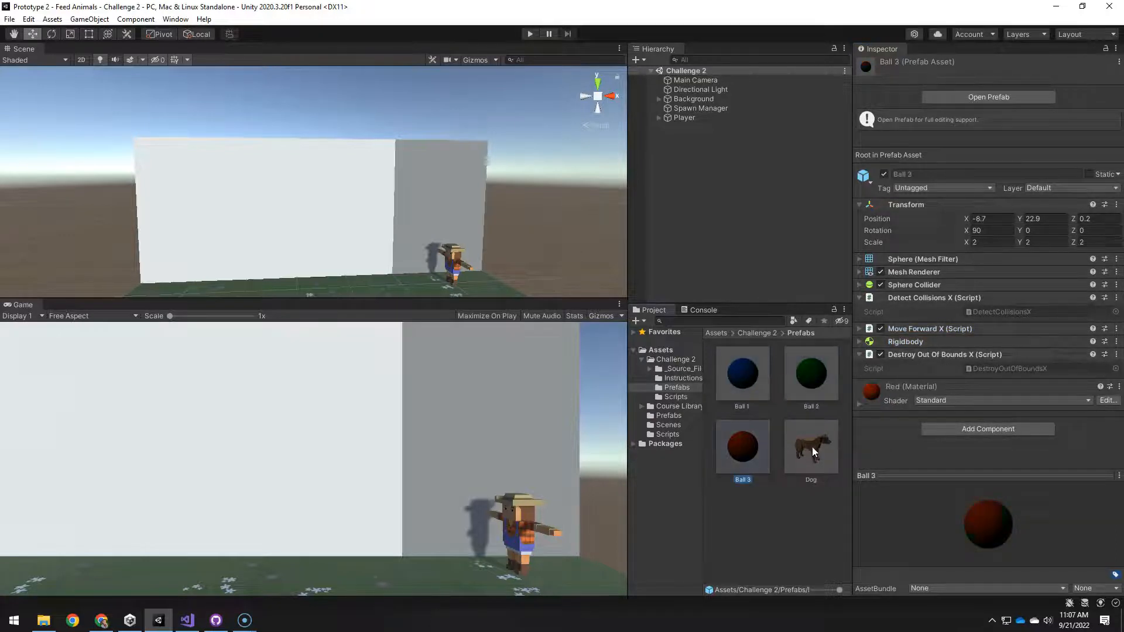
click(811, 446)
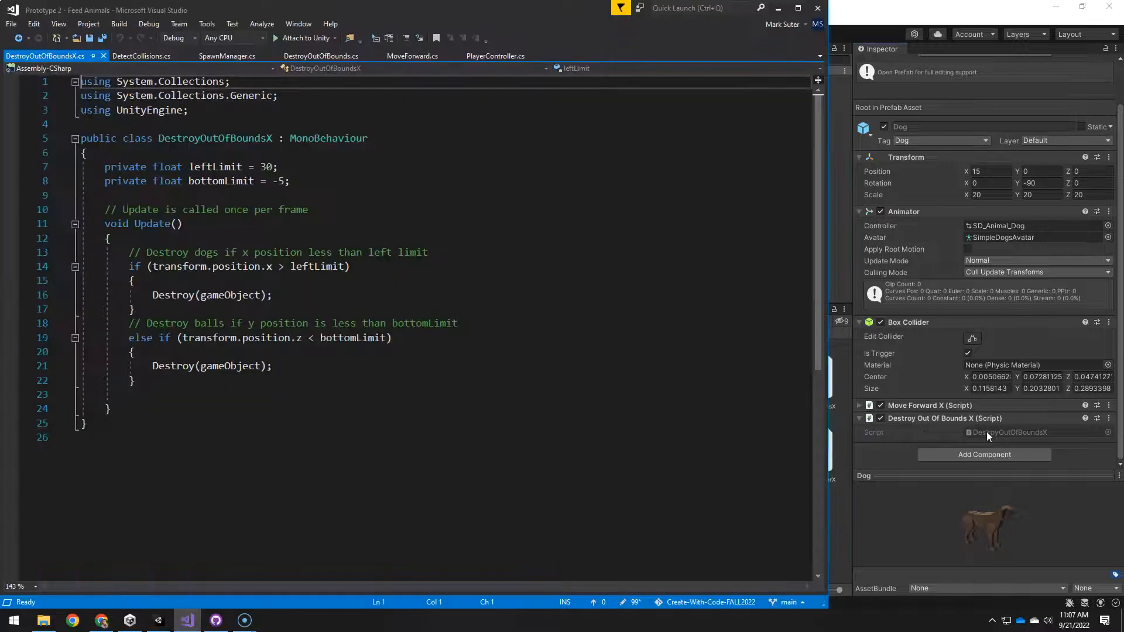
mouse_move(215, 167)
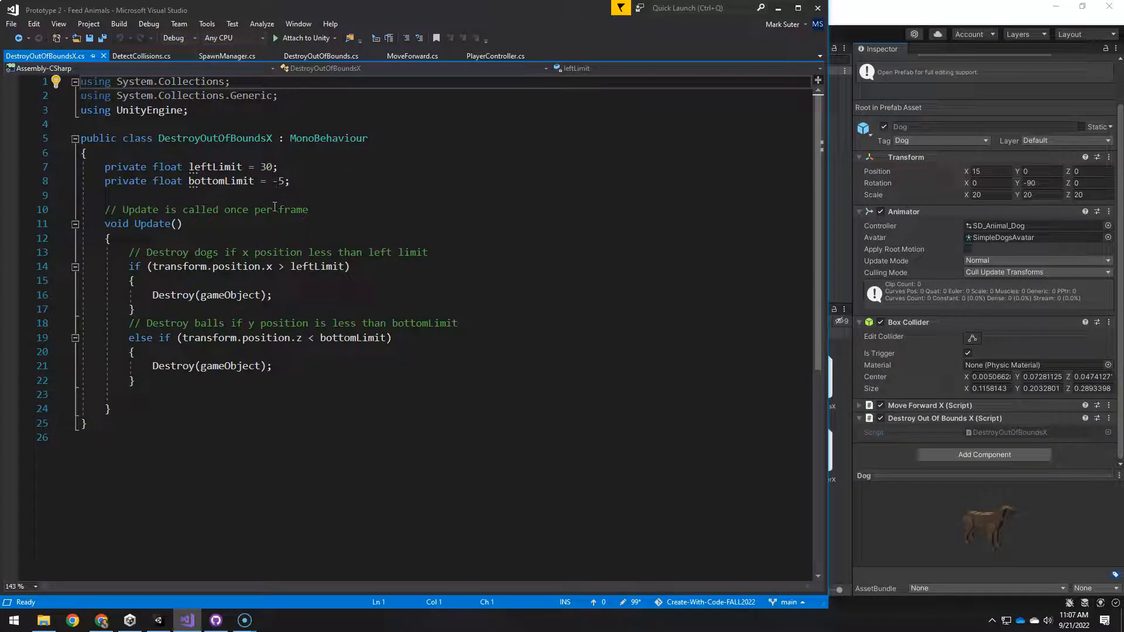
Open DestroyOutOfBoundsX in Visual Studio to read its Update boundary checks.
click(158, 620)
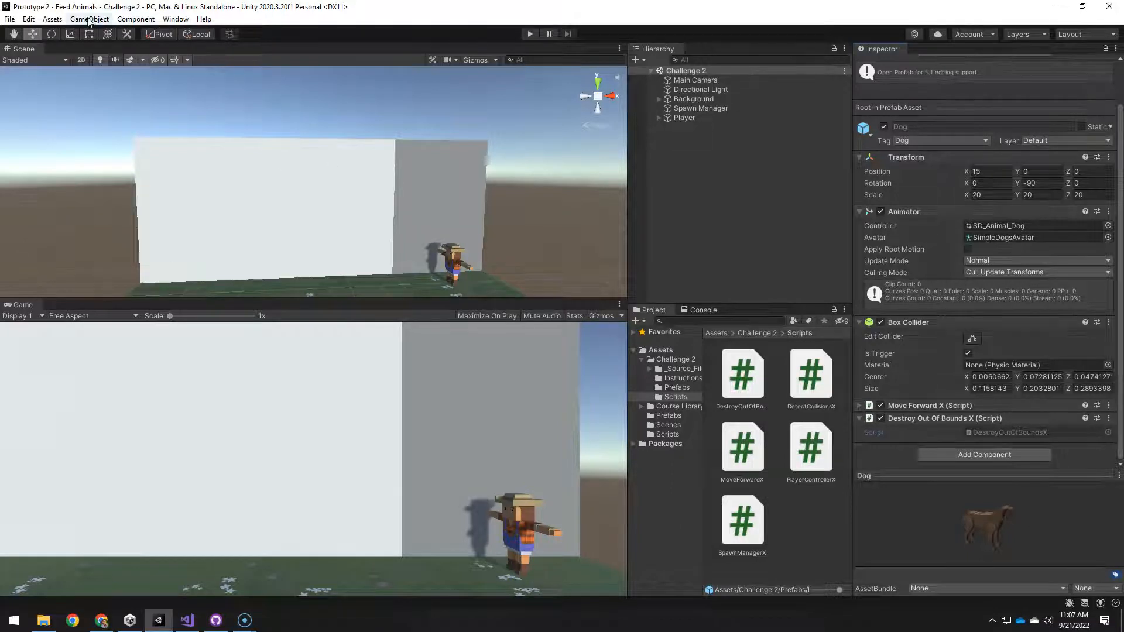
Create a test cube and drag it along X to the backdrop's left edge, near x -30.
click(86, 19)
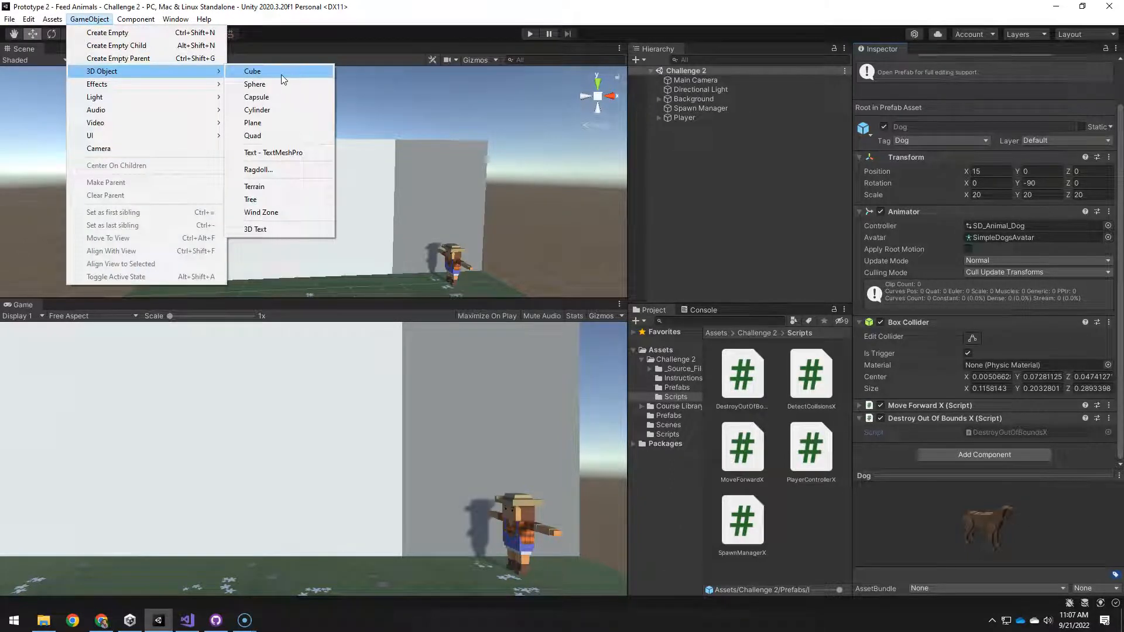
click(252, 71)
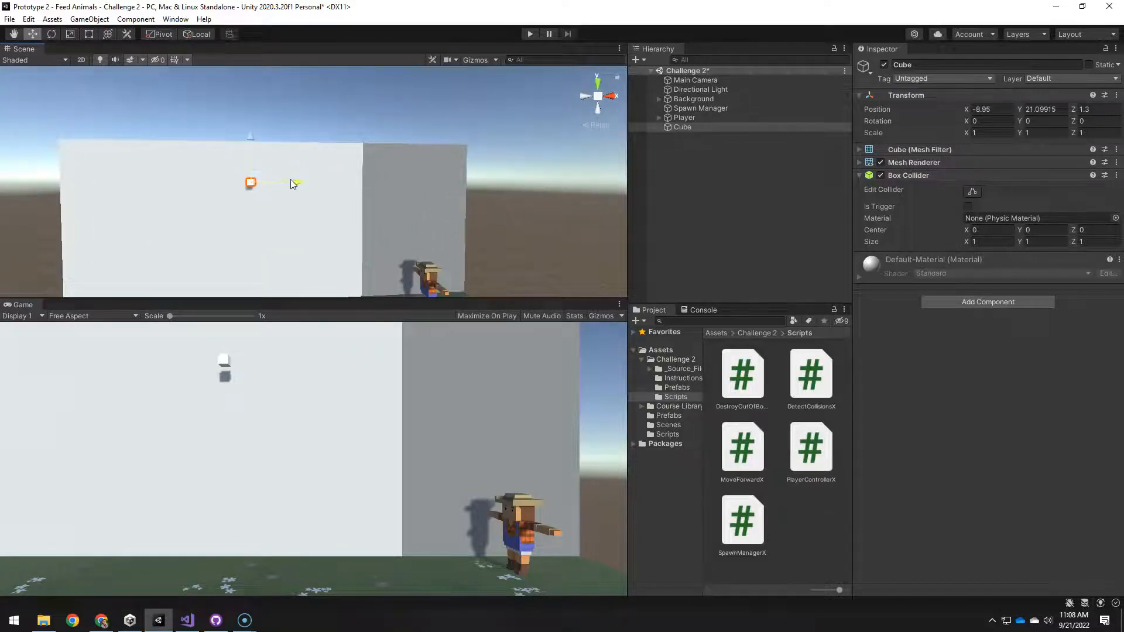
drag(249, 183, 112, 182)
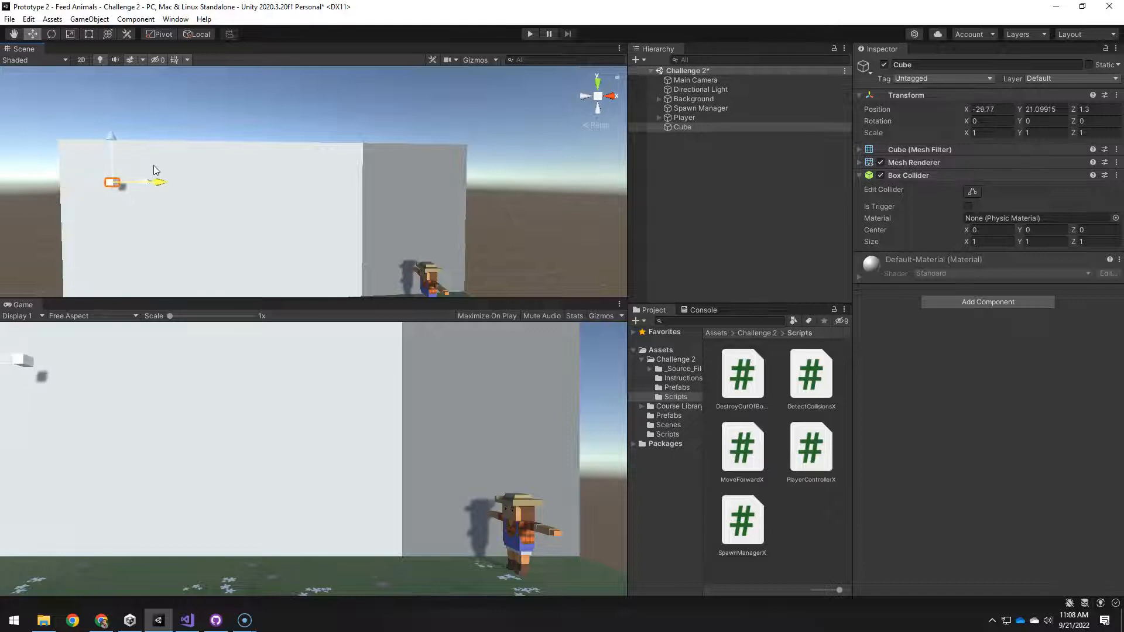
drag(112, 181, 72, 182)
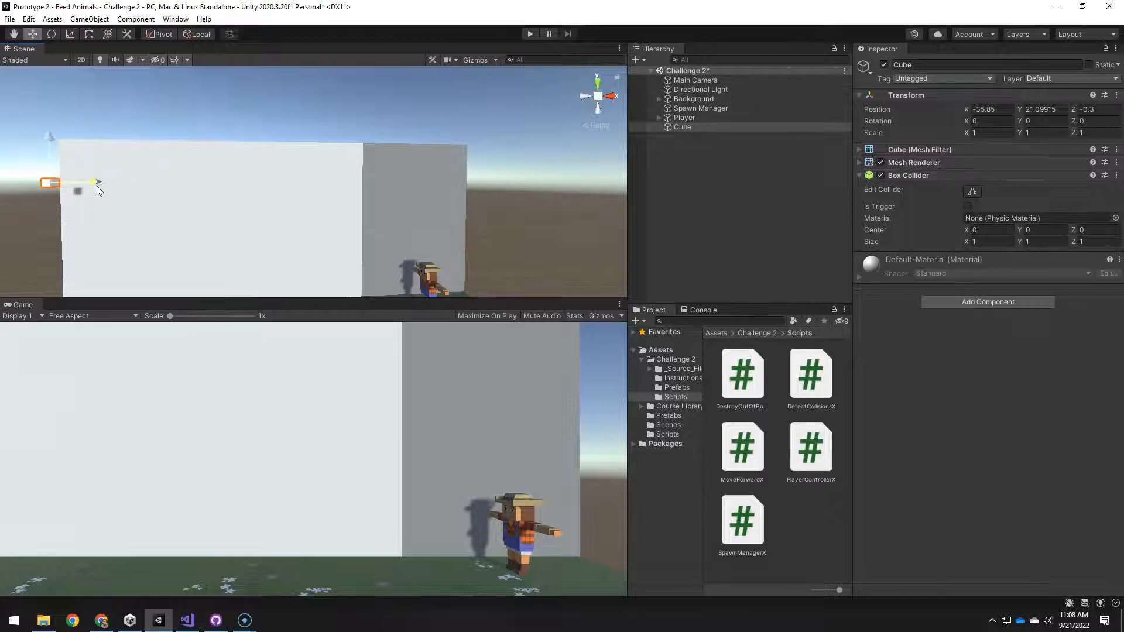
click(697, 108)
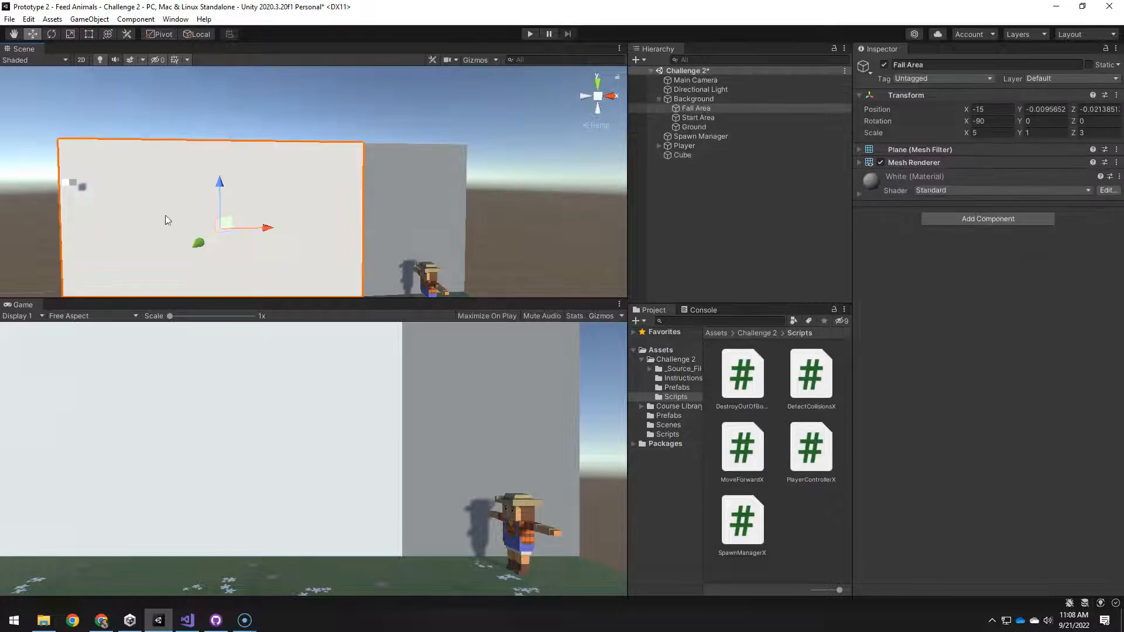
click(682, 155)
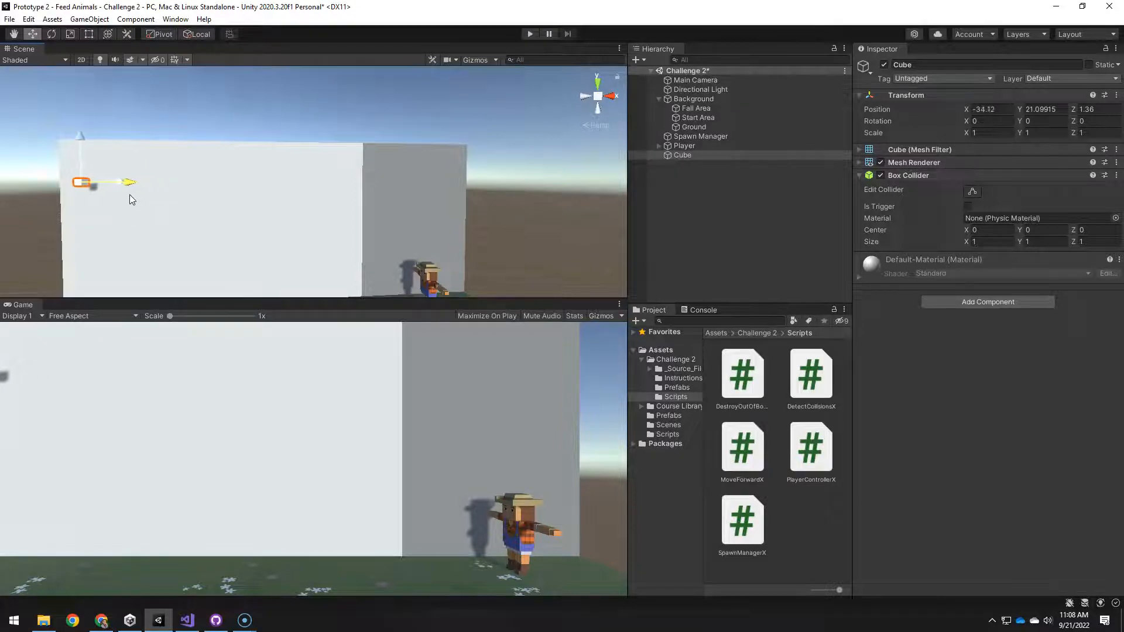
drag(83, 181, 117, 181)
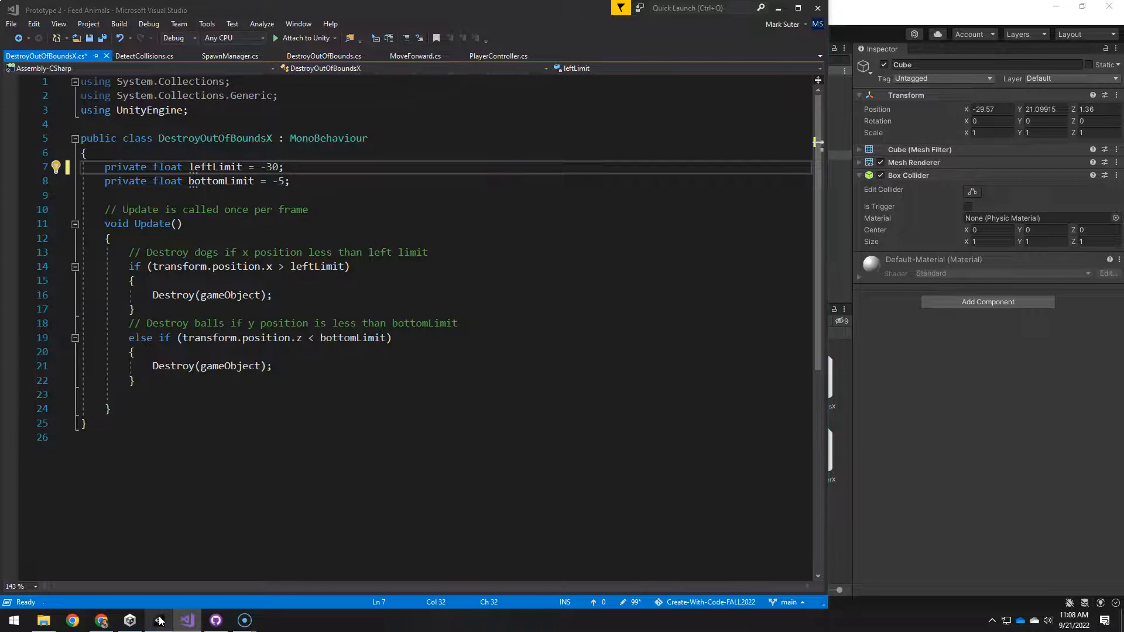
Change leftLimit from 30 to -30 in DestroyOutOfBoundsX, then return to Unity.
click(158, 620)
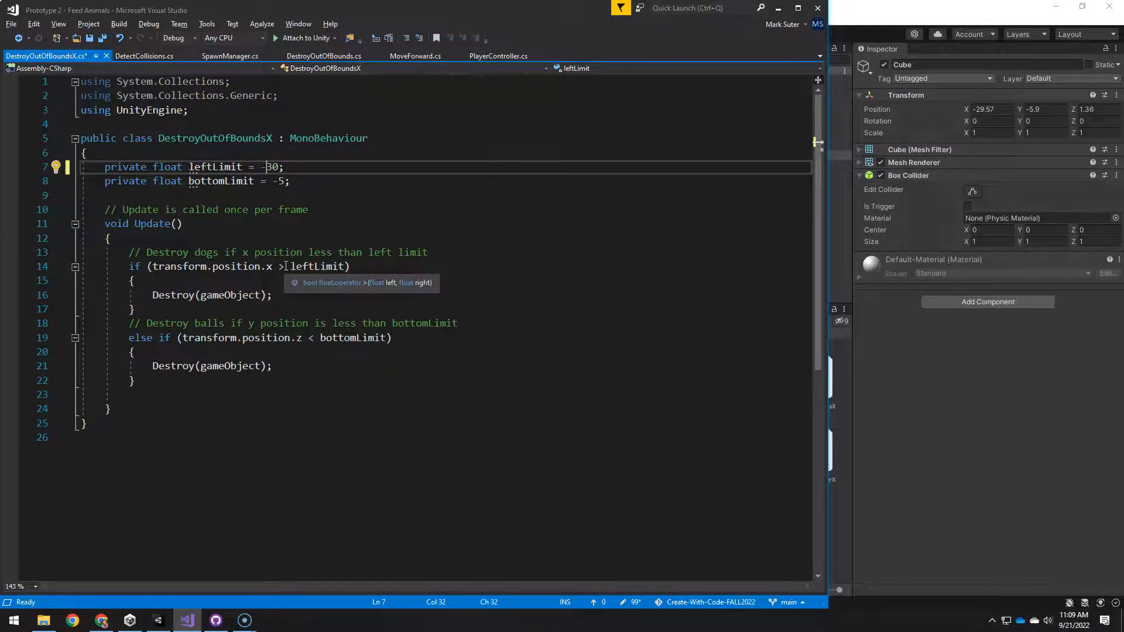
click(158, 621)
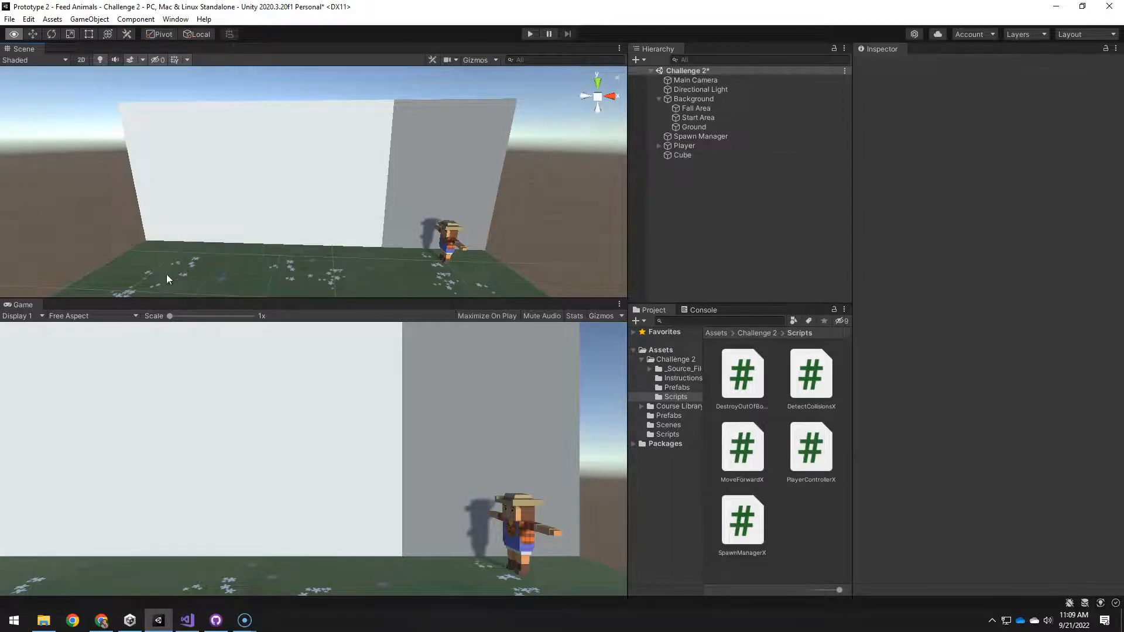
Slide the test cube along X to see which side is negative, then return to the script.
click(682, 155)
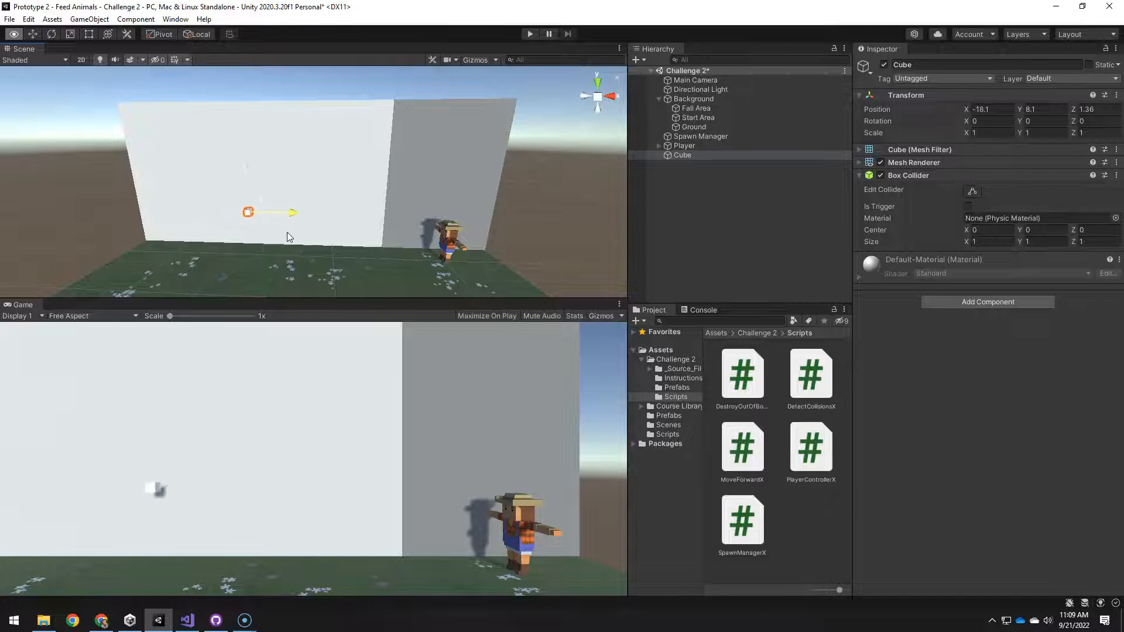
drag(247, 212, 226, 211)
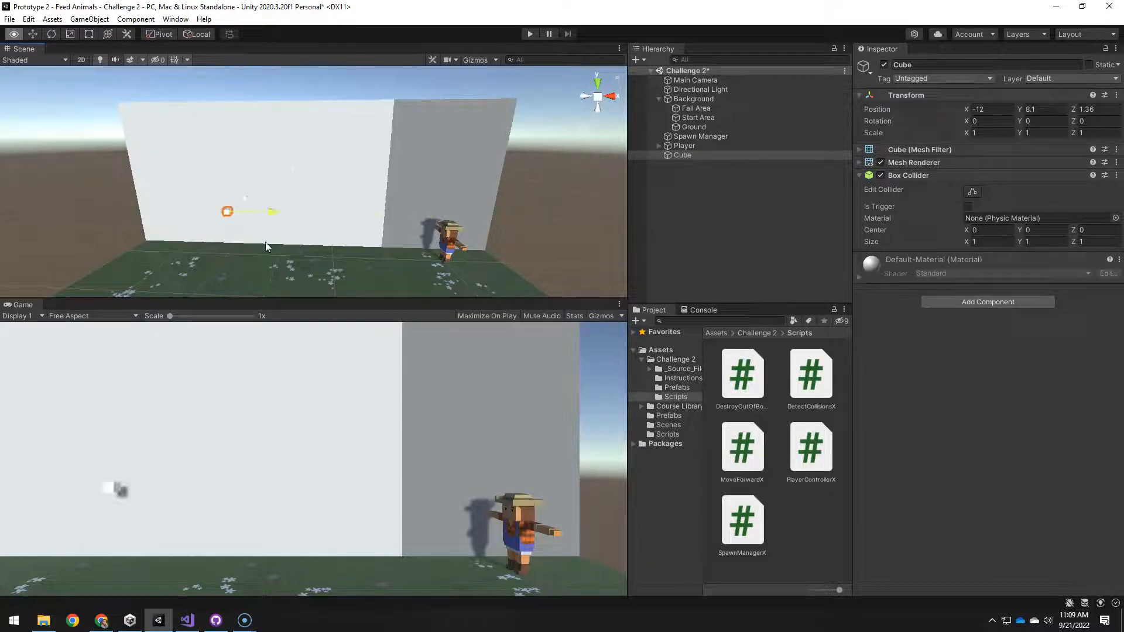
key(alt+tab)
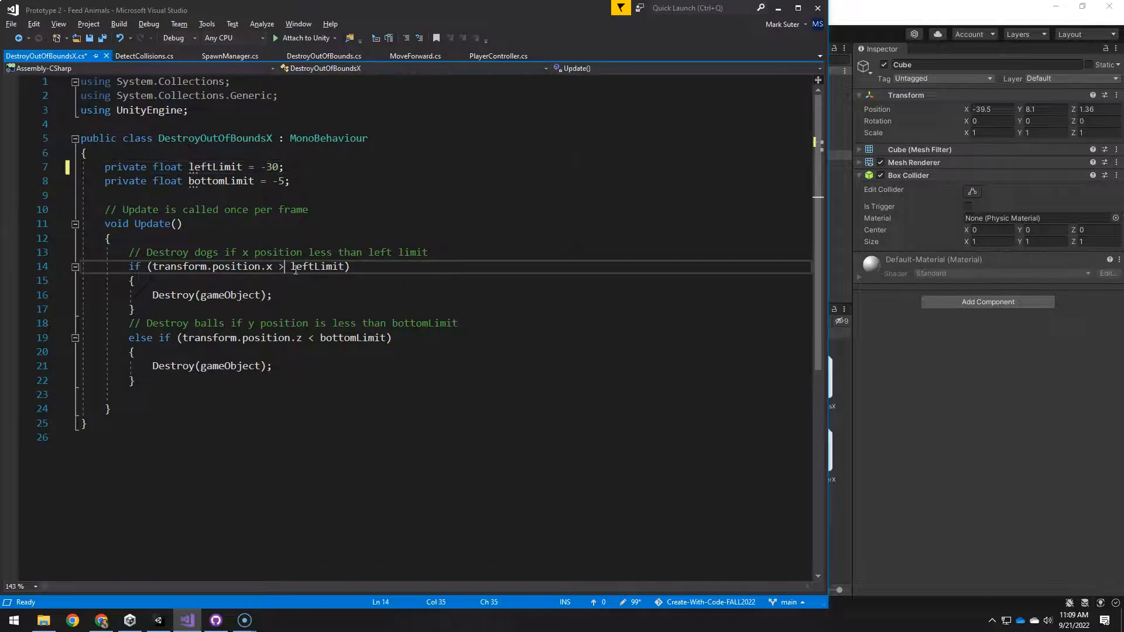
Make the checks x < leftLimit and position.y < bottomLimit, and save the script.
text(<)
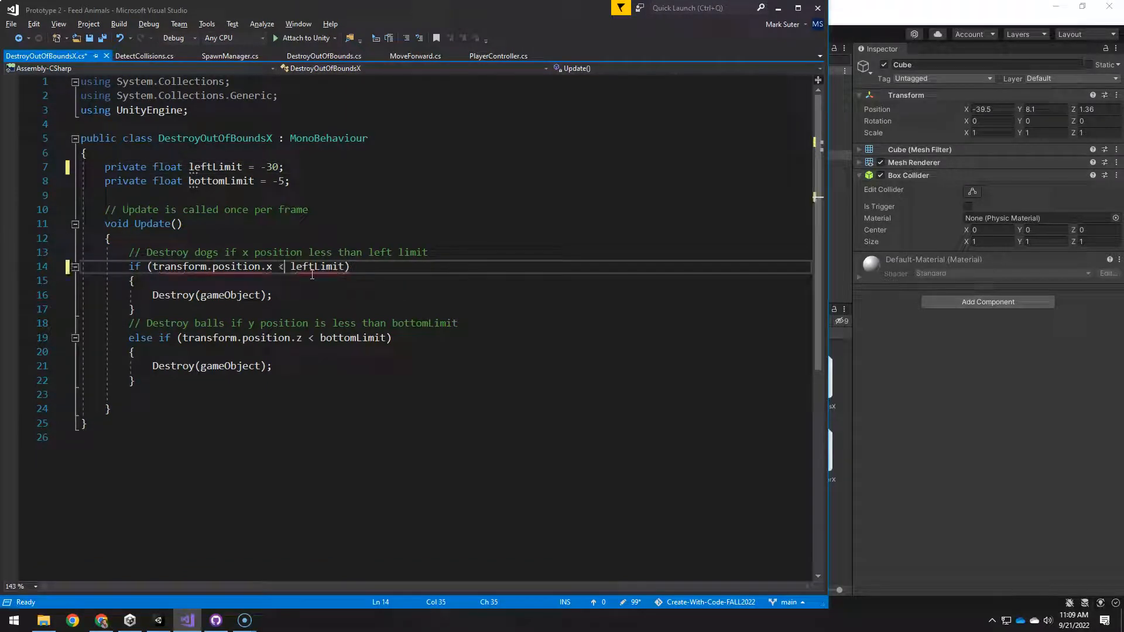
click(158, 620)
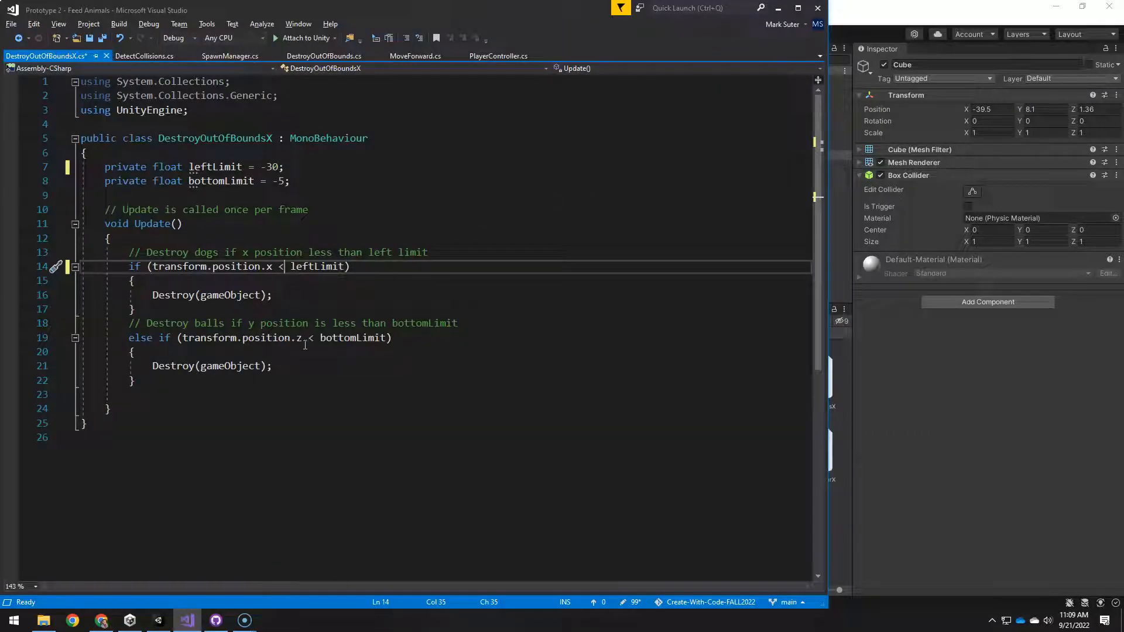
mouse_move(304, 344)
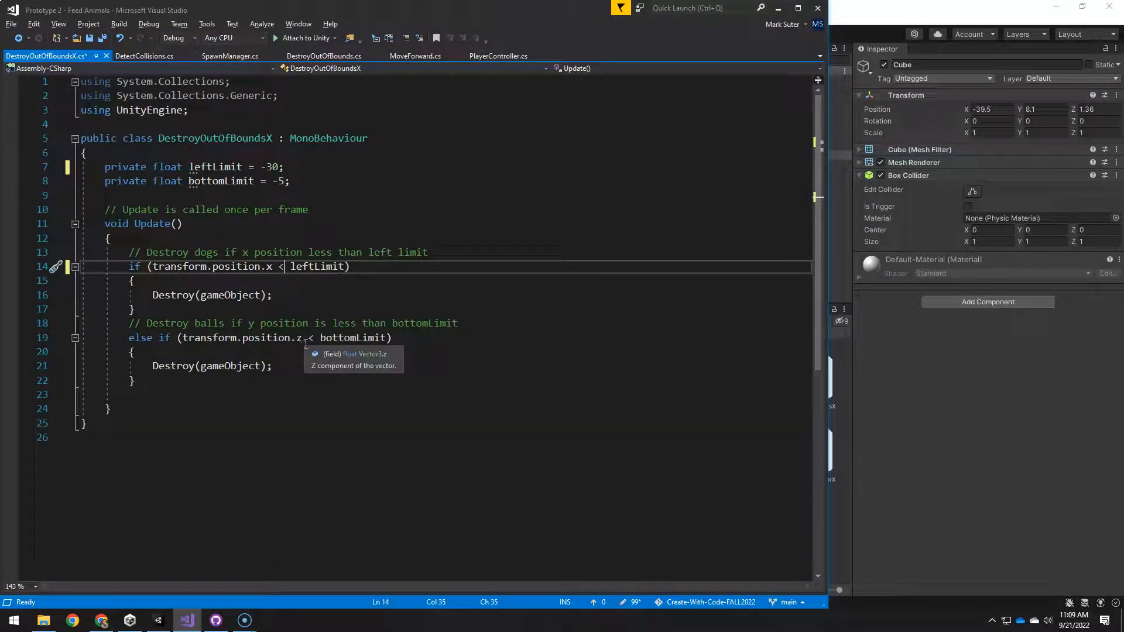
text(y)
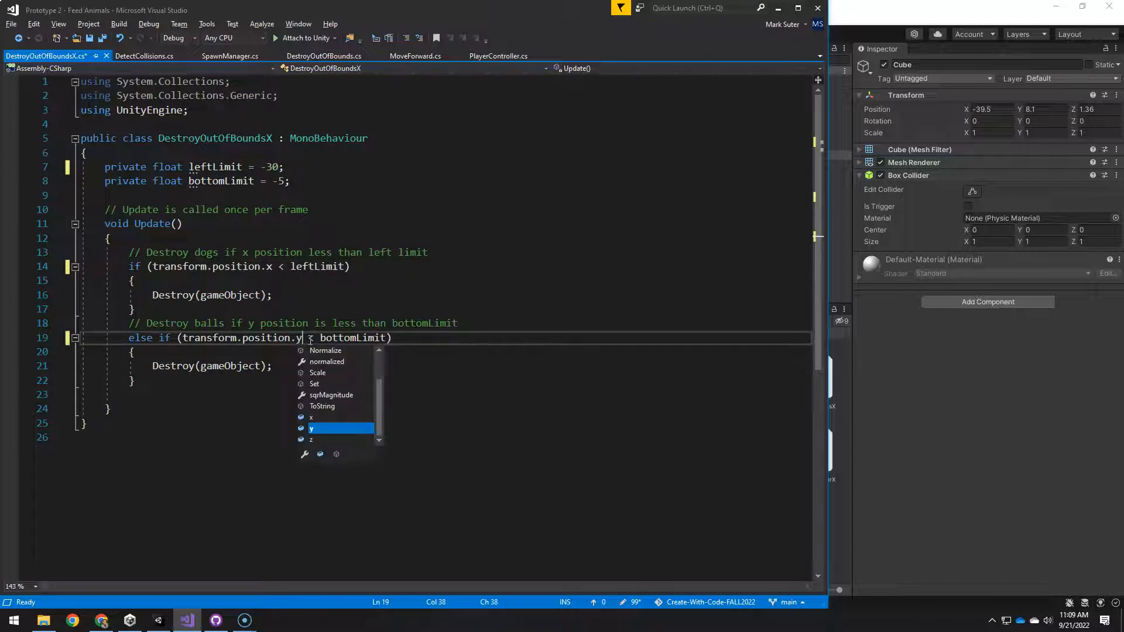
mouse_move(312, 428)
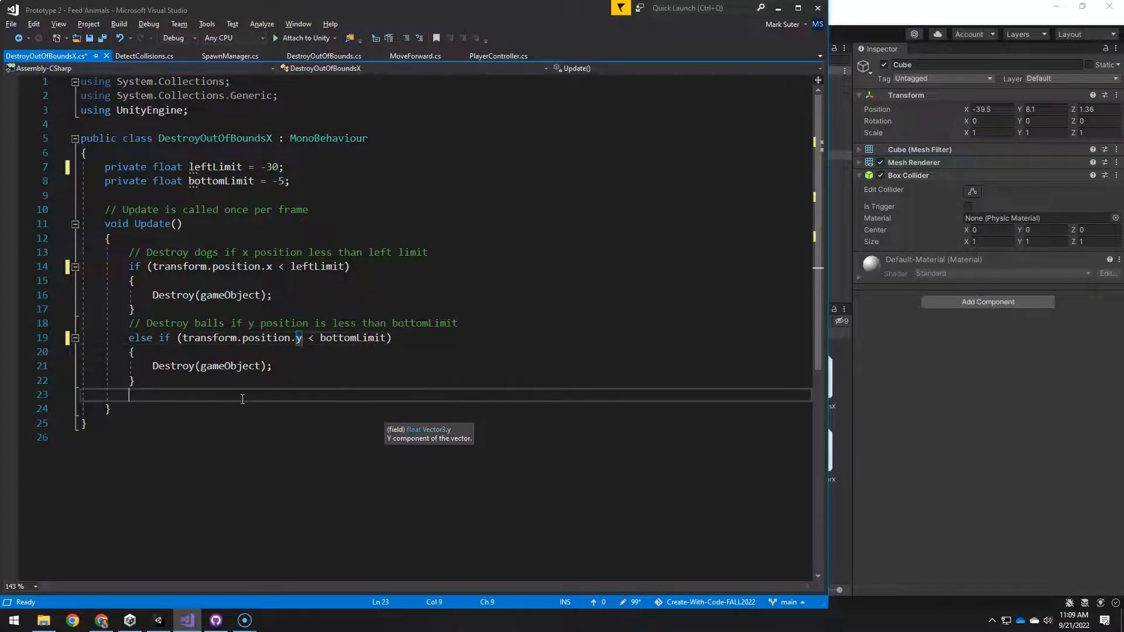
key(ctrl+s)
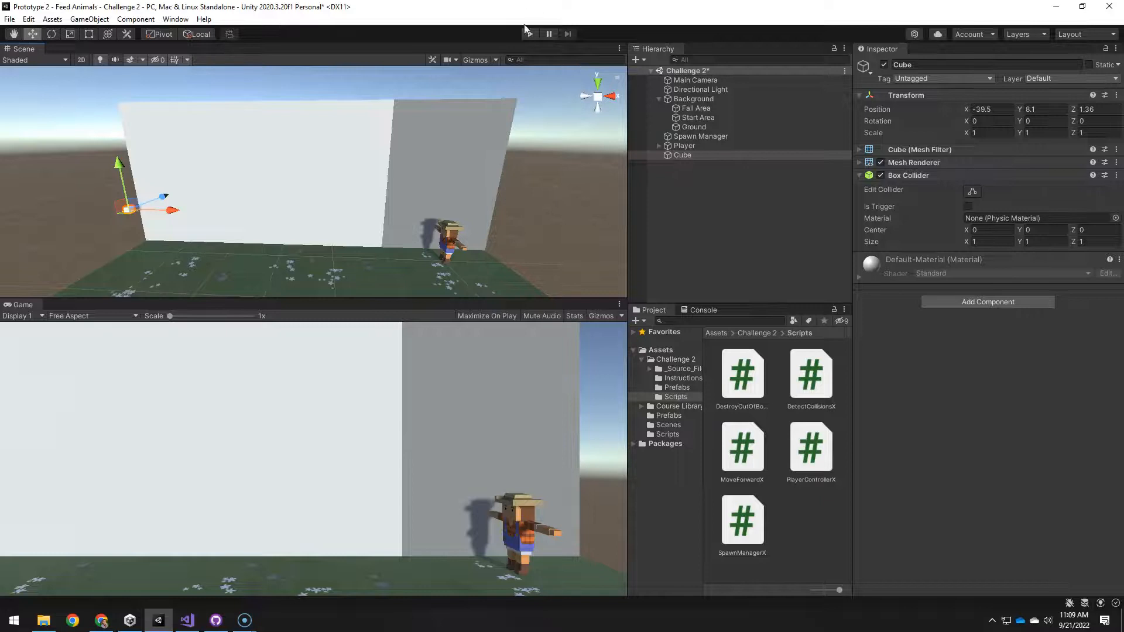
Enter Play mode to test the corrected dog and ball boundaries.
click(529, 33)
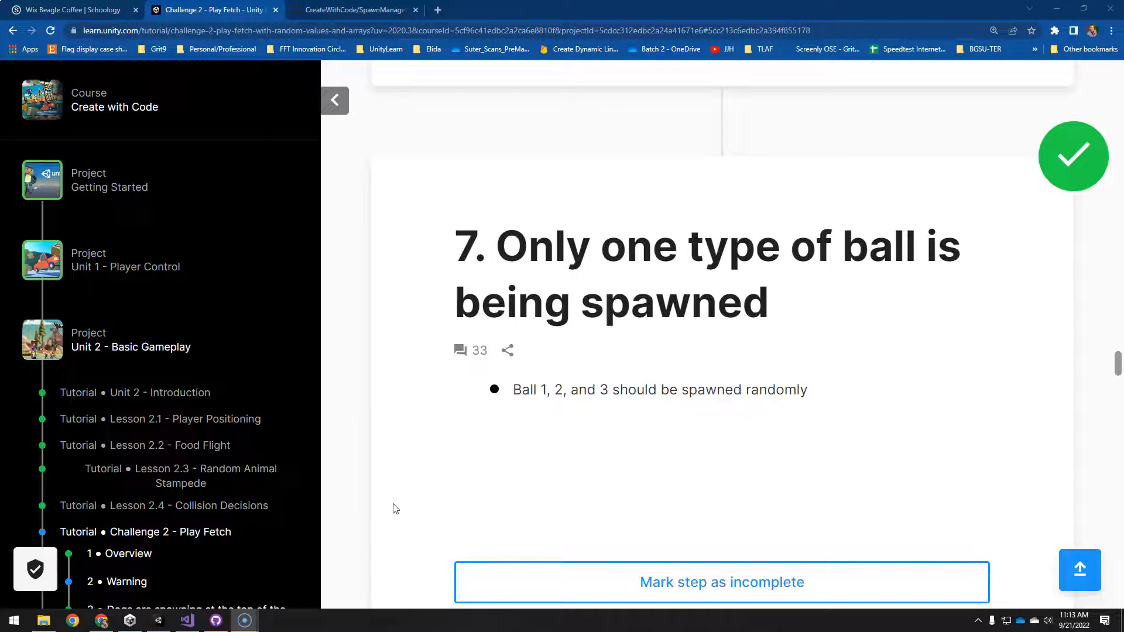
mouse_move(196, 620)
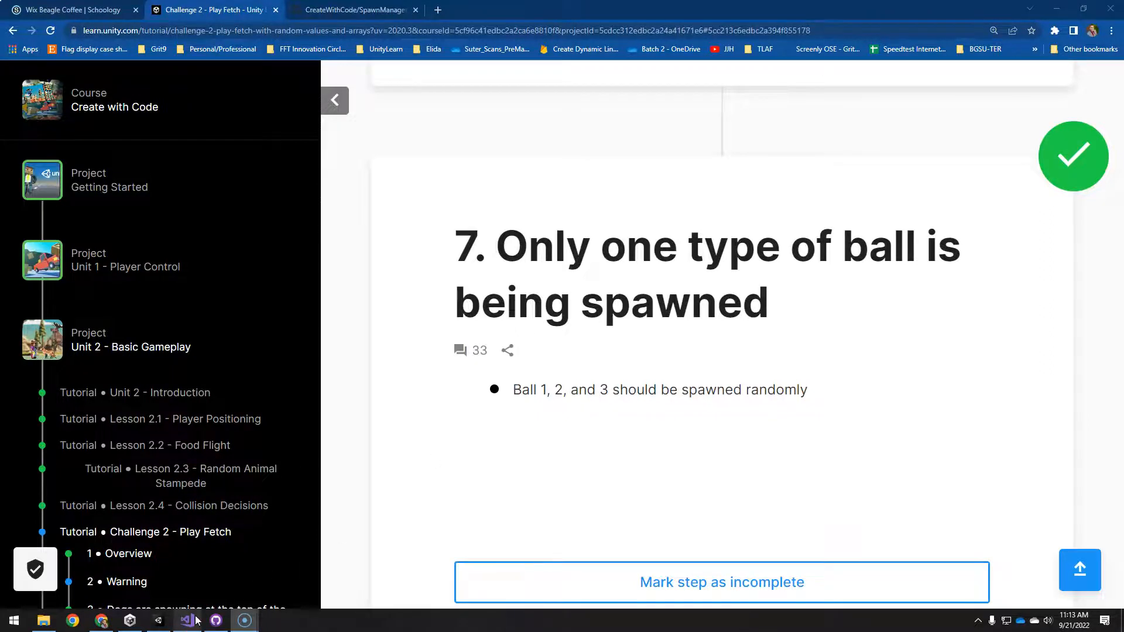
Bring up SpawnManagerX in Visual Studio, which still spawns only ballPrefabs[0].
click(186, 619)
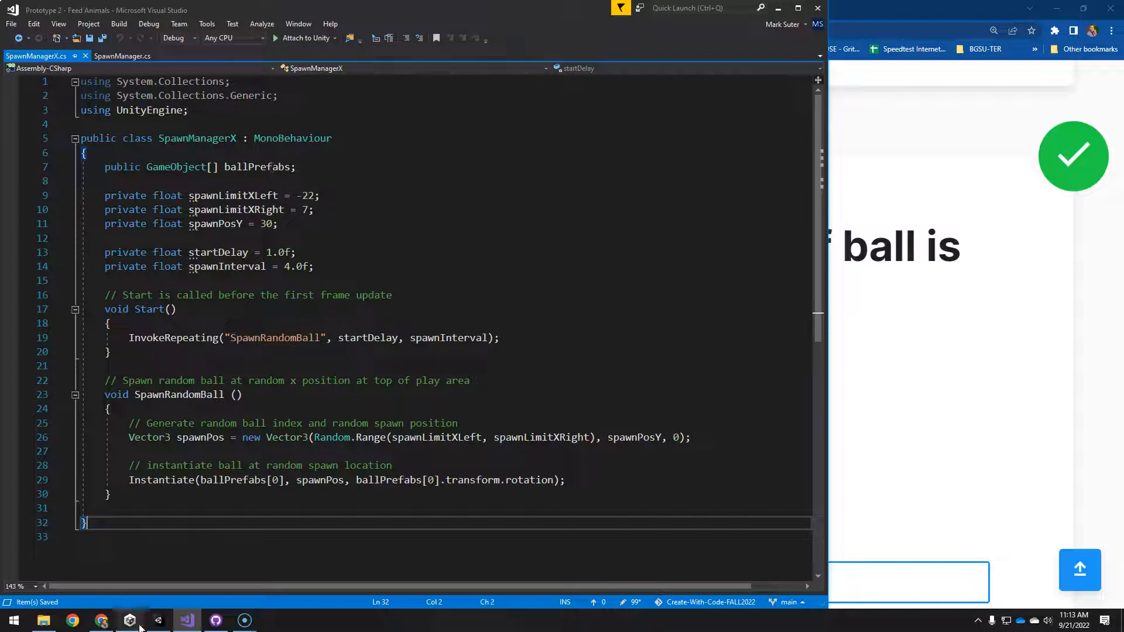
Check the Spawn Manager's Ball Prefabs array lists Ball 1–3, then return to SpawnManagerX.
click(130, 620)
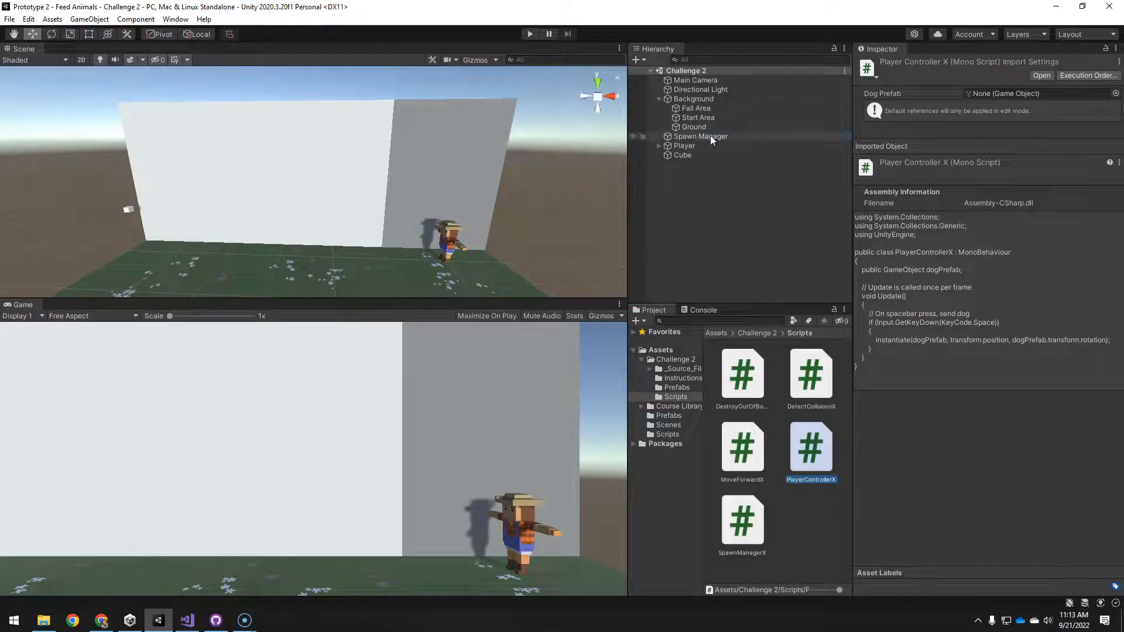
click(700, 136)
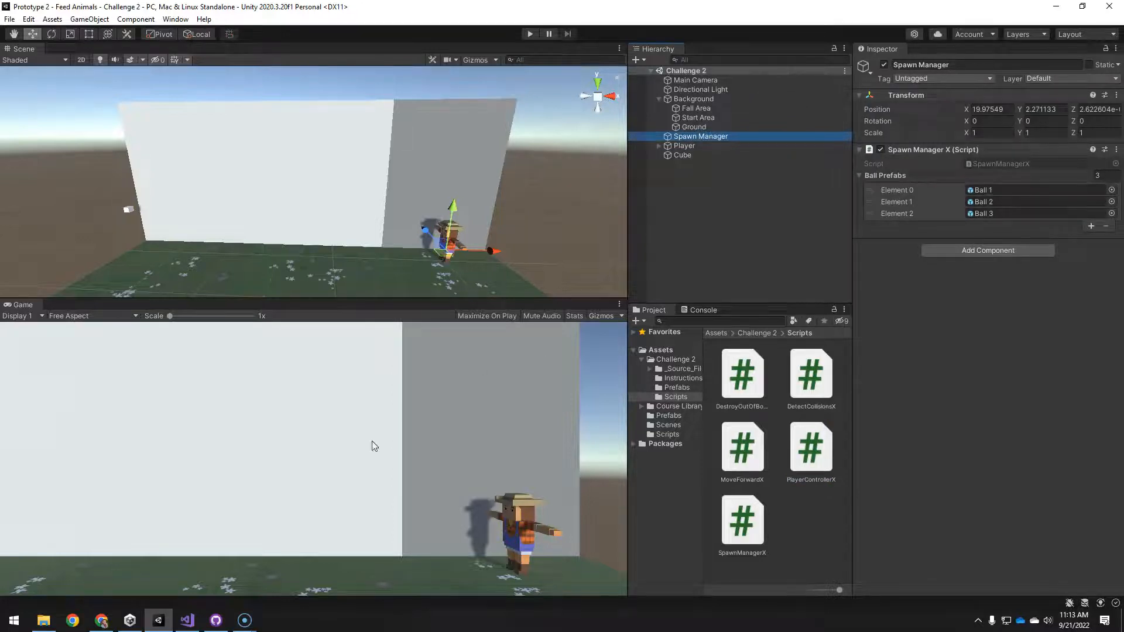
click(186, 620)
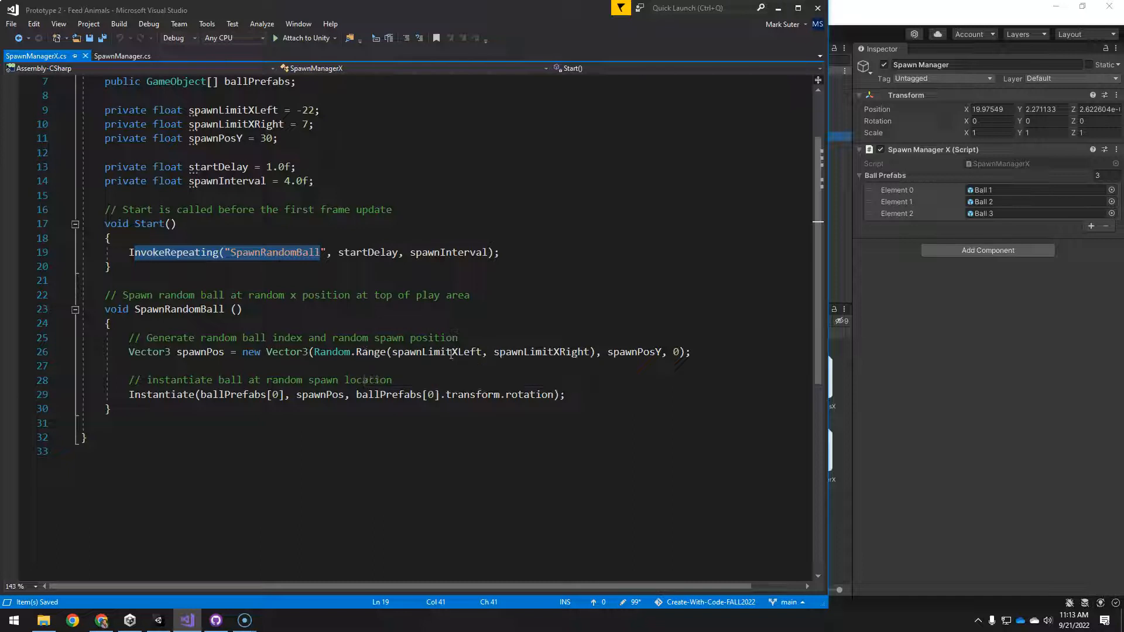
mouse_move(633, 352)
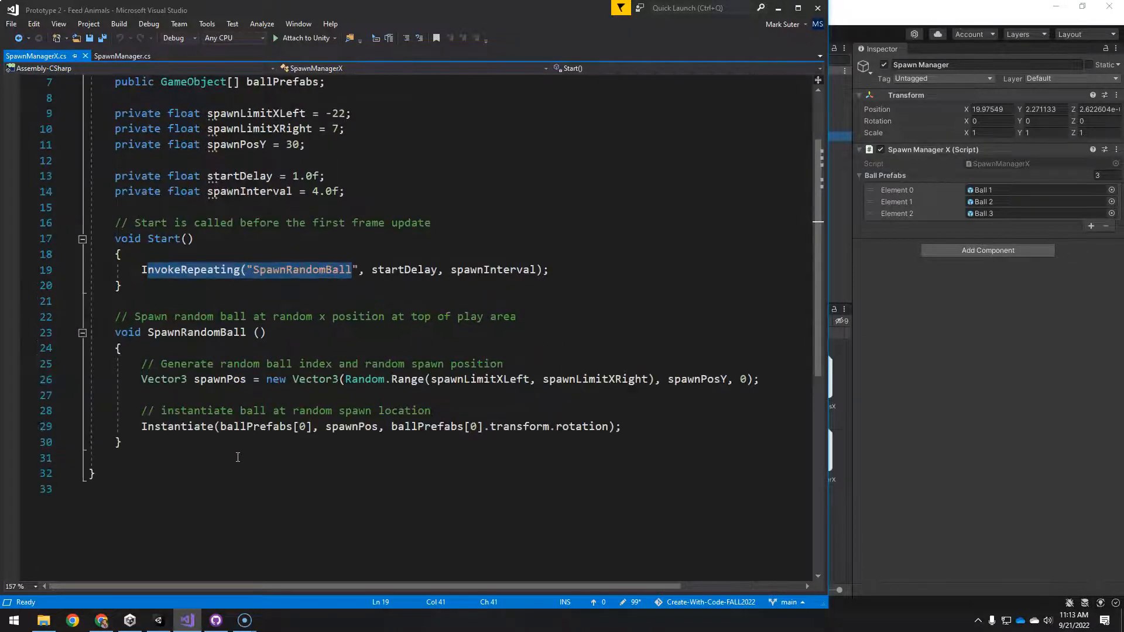
mouse_move(235, 426)
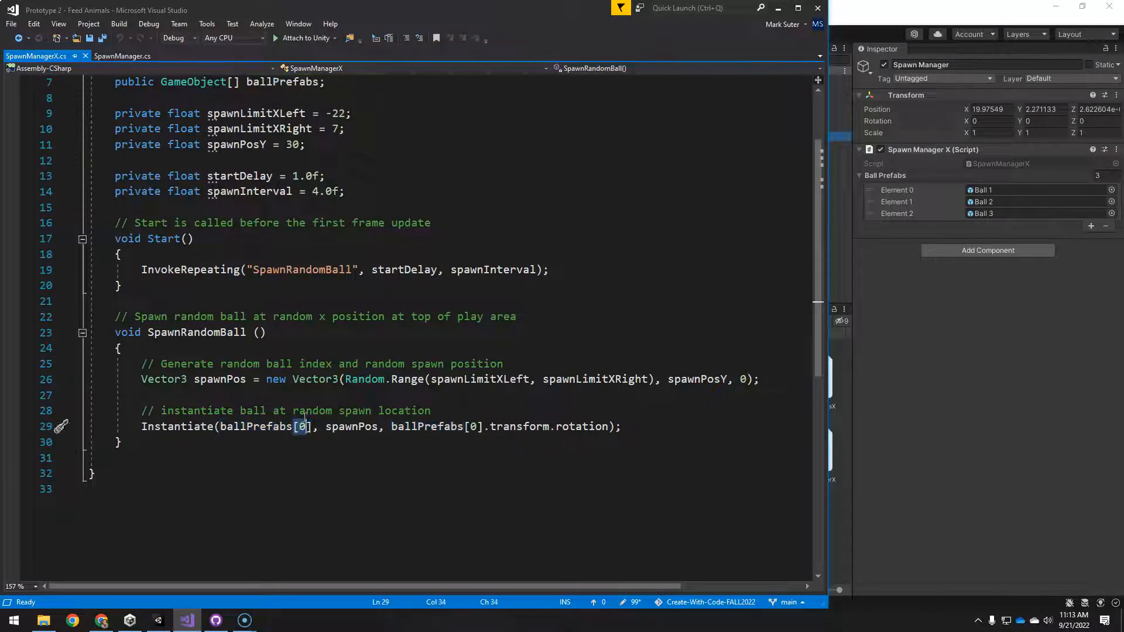
mouse_move(301, 431)
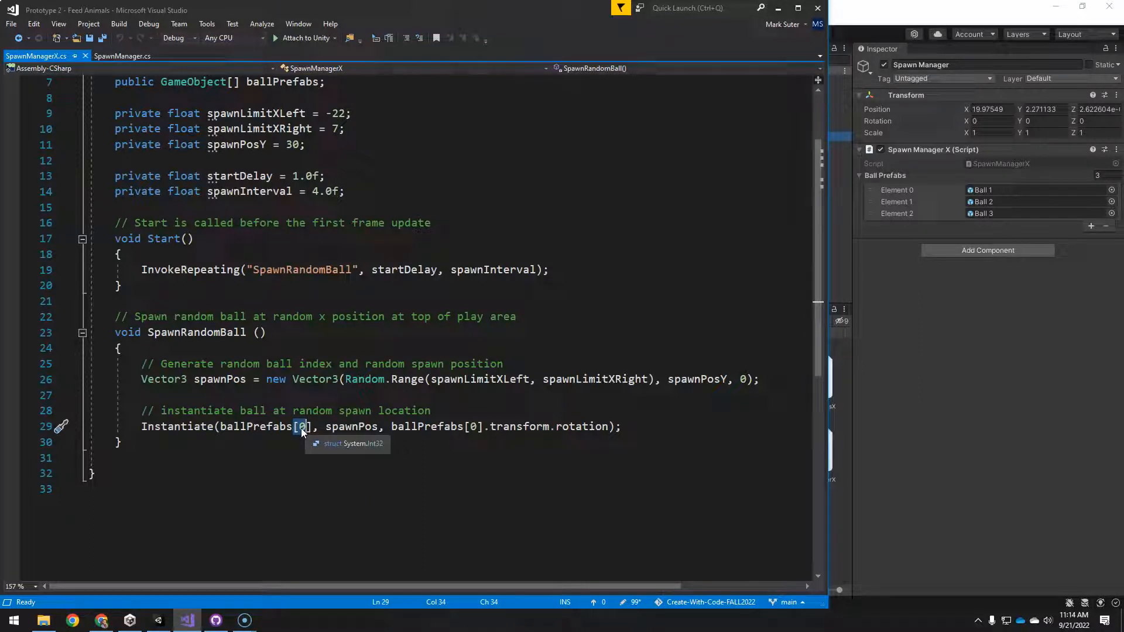
click(158, 620)
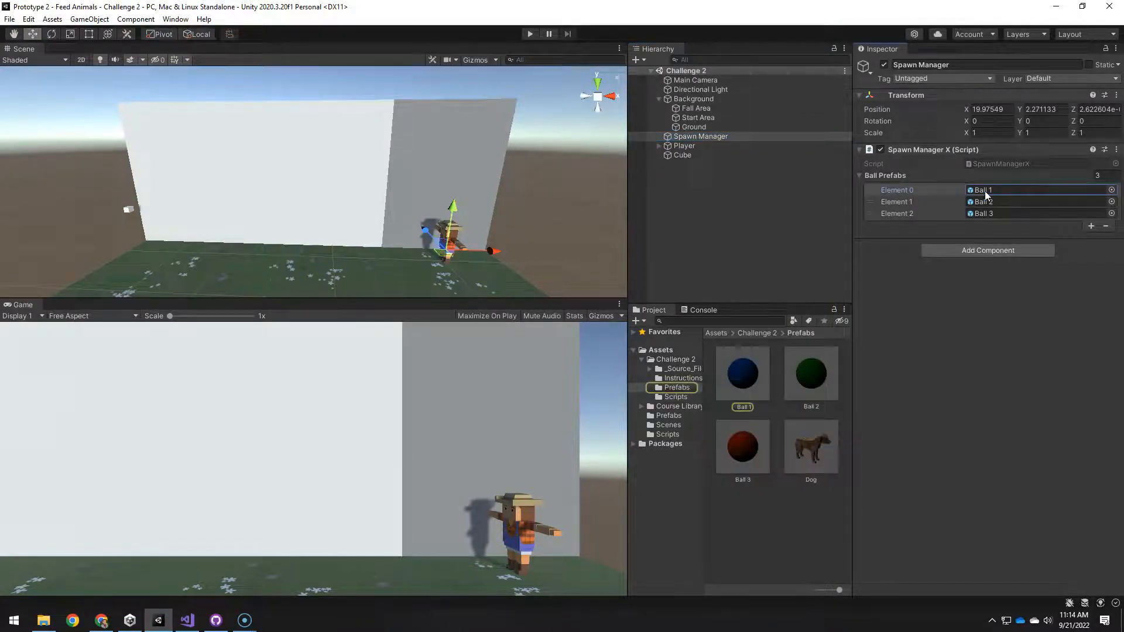
click(187, 620)
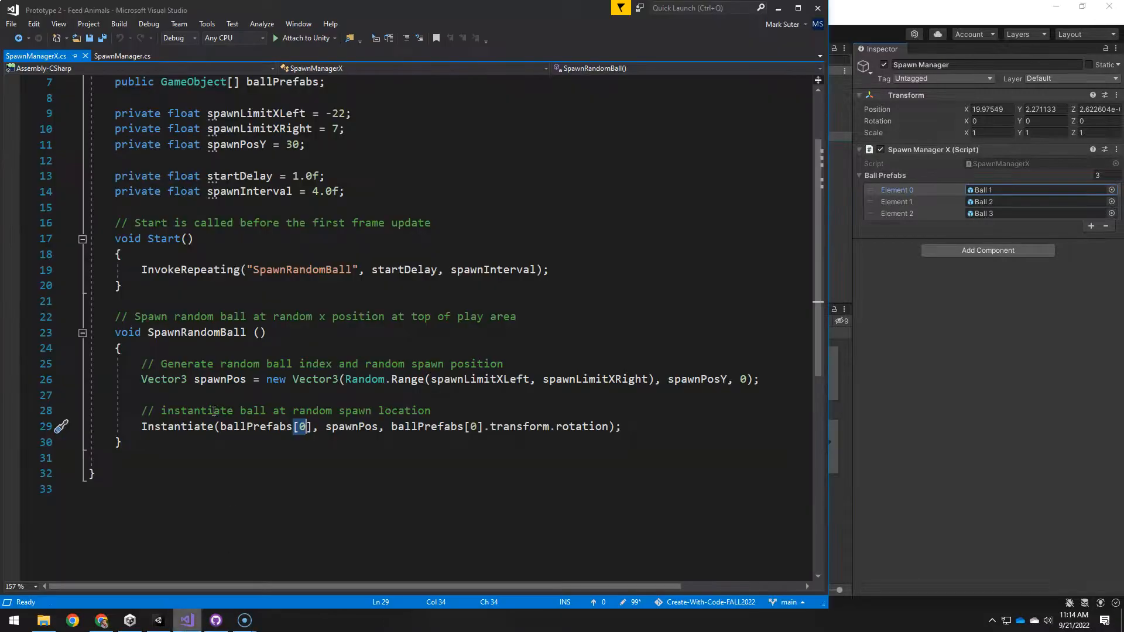
mouse_move(120, 56)
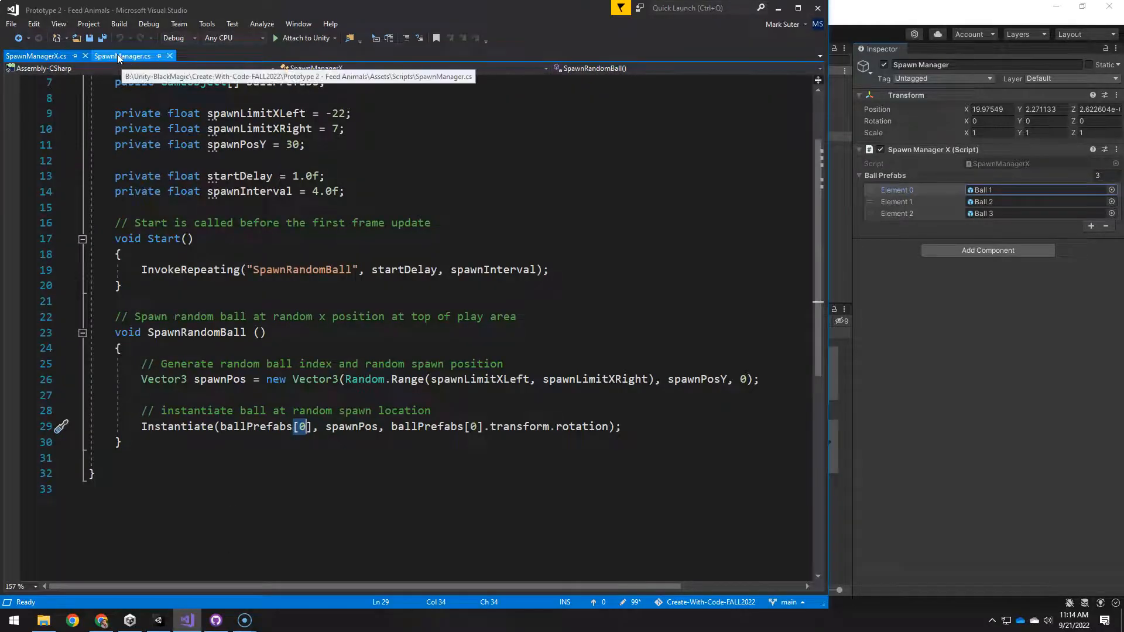
click(123, 56)
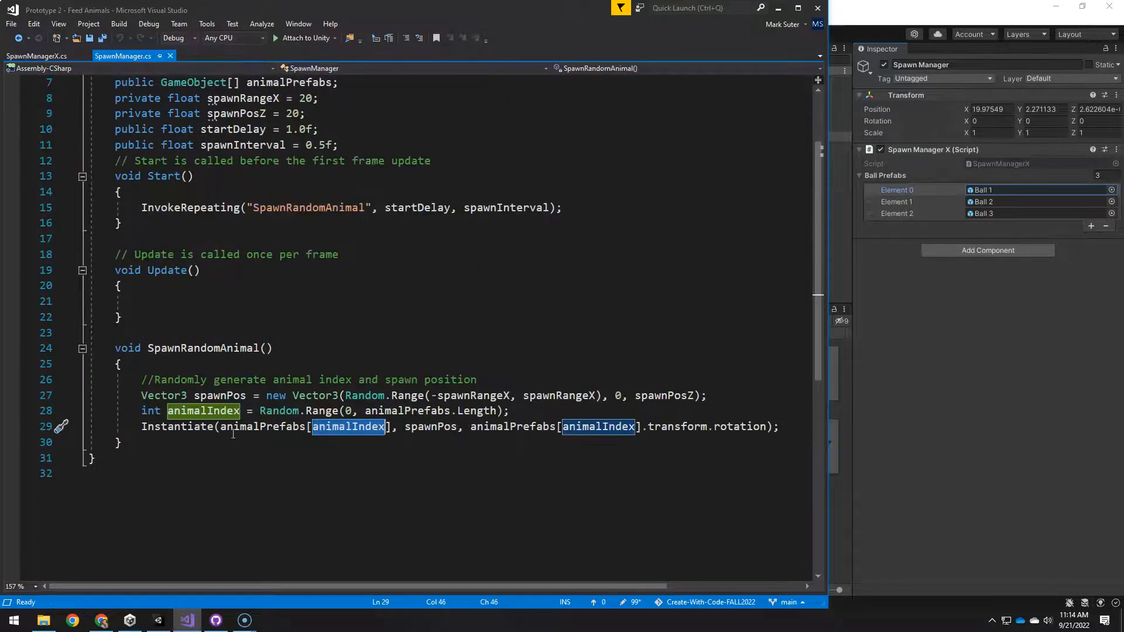
mouse_move(188, 426)
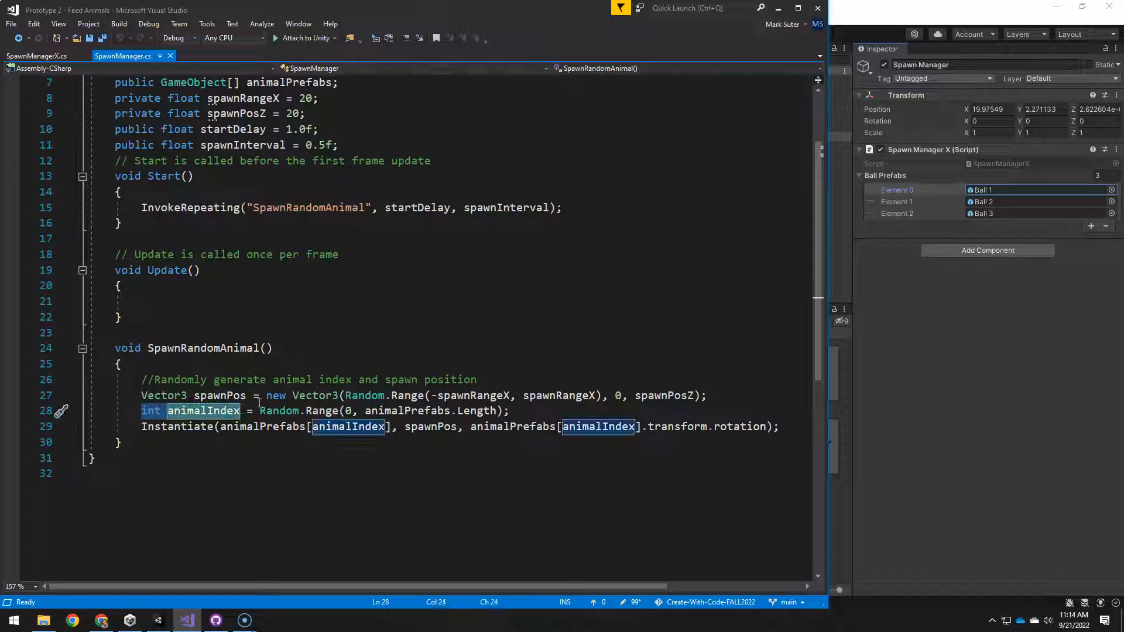
mouse_move(278, 411)
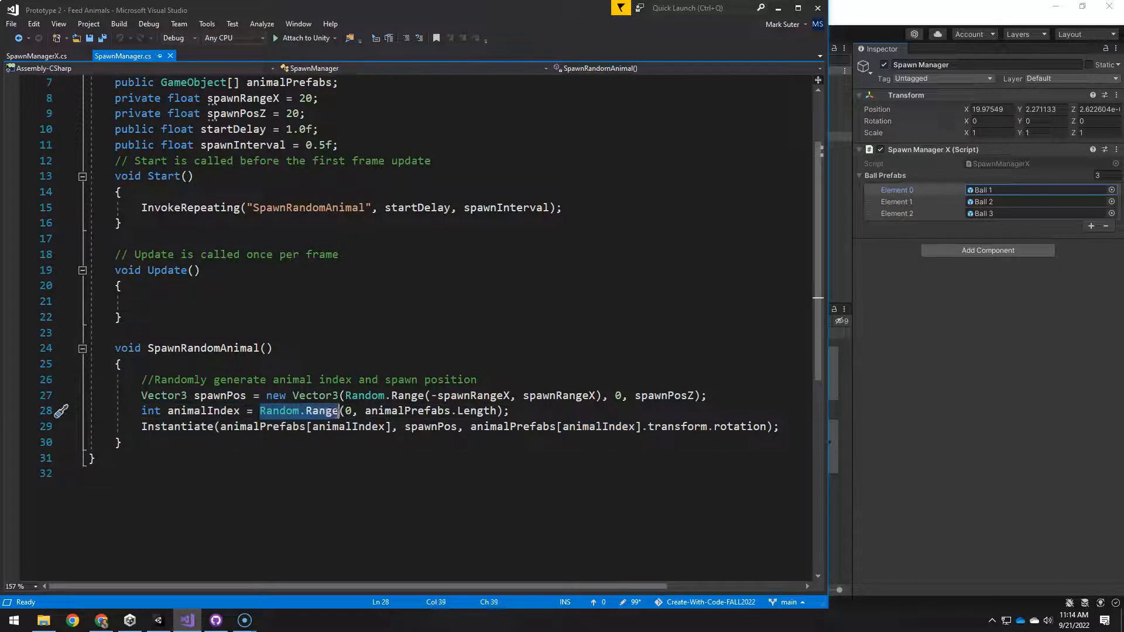
mouse_move(411, 411)
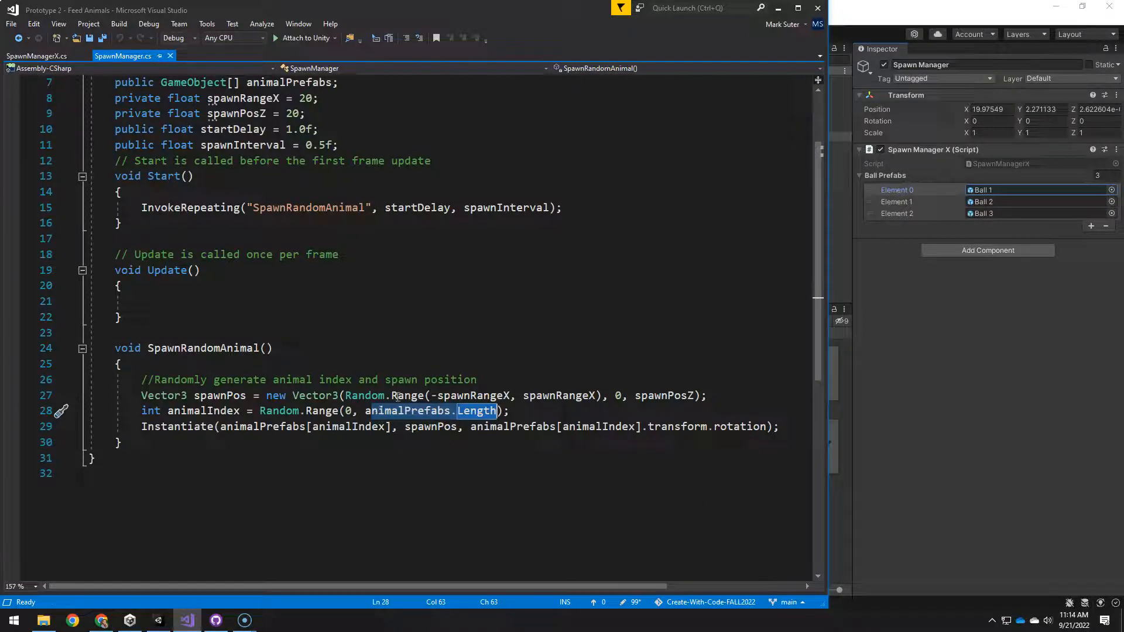
mouse_move(270, 484)
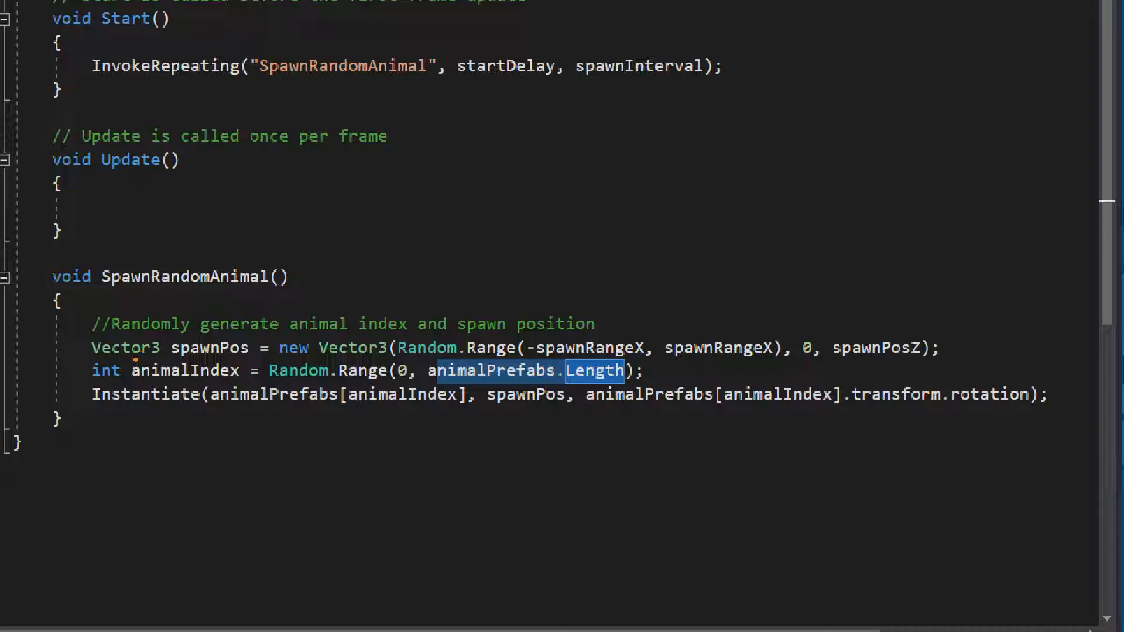
double_click(183, 370)
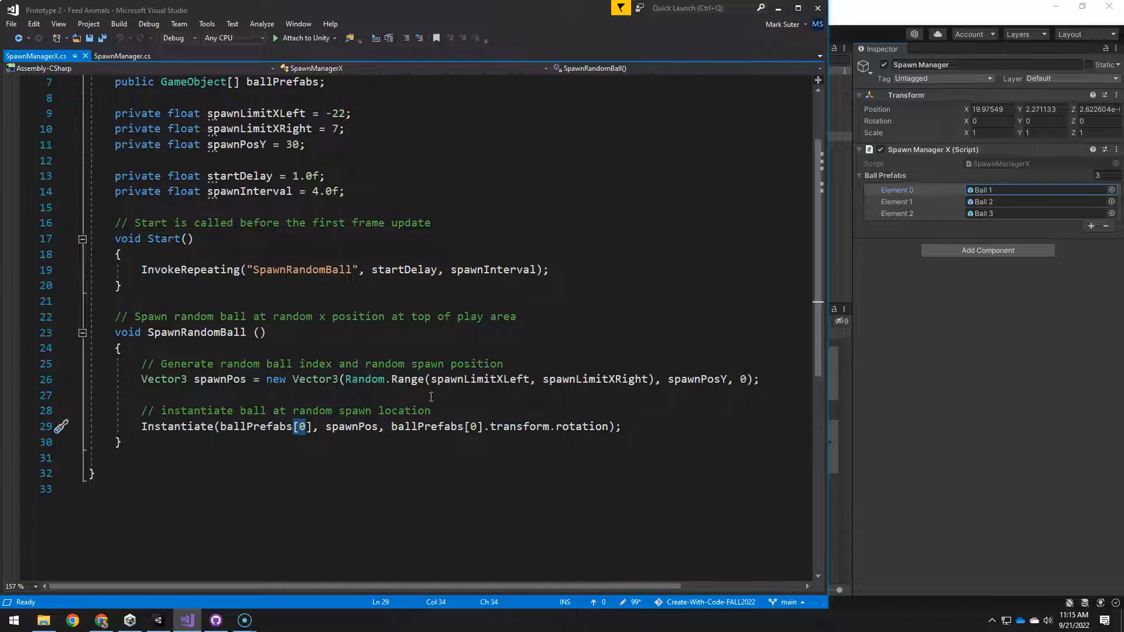
Add a comment line about instantiating a random ball in SpawnManagerX.
key(Enter)
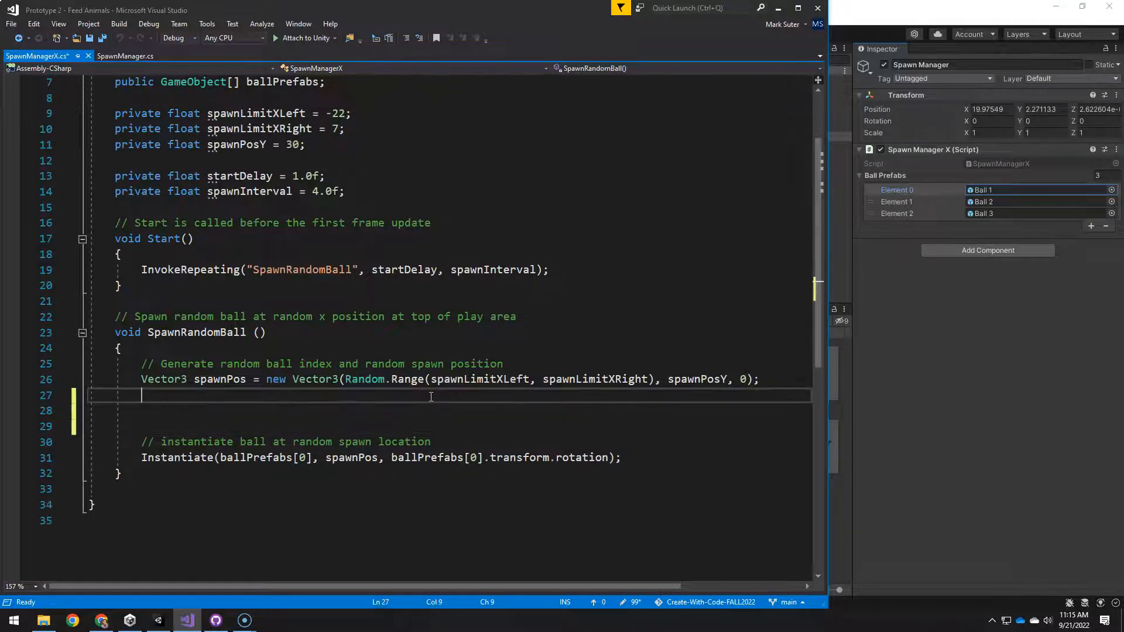
text(//gen)
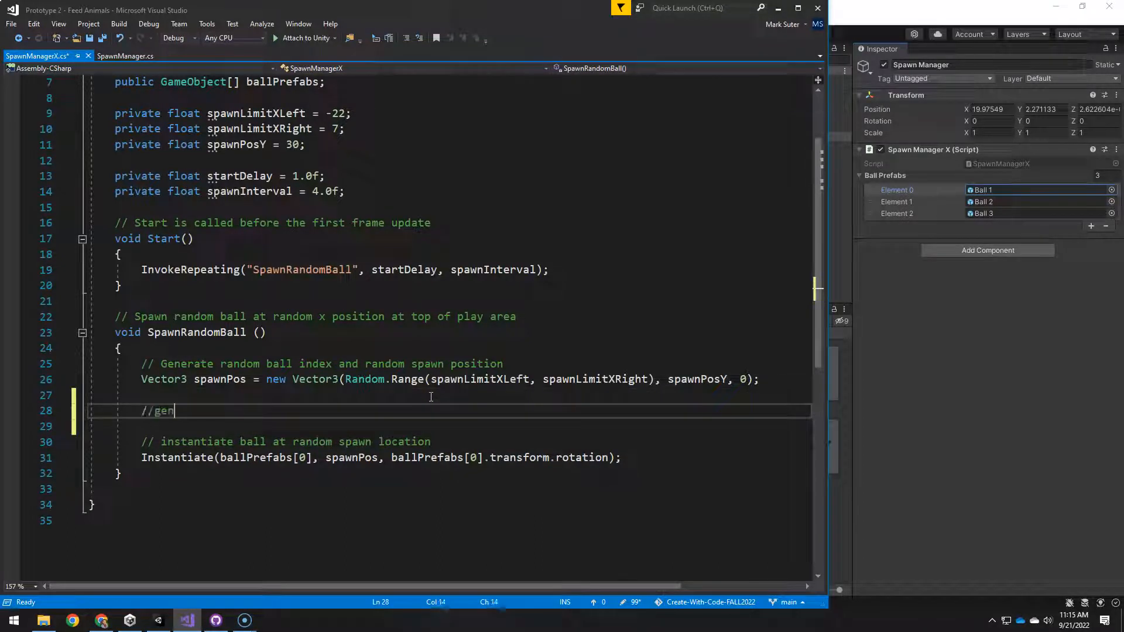
text(erate)
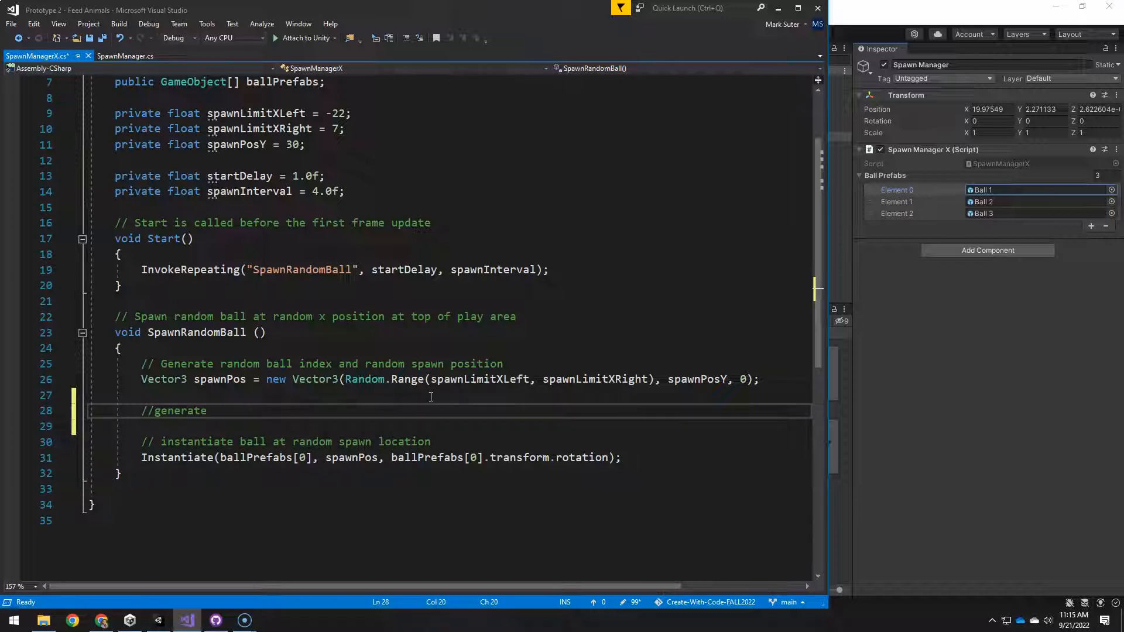
key(BackSpace)
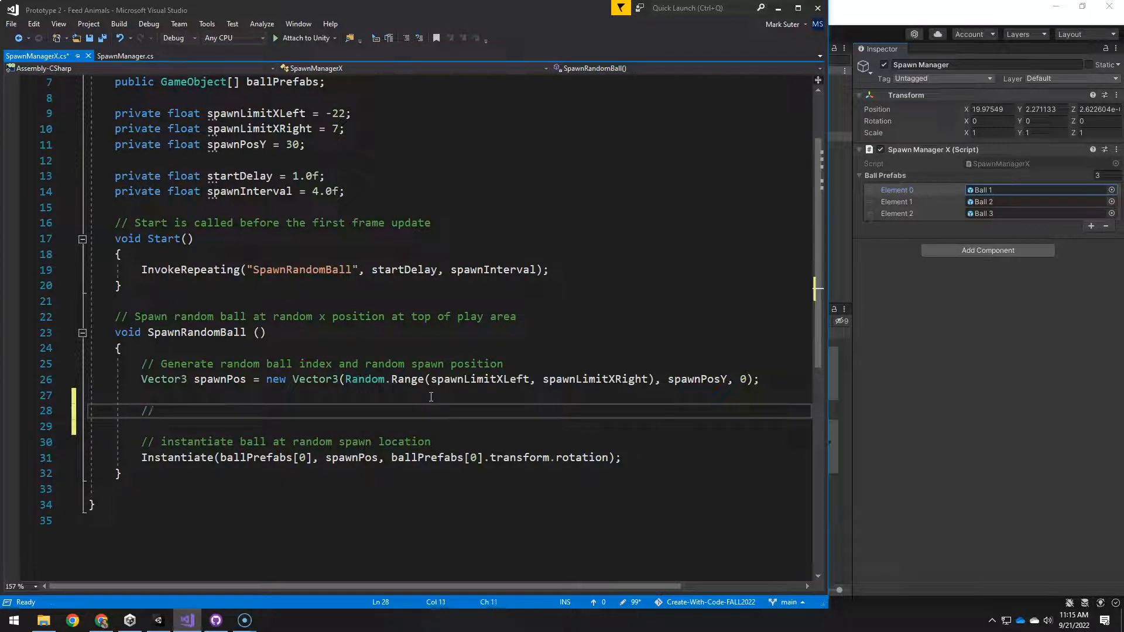
text(instantiate r)
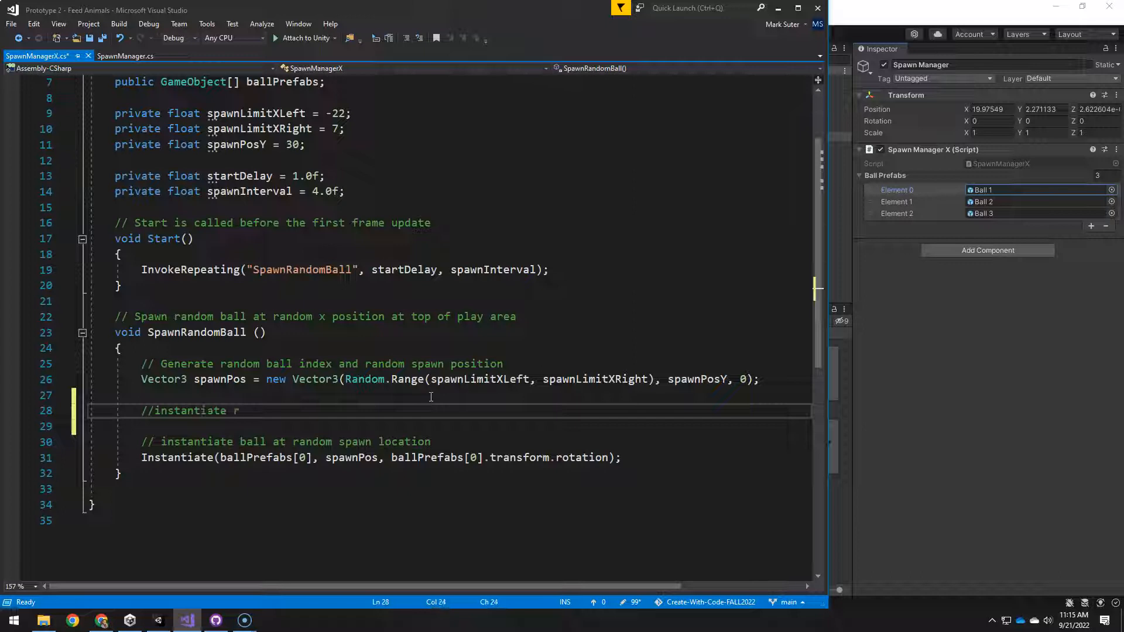
text(andom ball from array)
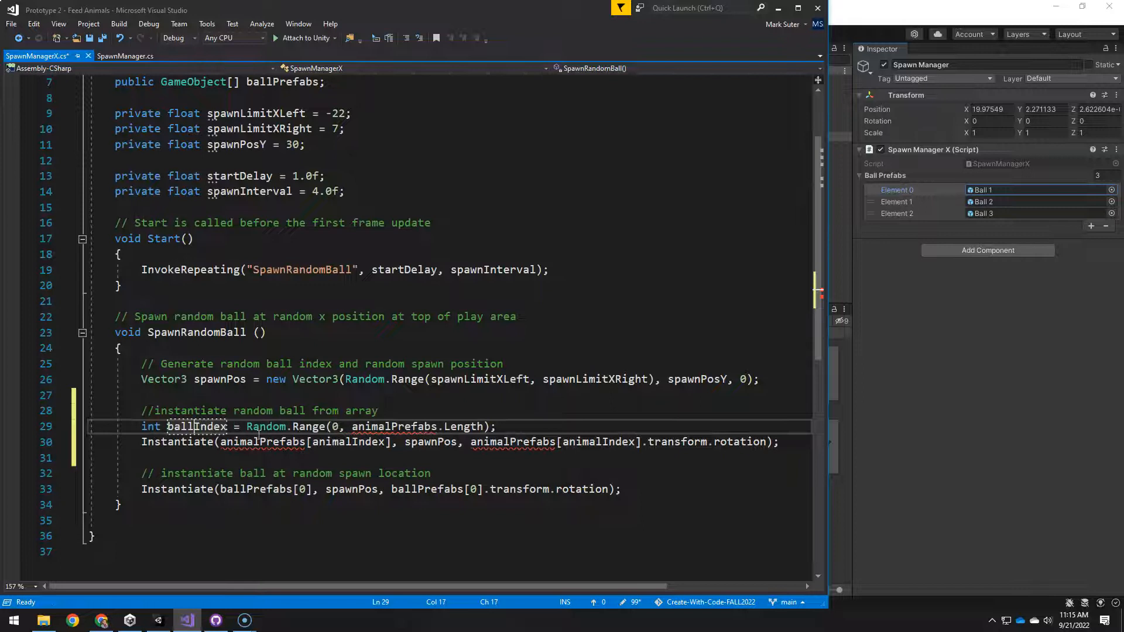
Pick ballIndex from ballPrefabs with Random.Range, spawn ballPrefabs[ballIndex], and delete the index-0 lines.
double_click(197, 426)
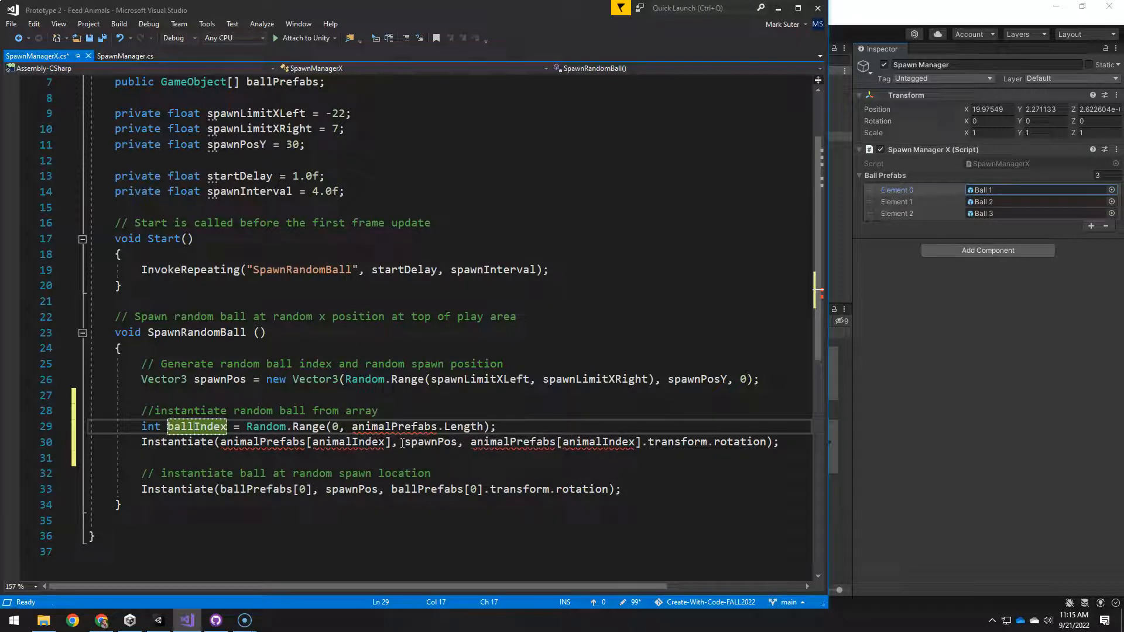
double_click(380, 427)
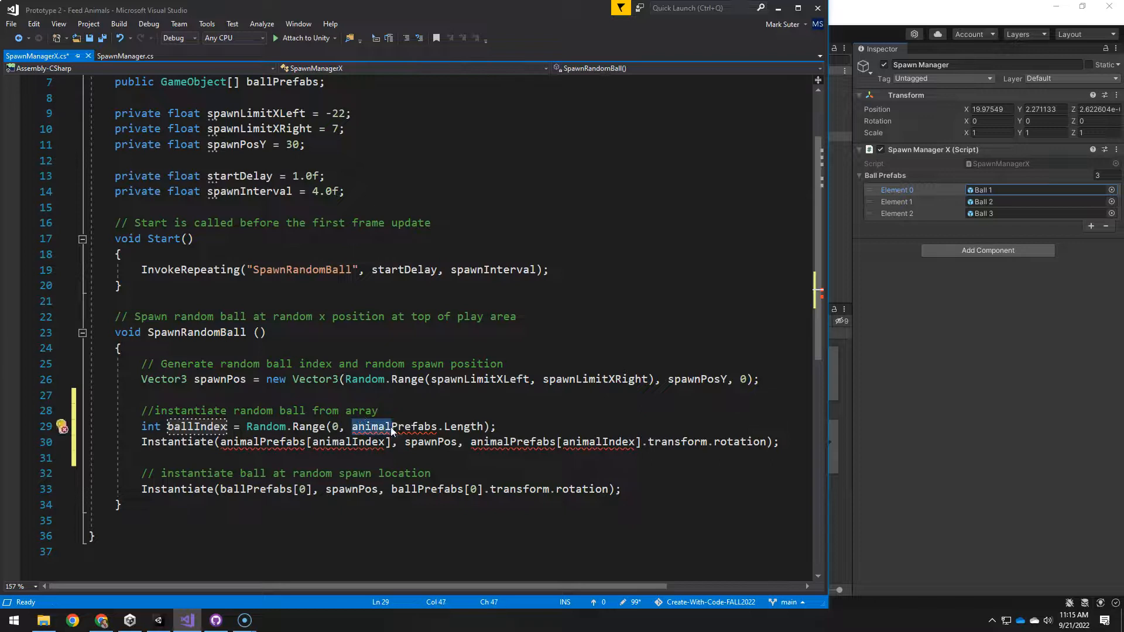
text(ballPrefabs)
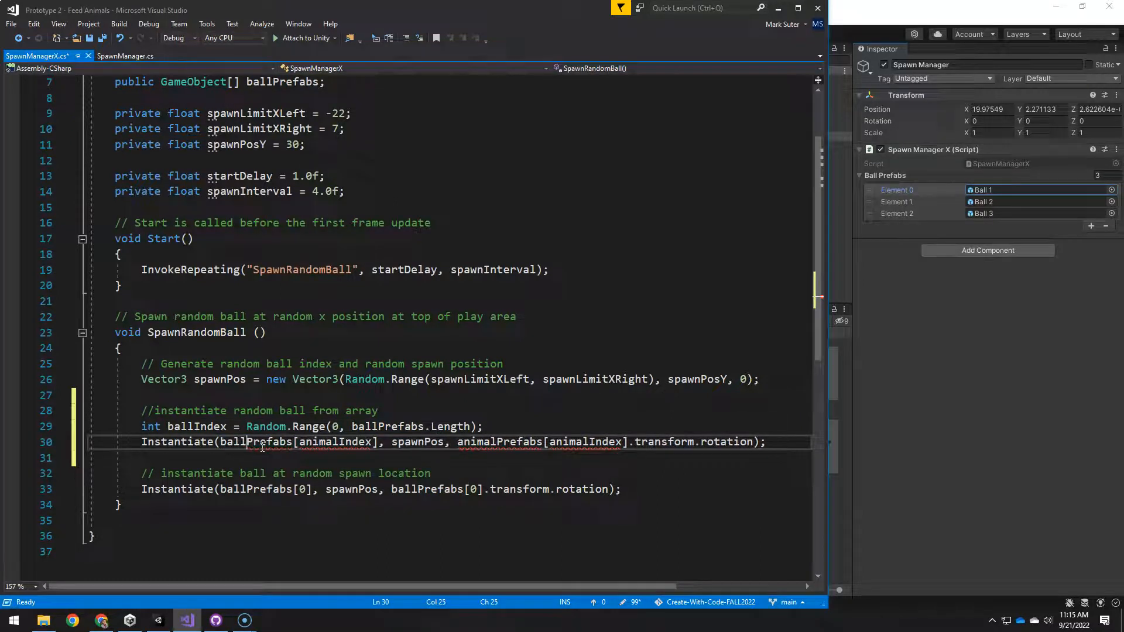
double_click(255, 442)
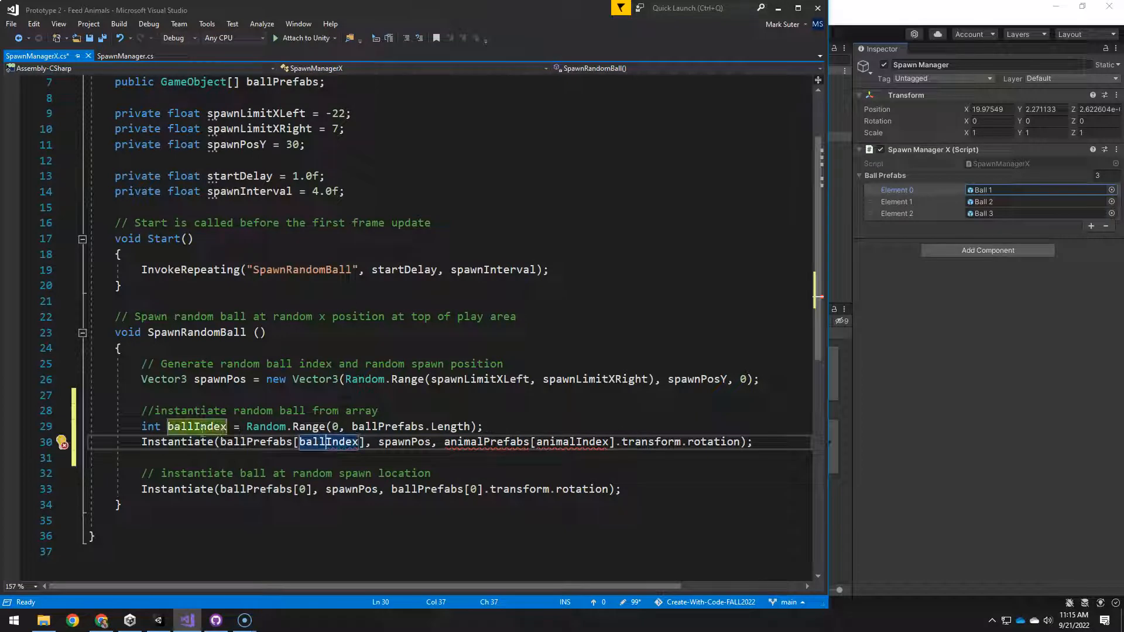
mouse_move(323, 442)
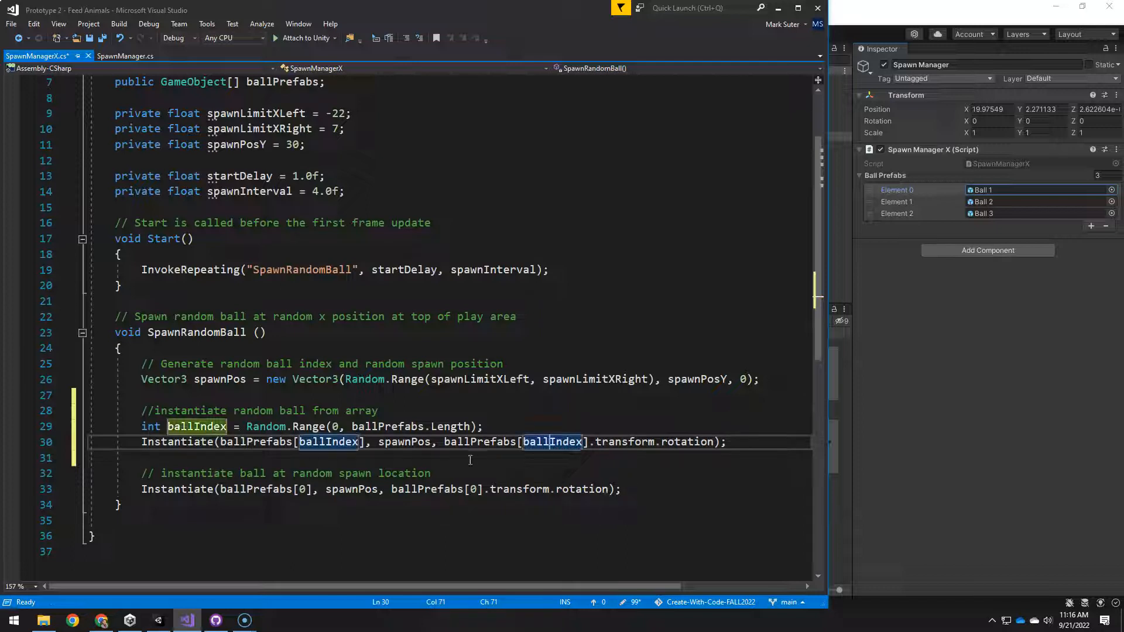
mouse_move(685, 442)
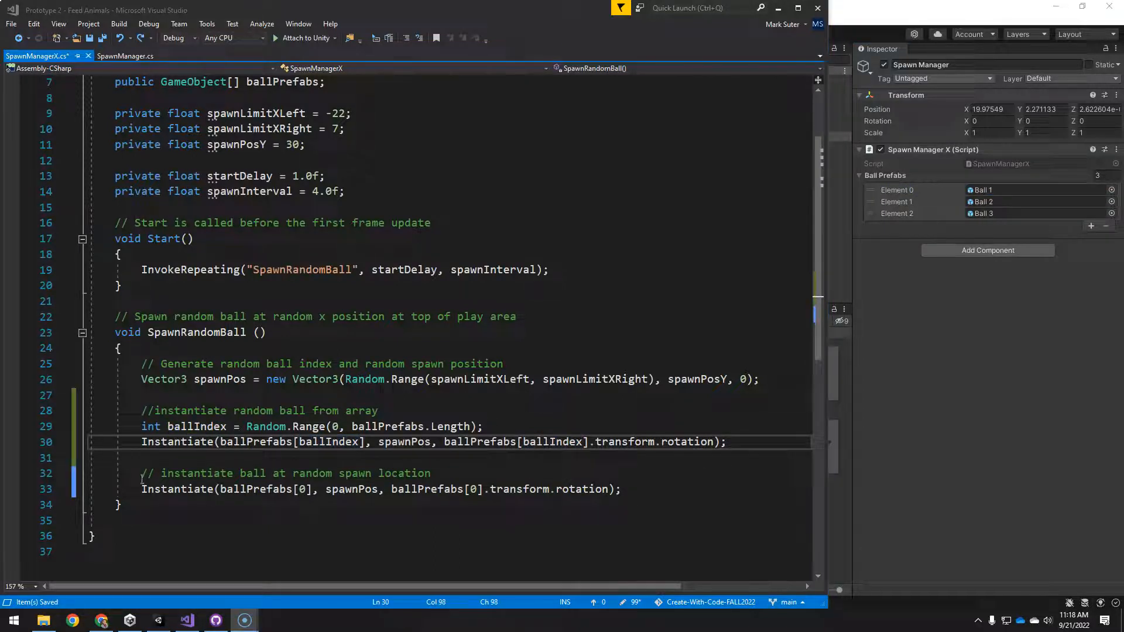
drag(141, 473, 623, 489)
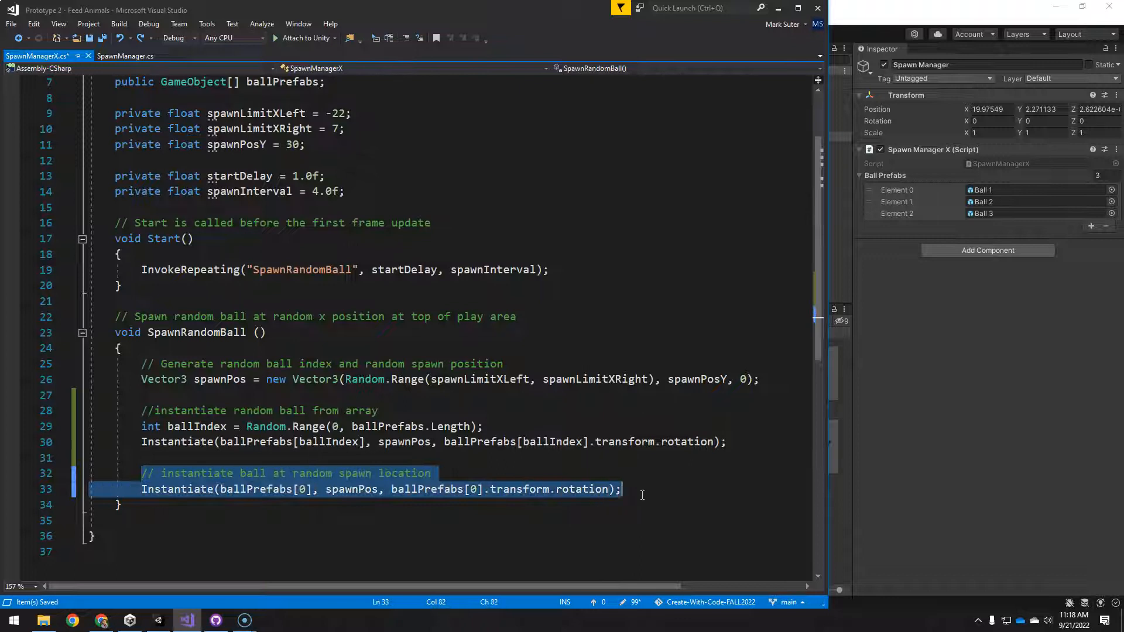
mouse_move(297, 497)
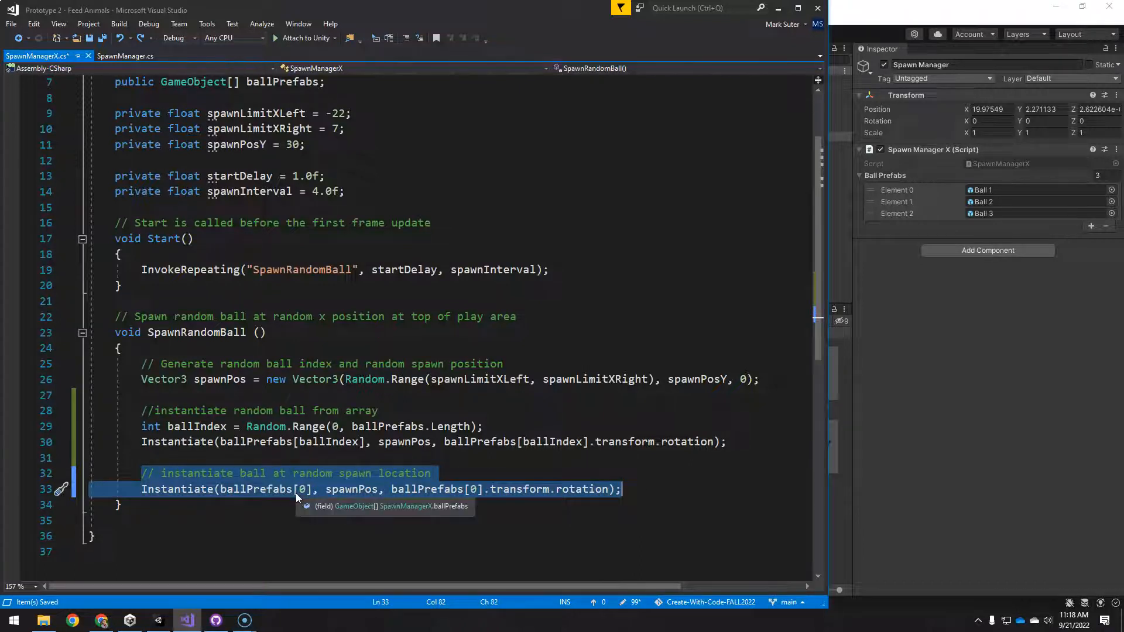
key(Delete)
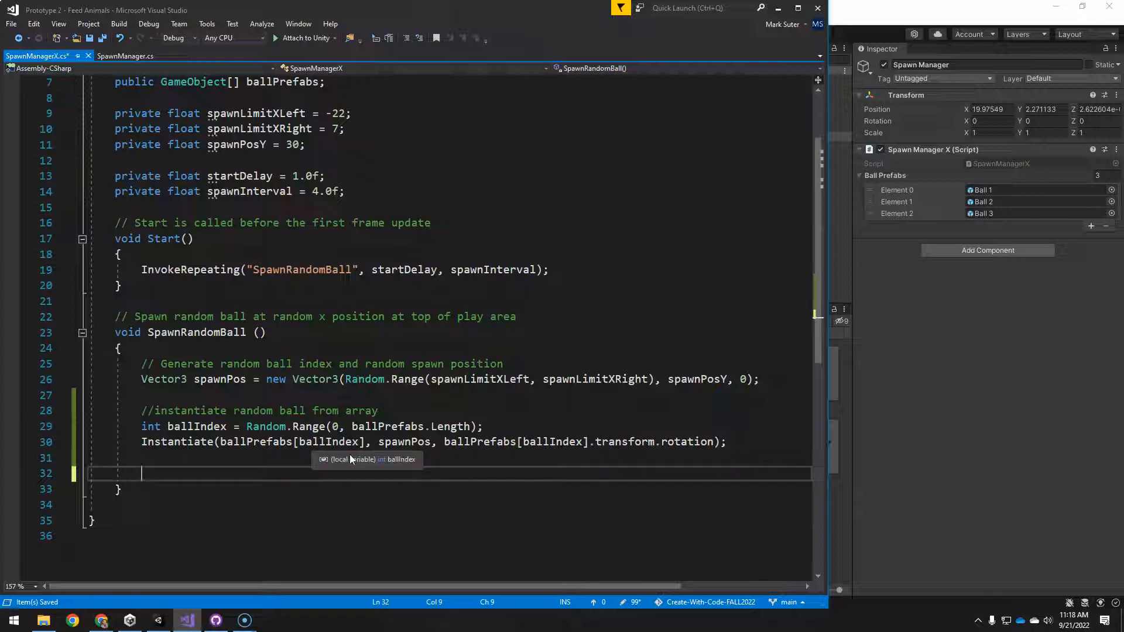
mouse_move(181, 620)
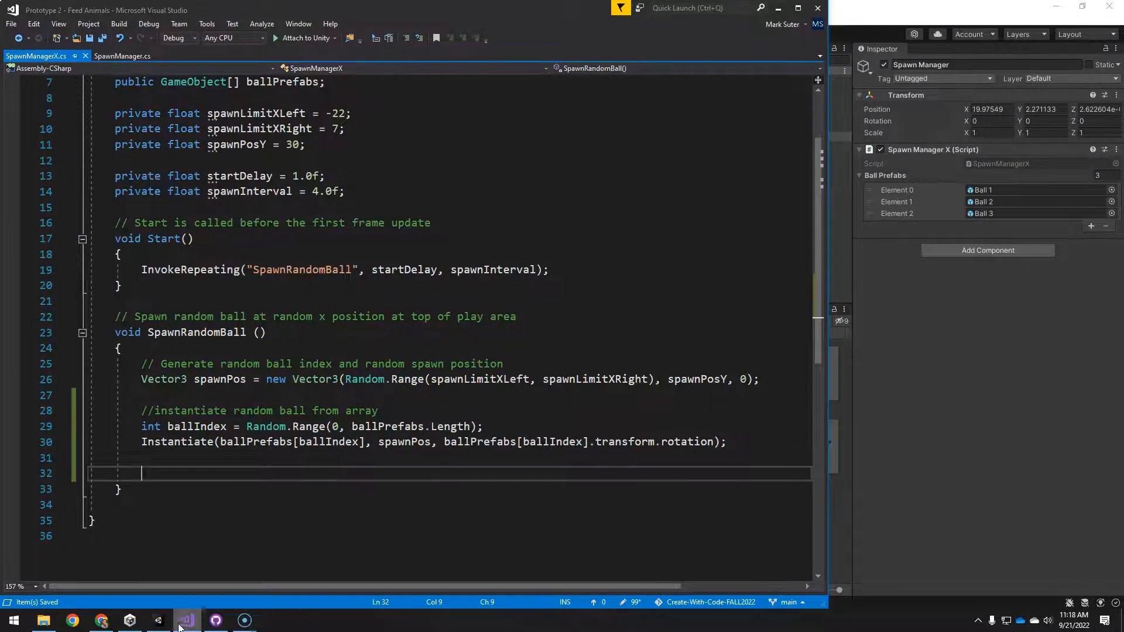
Switch to Unity and play the game to watch different colored balls spawn.
click(185, 620)
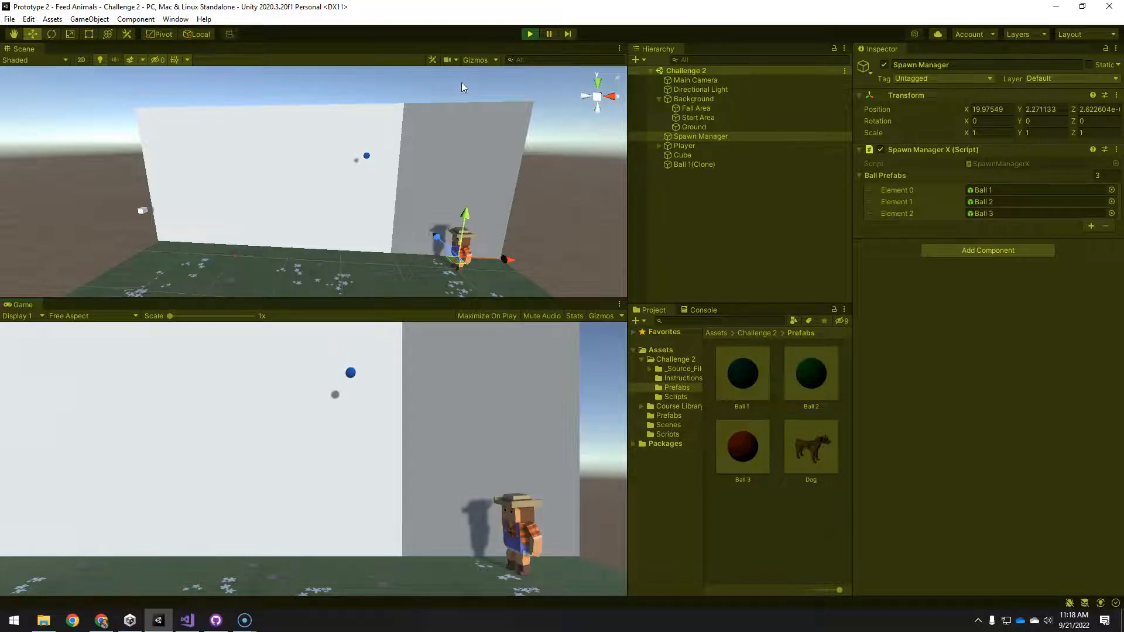
click(529, 34)
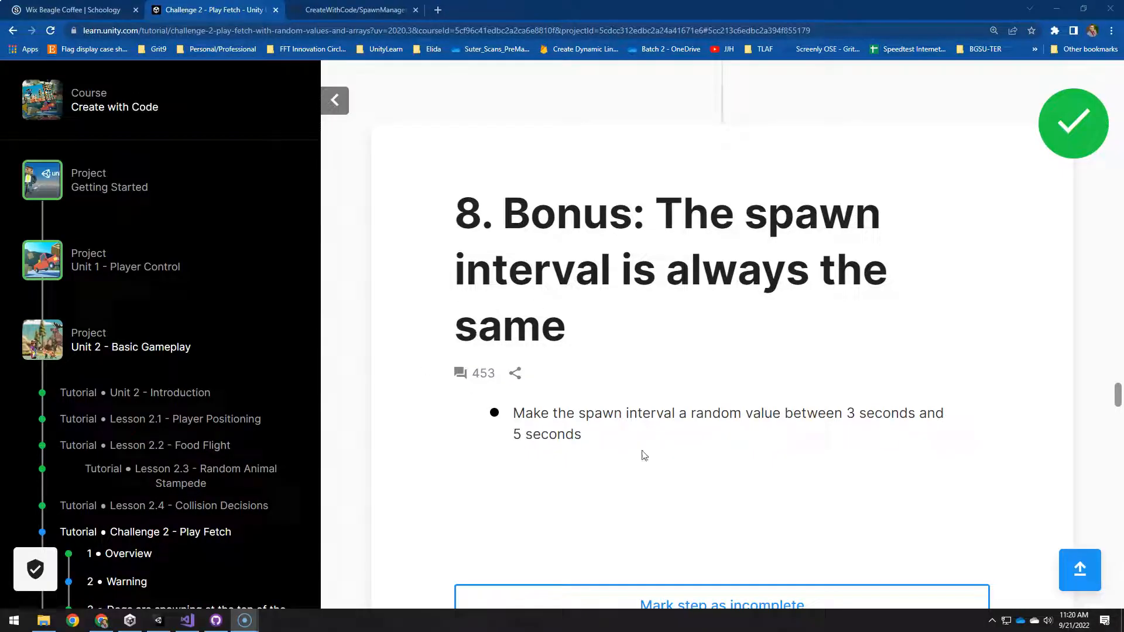
Read the Bonus hint on a random 3–5 second spawnInterval, then return to SpawnManagerX.
scroll(down, 3)
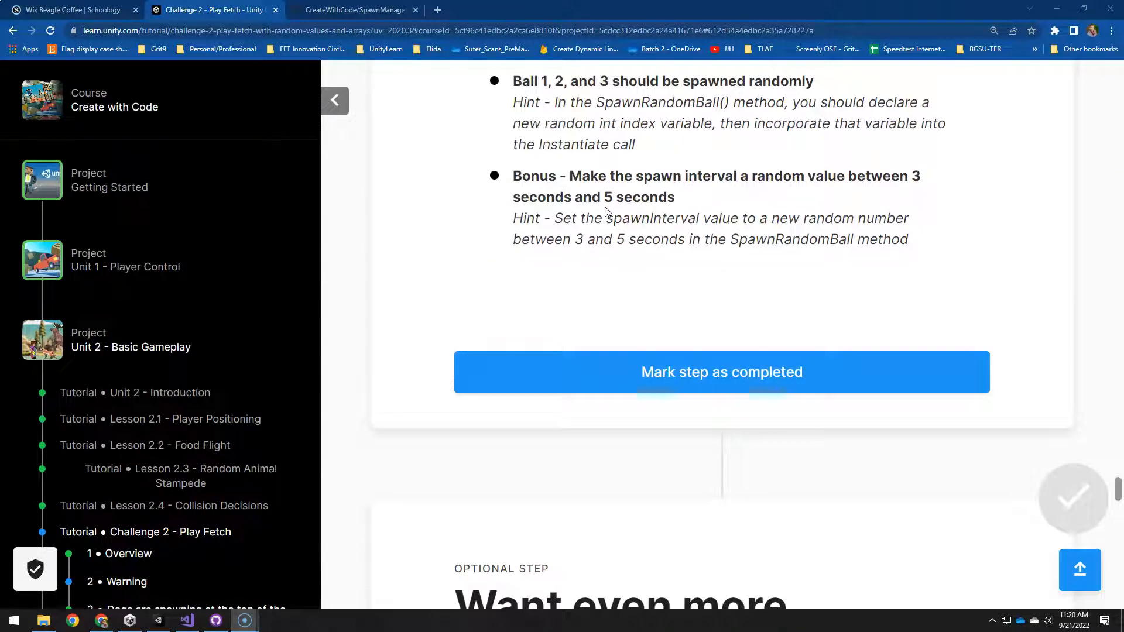
mouse_move(676, 225)
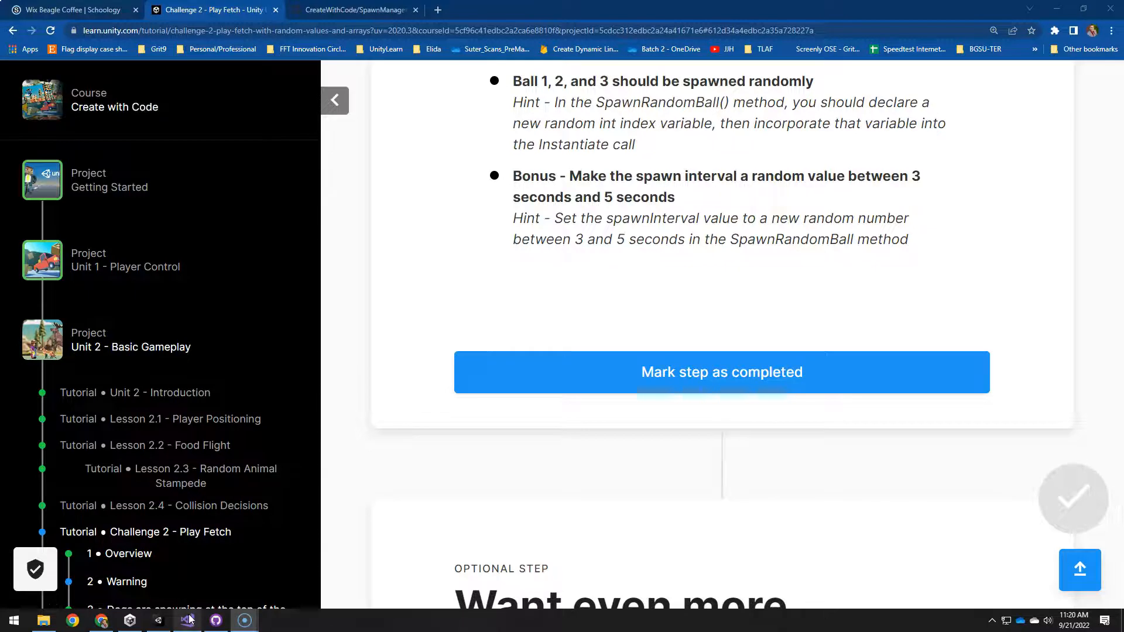
click(187, 620)
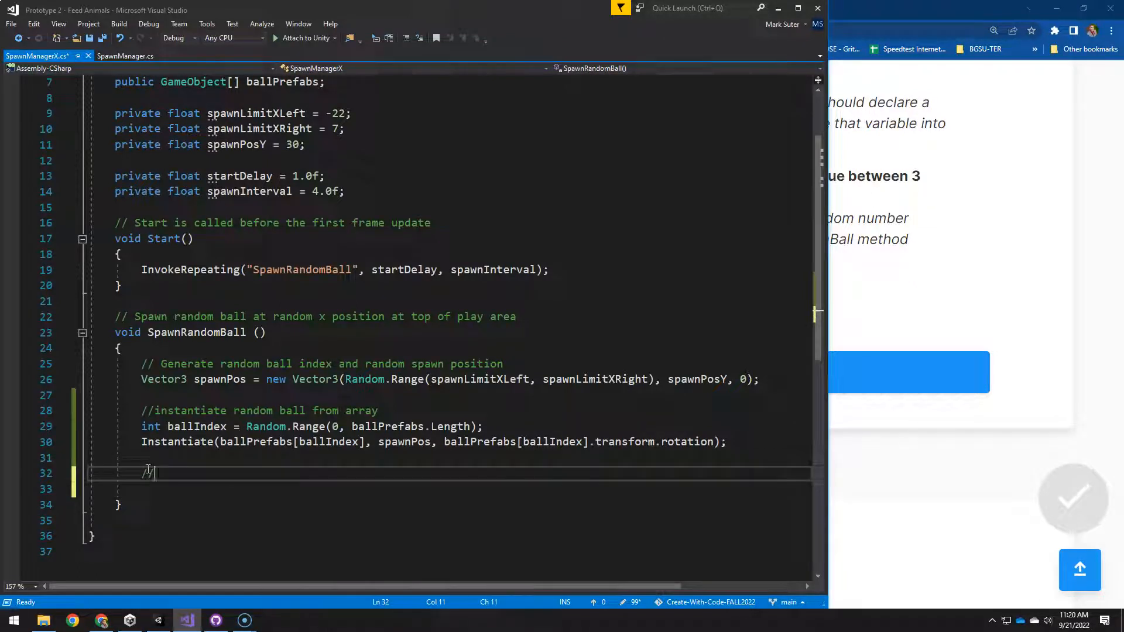
Add '//randomize spawnInterval' and spawnInterval = Random.Range(0.5f, 3.0f) to the end of SpawnRandomBall.
text(/randomize)
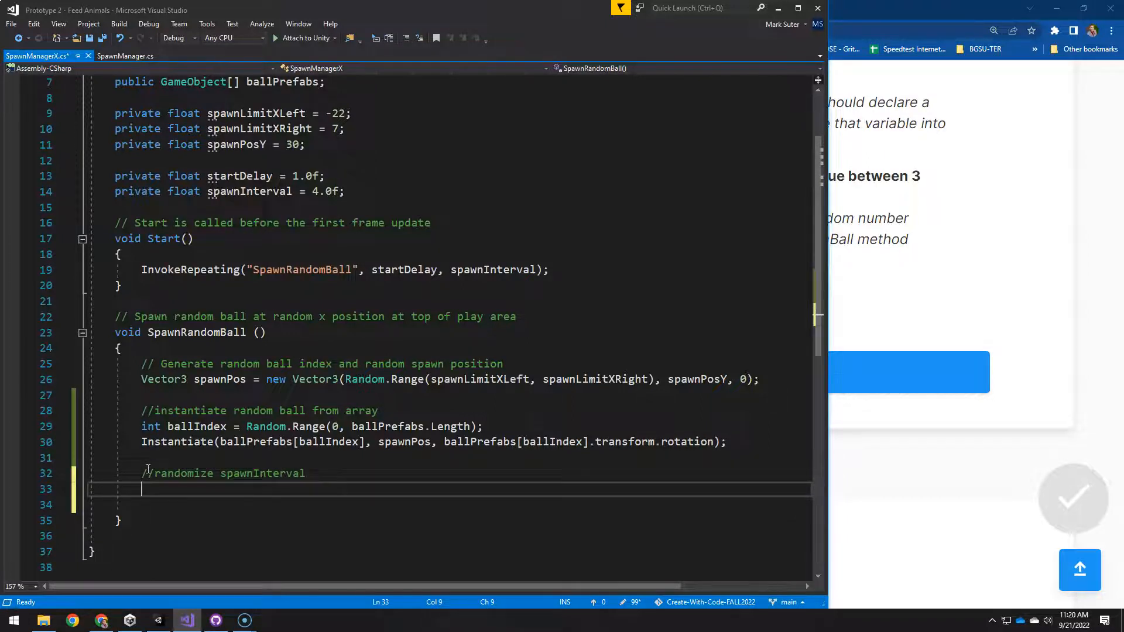
text(spawnInterval =)
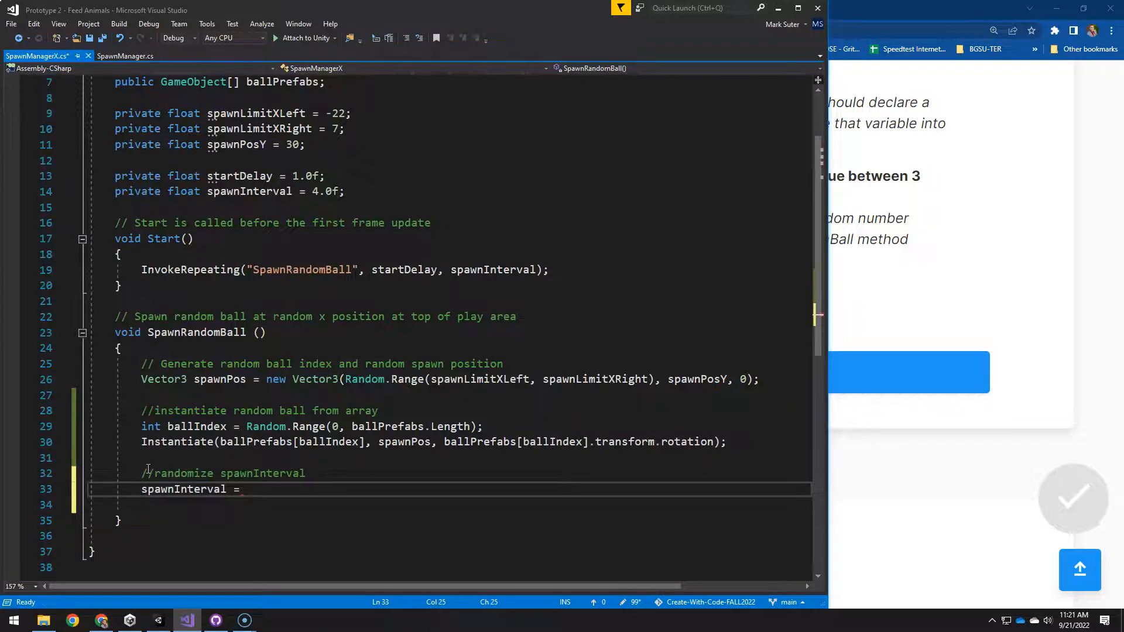
text(Random.Range()
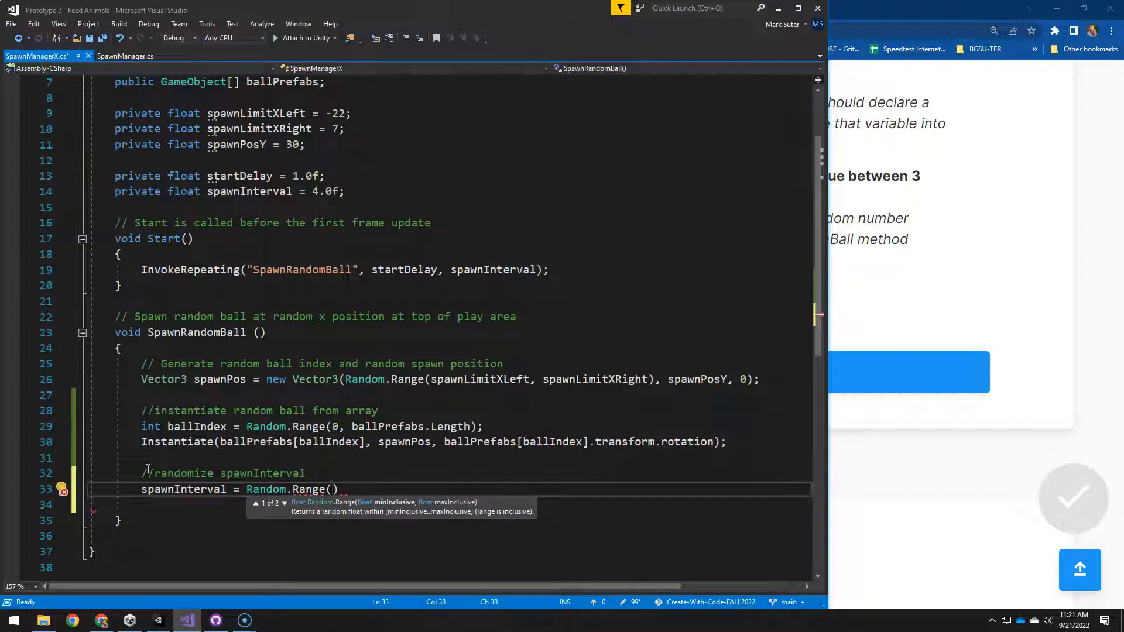
text(0.5f)
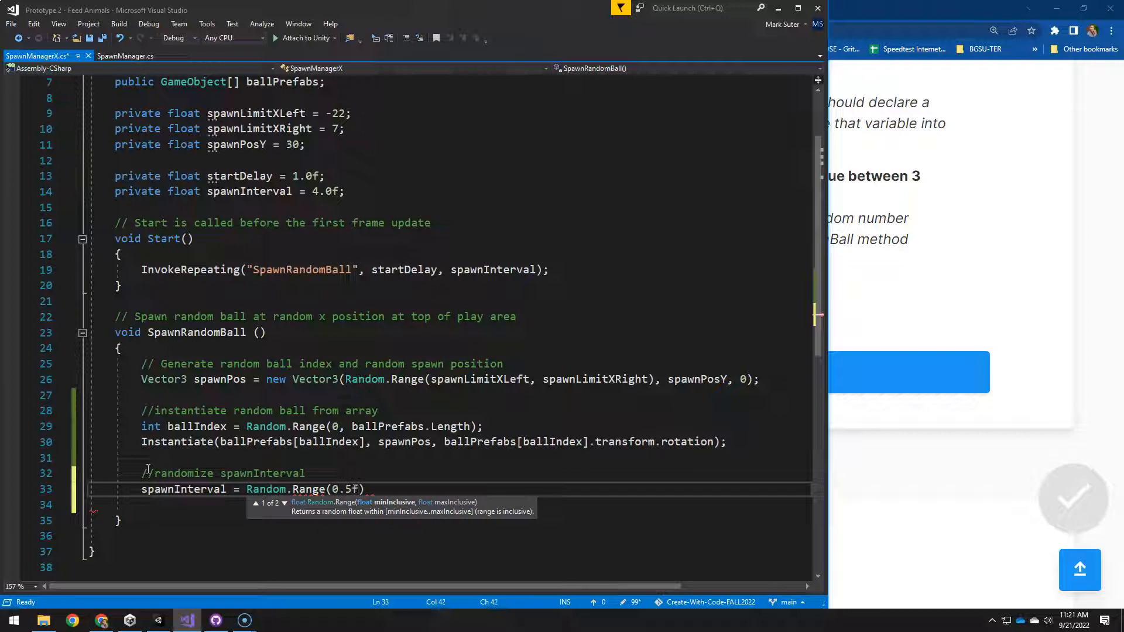
text(,)
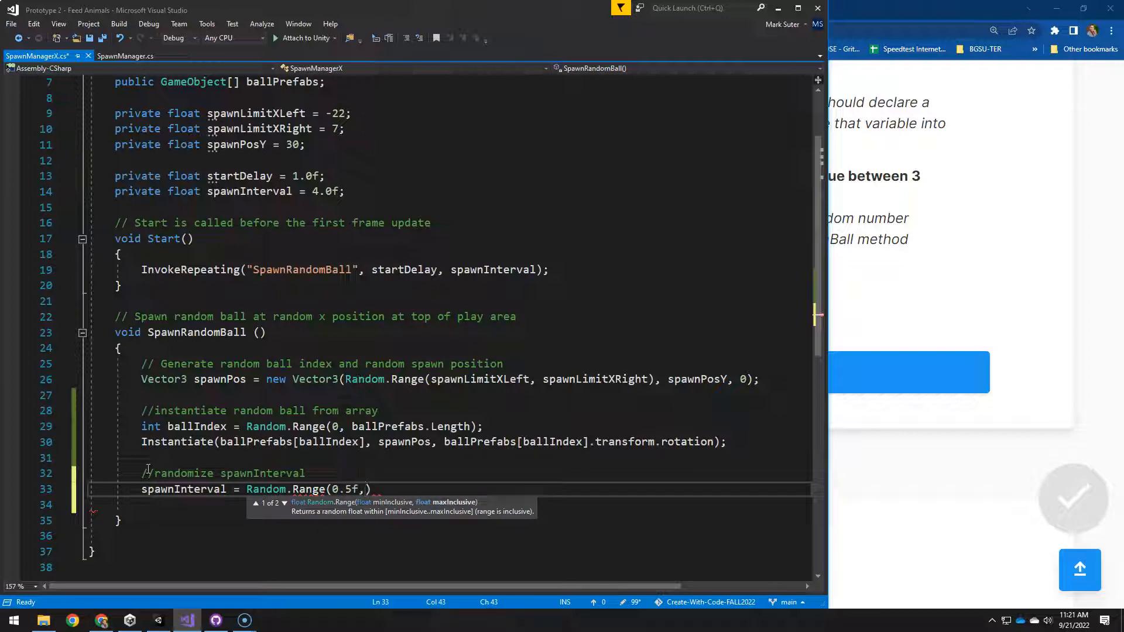
text(3.0f)
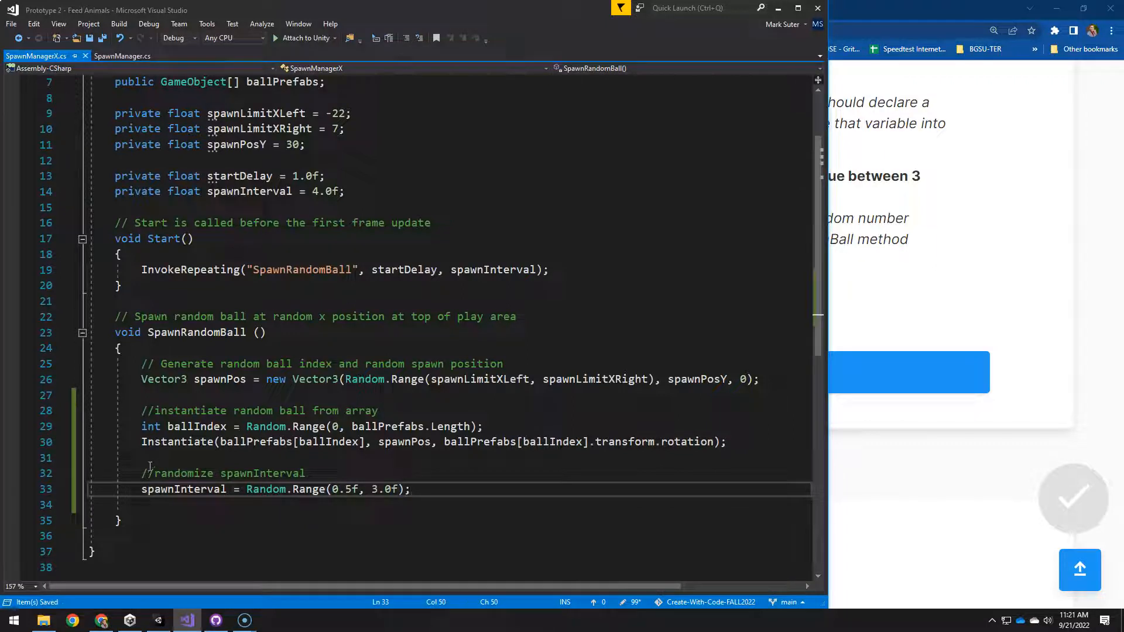
drag(141, 364, 411, 489)
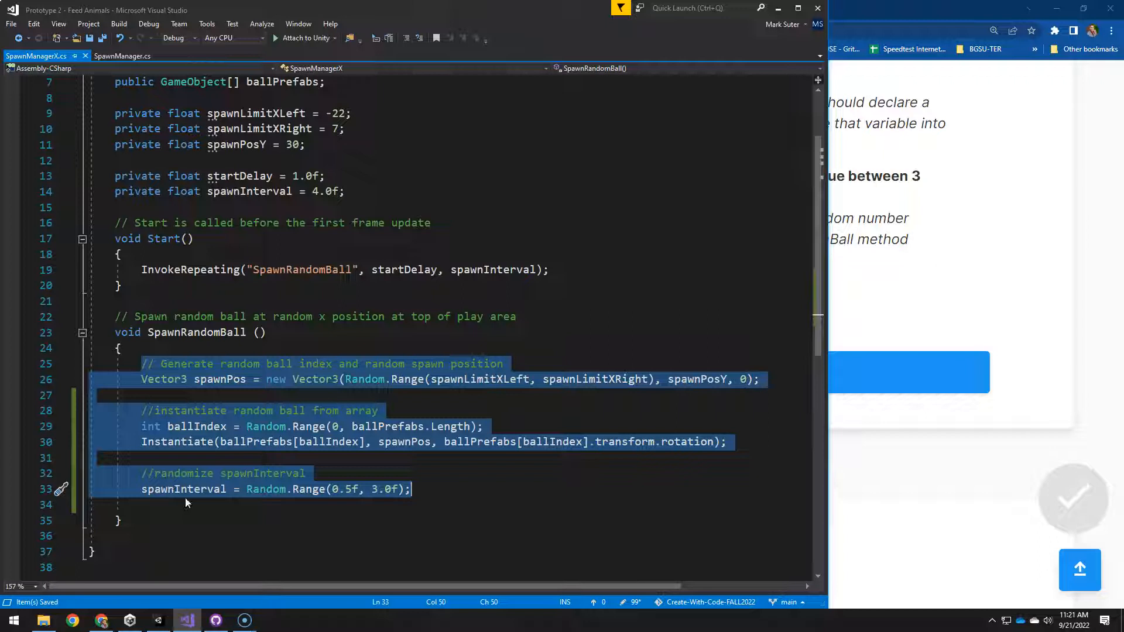
mouse_move(507, 270)
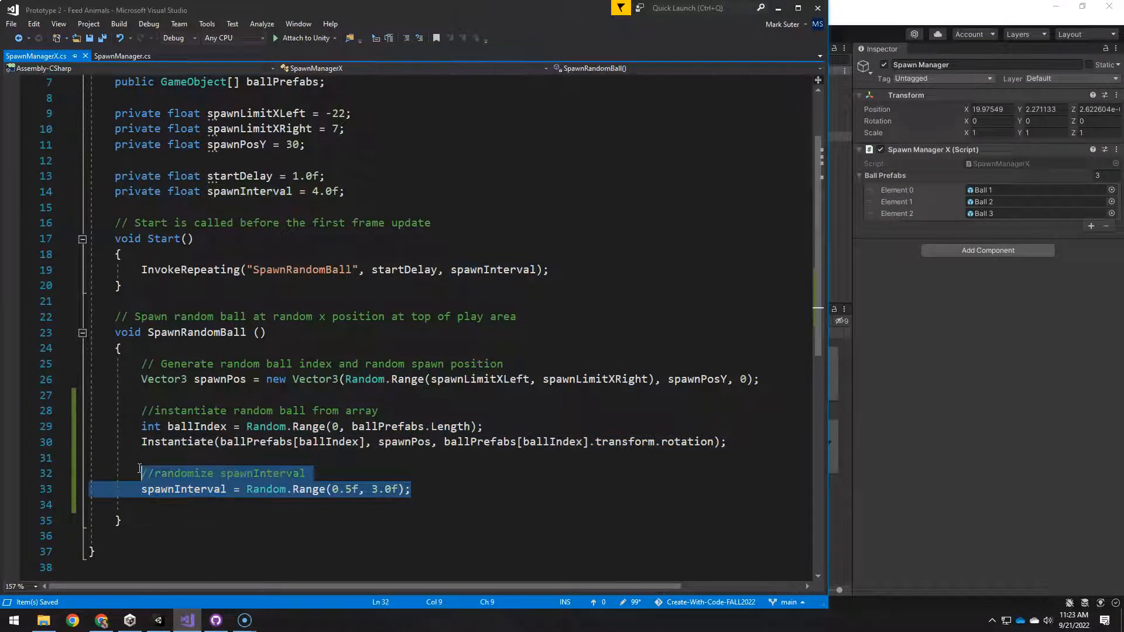
Insert the '//randomize spawnInterval' comment inside Start above InvokeRepeating.
click(120, 254)
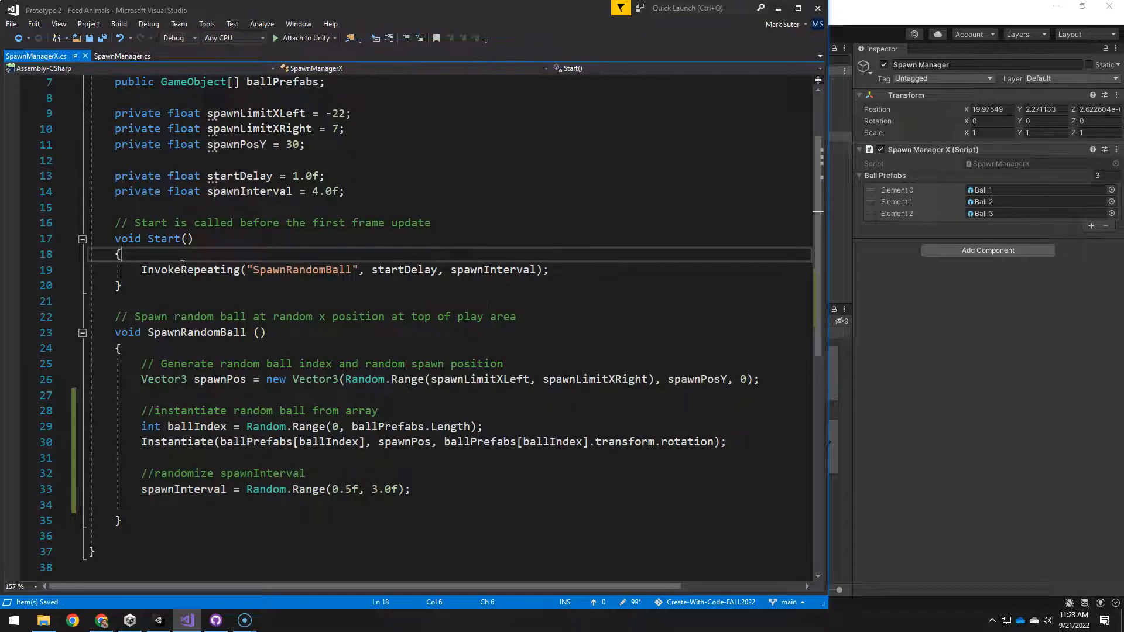
text(//randomize spawnInterval)
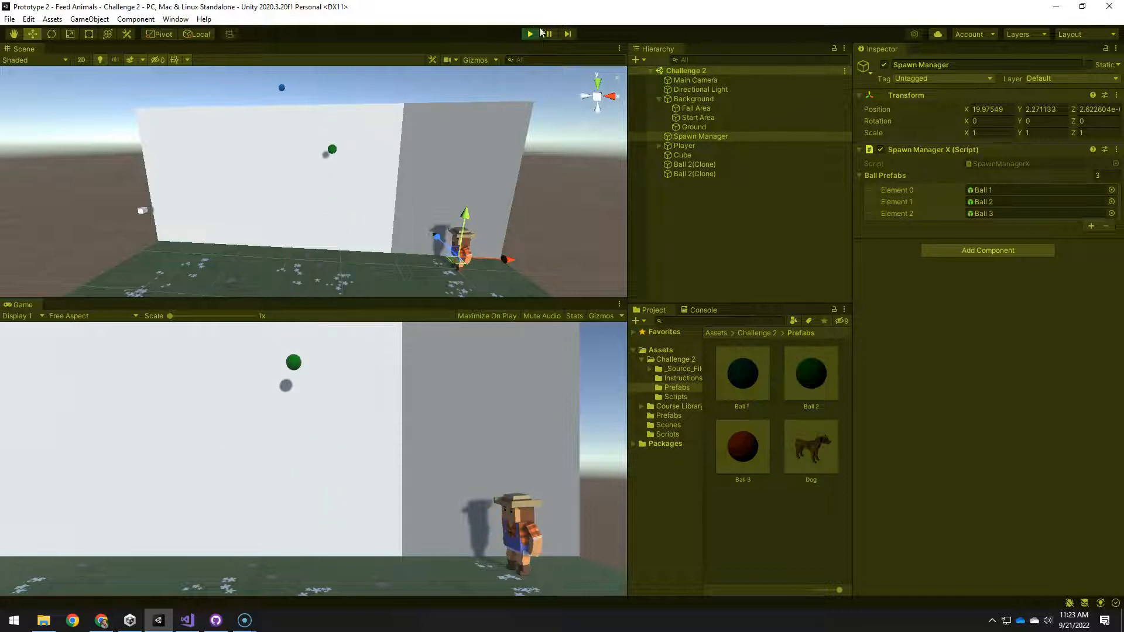
Stop and restart Play mode twice to watch how often balls spawn.
click(529, 33)
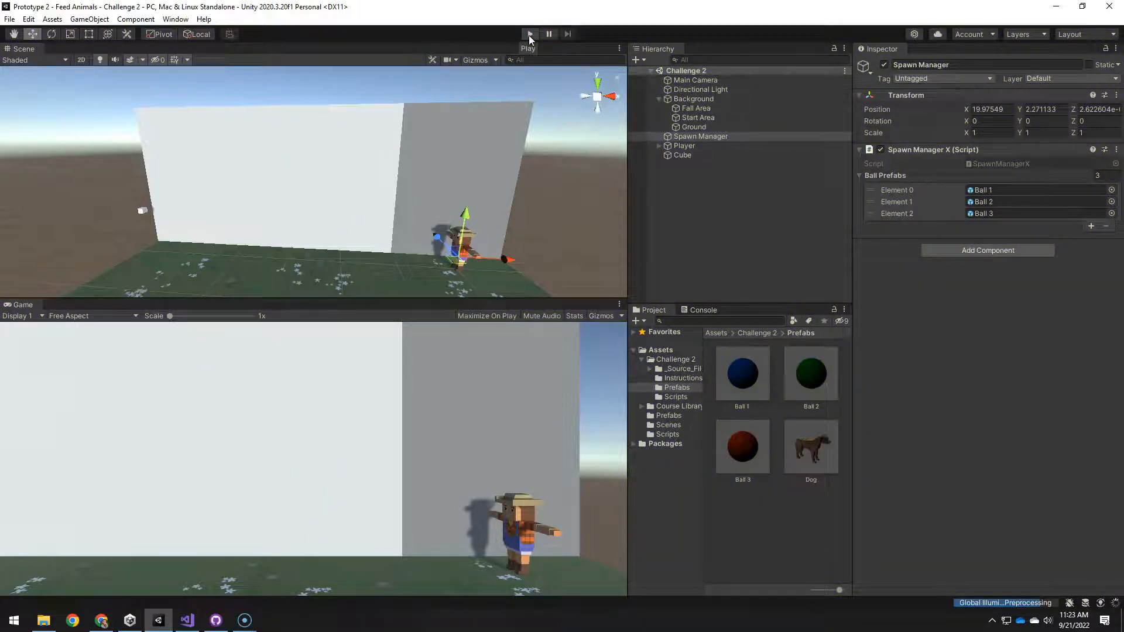
click(528, 34)
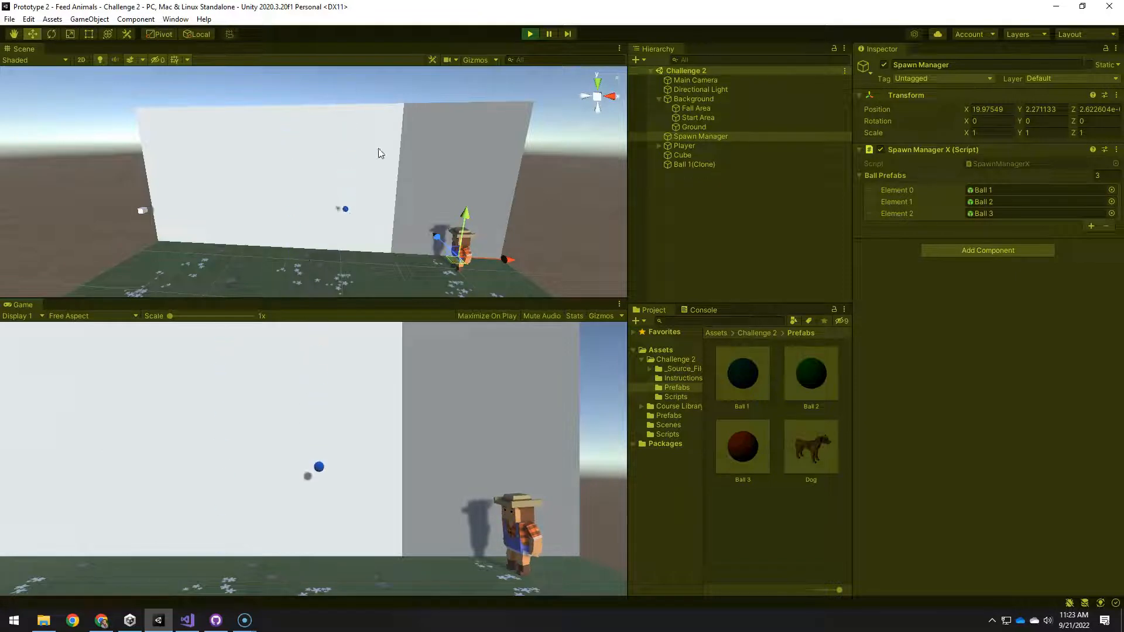
click(529, 33)
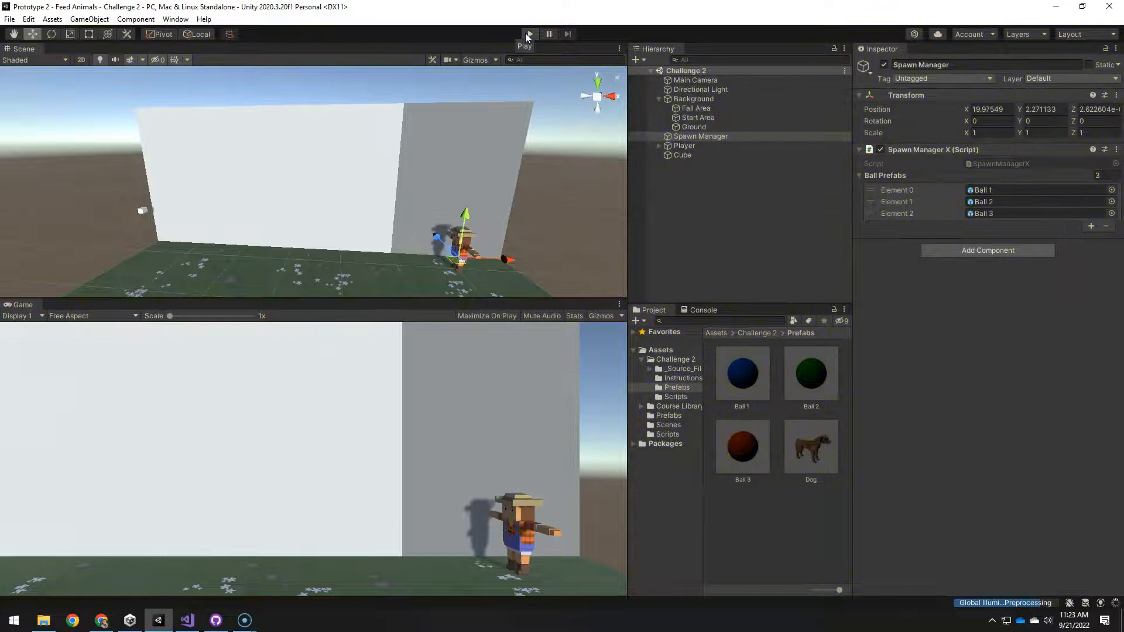
click(529, 33)
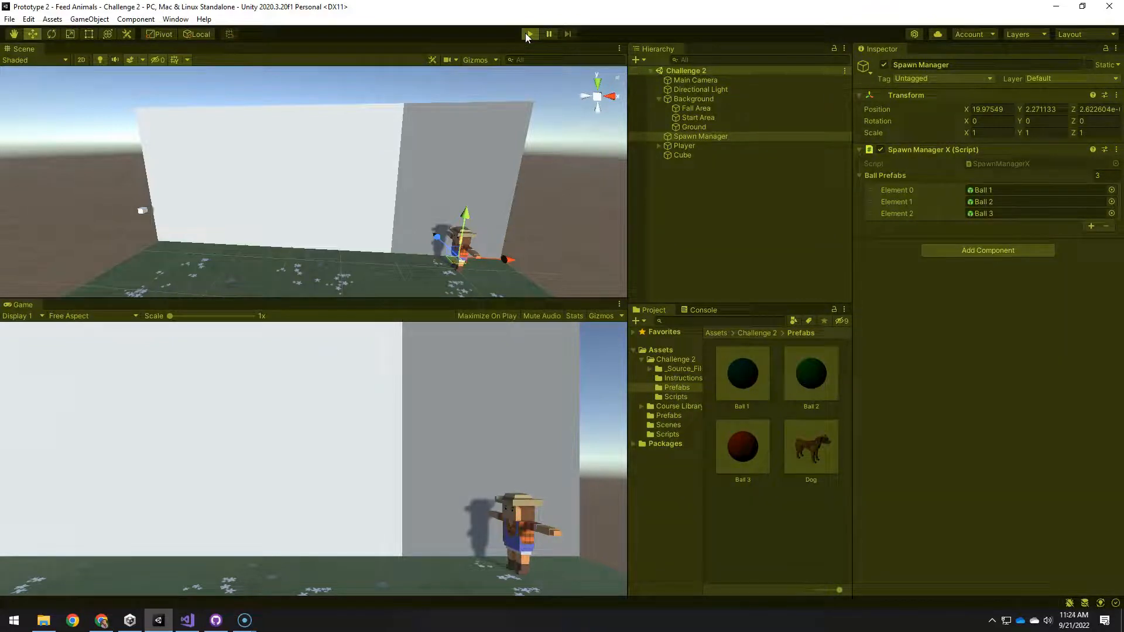
click(530, 33)
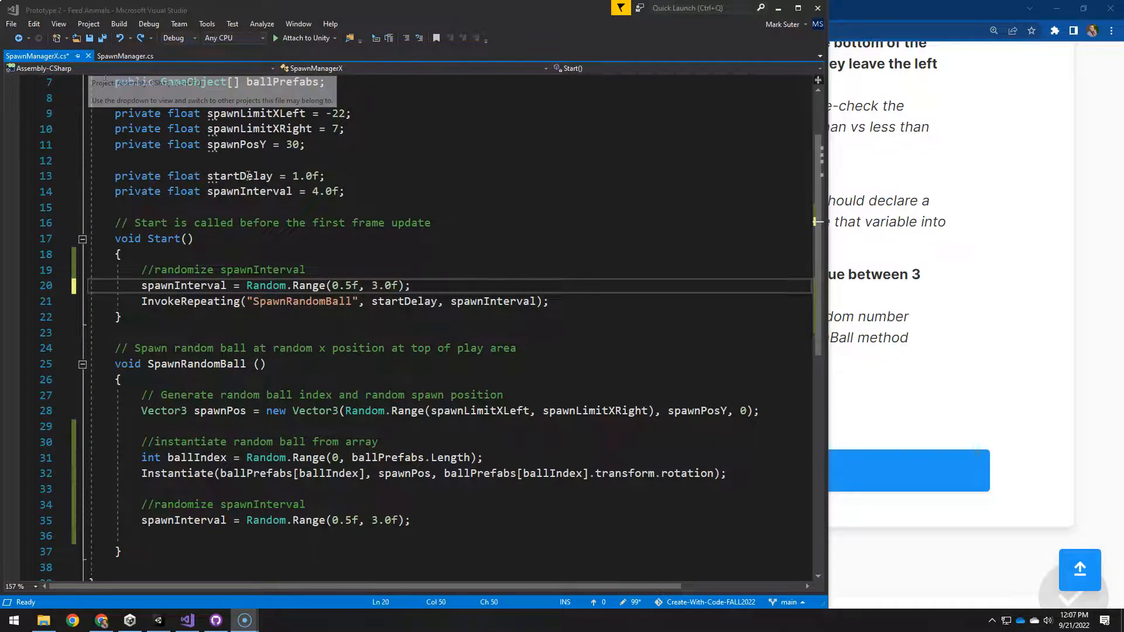
mouse_move(196, 317)
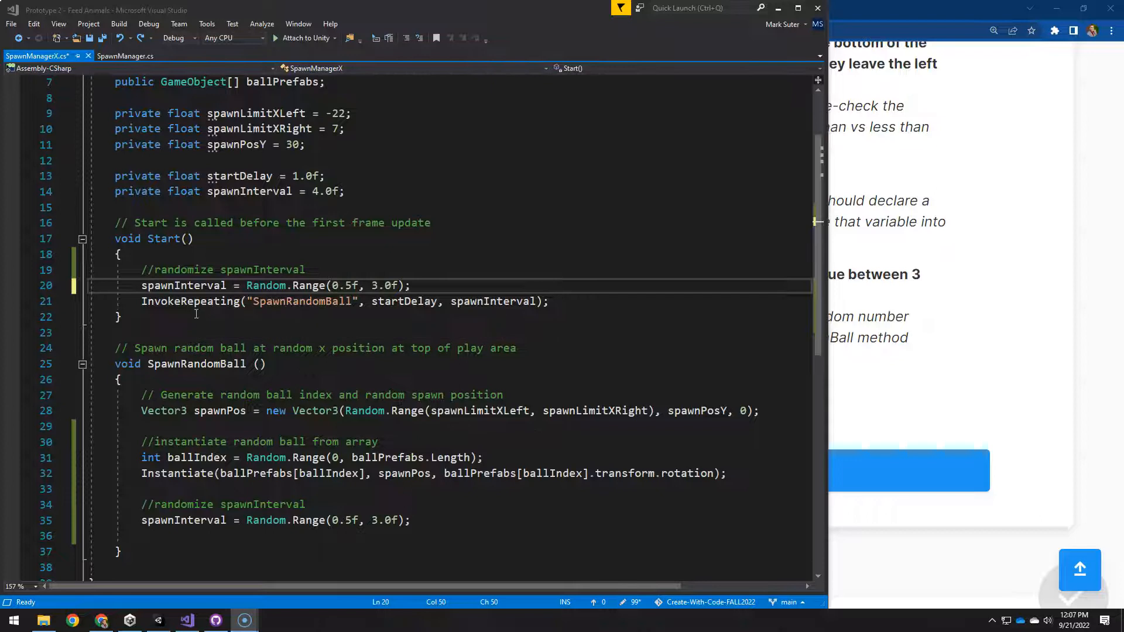
Change InvokeRepeating to Invoke("SpawnRandomBall", startDelay) and select Start's randomize lines for removal.
double_click(188, 302)
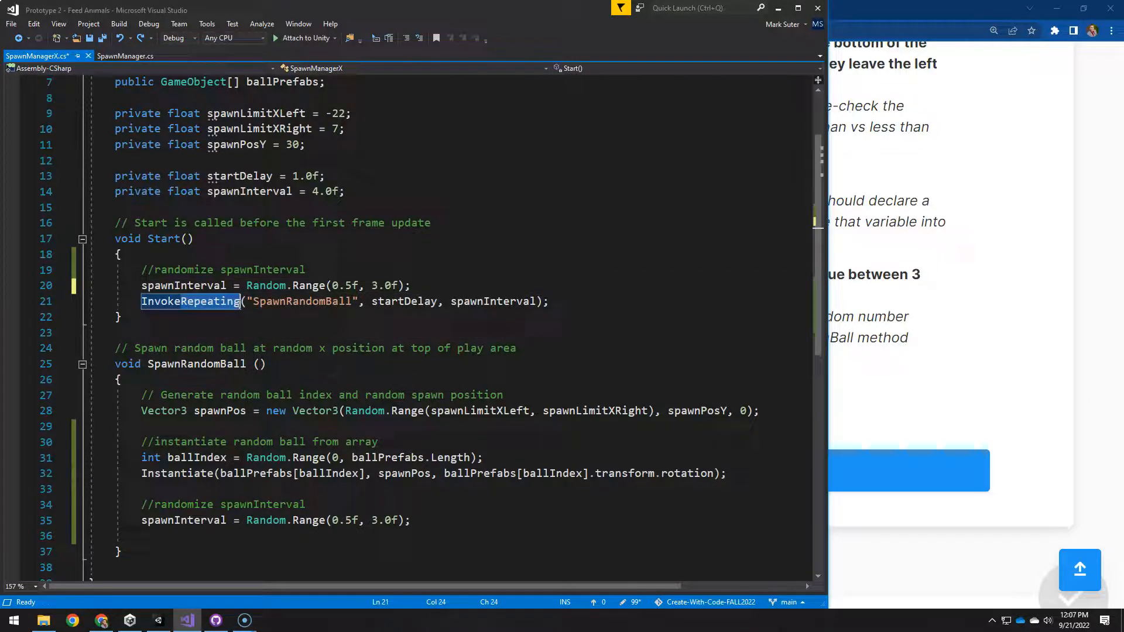
text(Invoke)
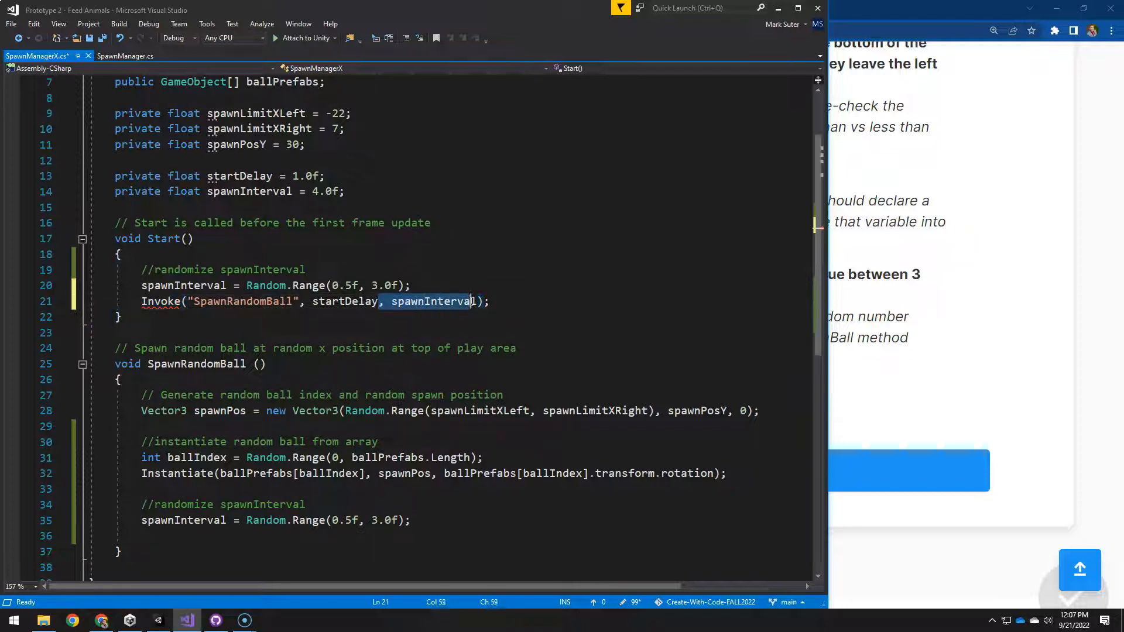
key(Delete)
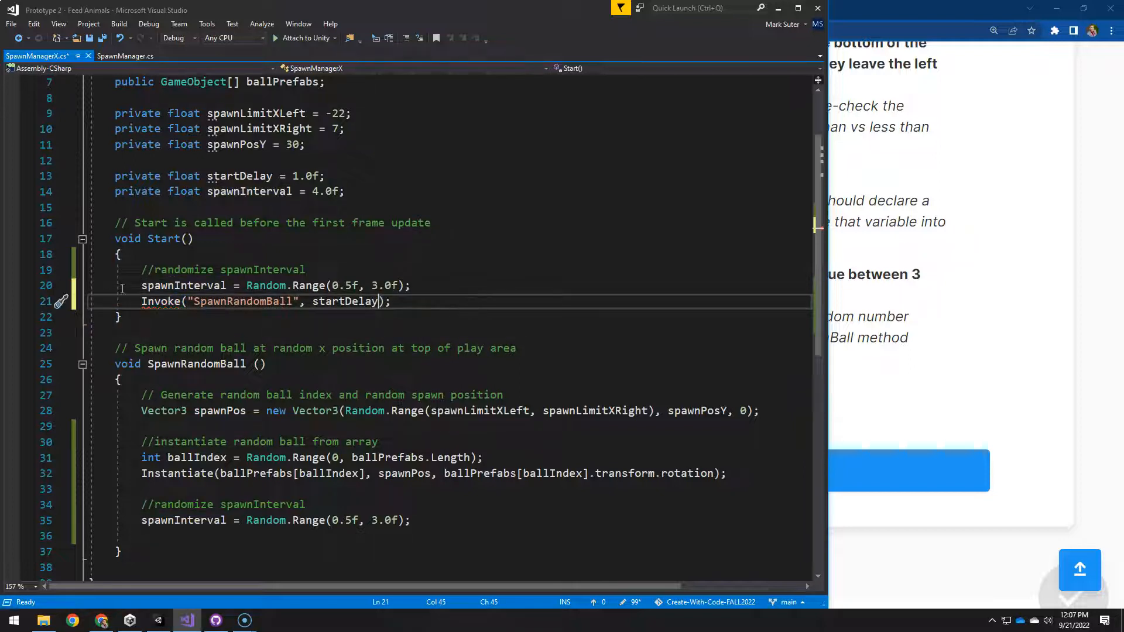
double_click(344, 301)
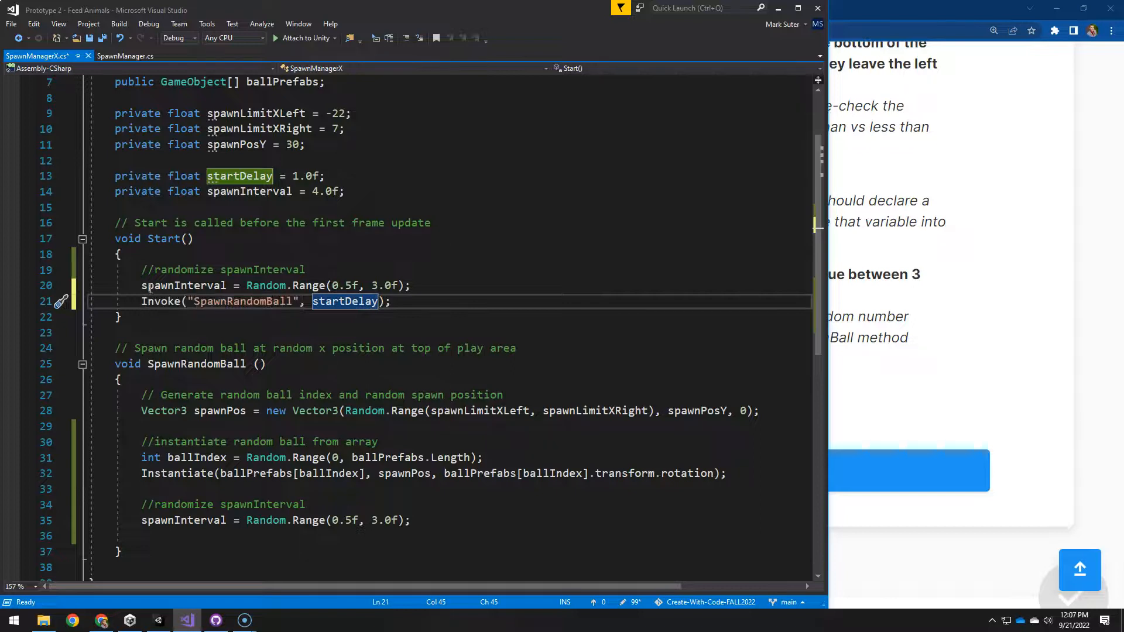
mouse_move(179, 286)
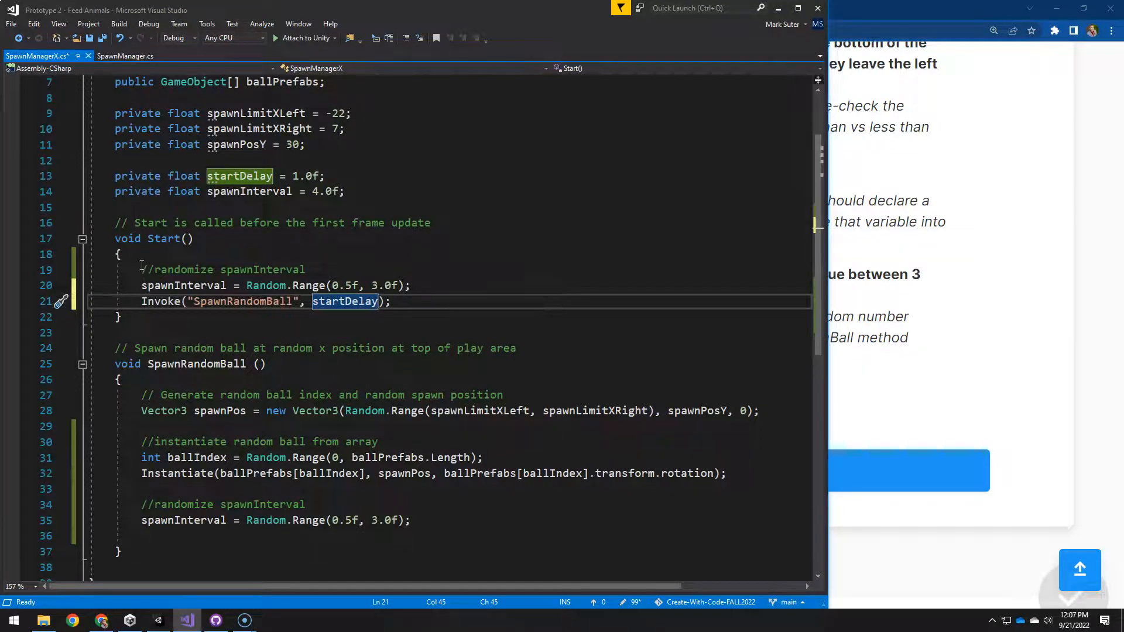
drag(141, 269, 410, 285)
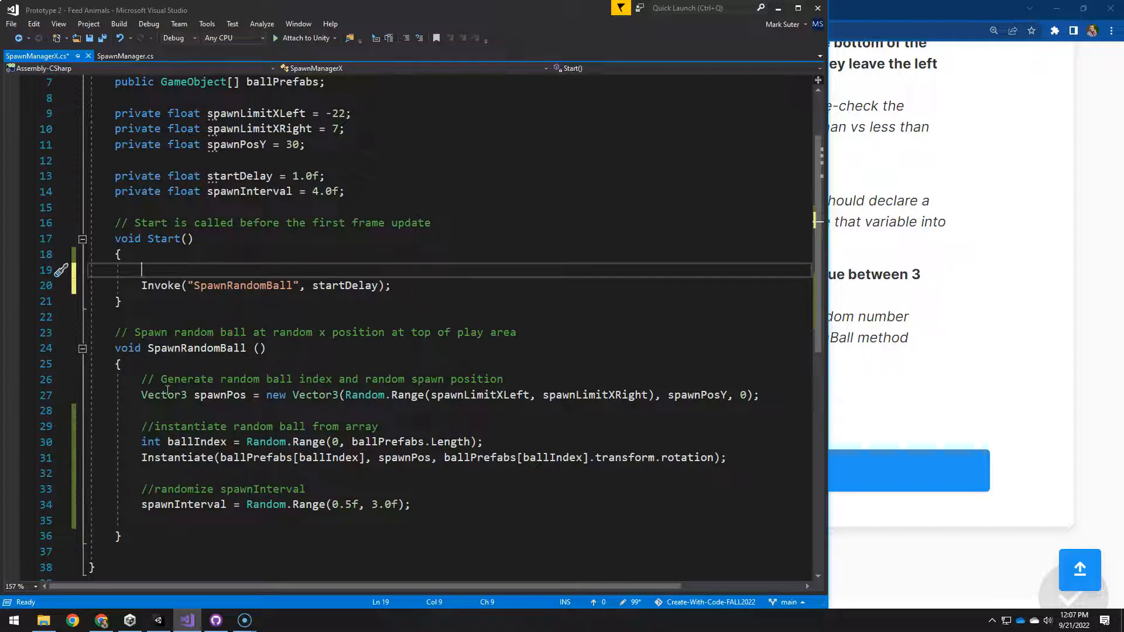
mouse_move(167, 395)
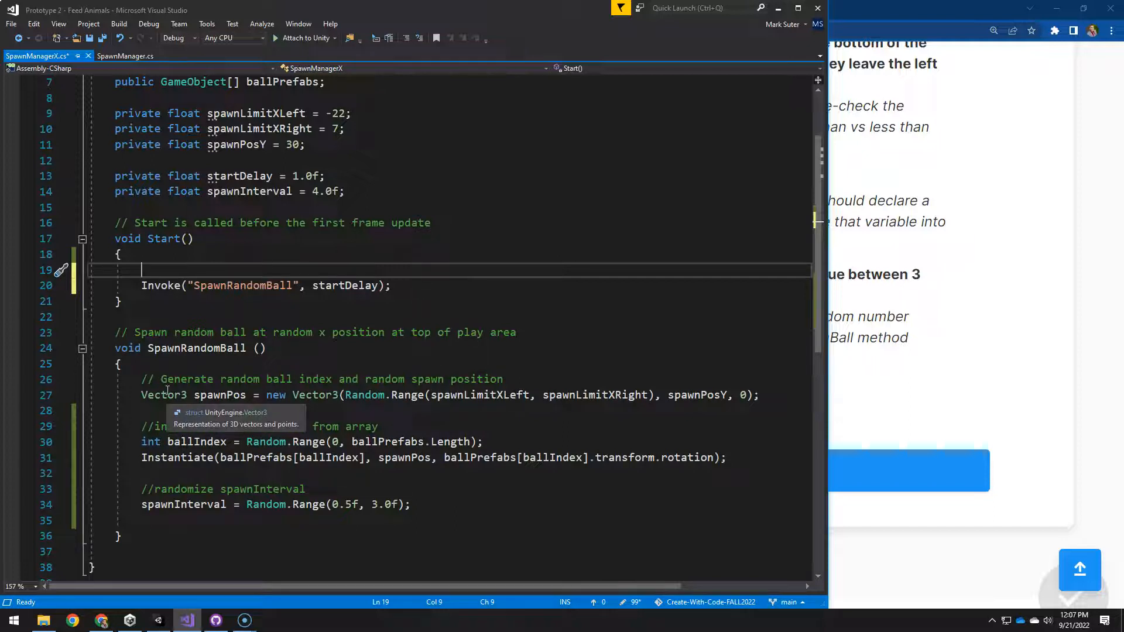
mouse_move(138, 426)
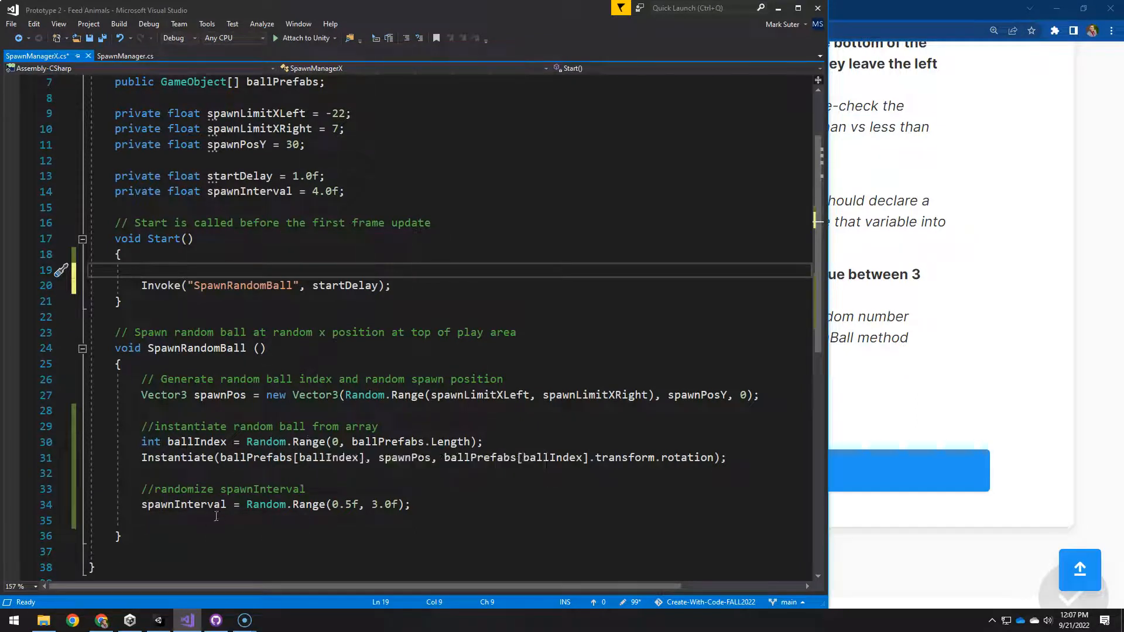
End SpawnRandomBall with an 'Invoke again' comment and Invoke("SpawnRandomBall", spawnInterval).
text(//)
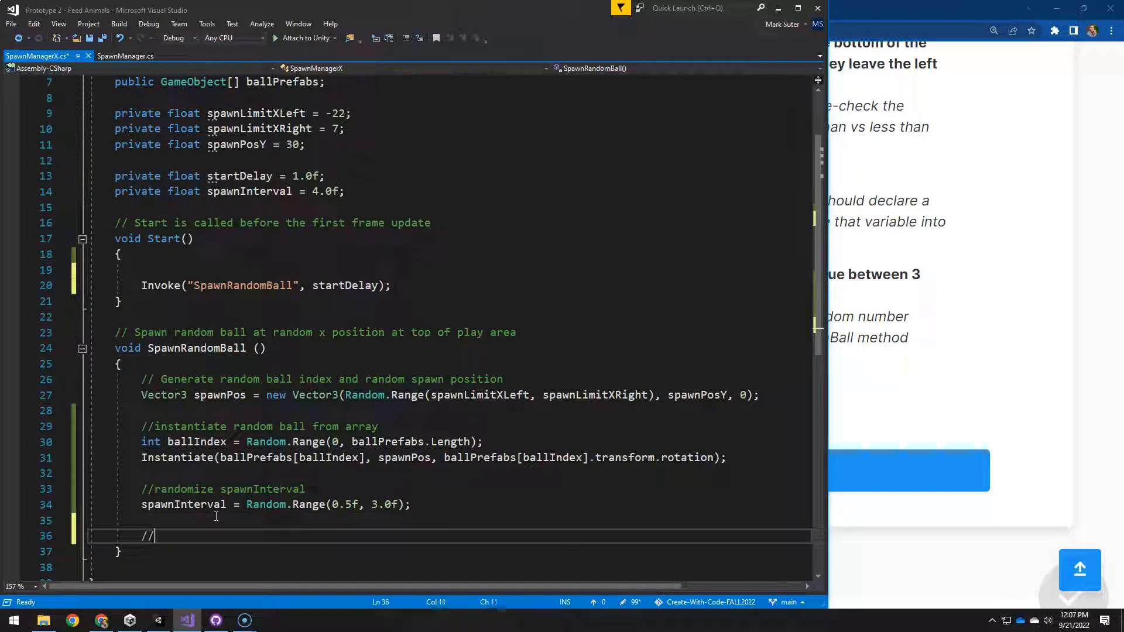
text(Invoke again)
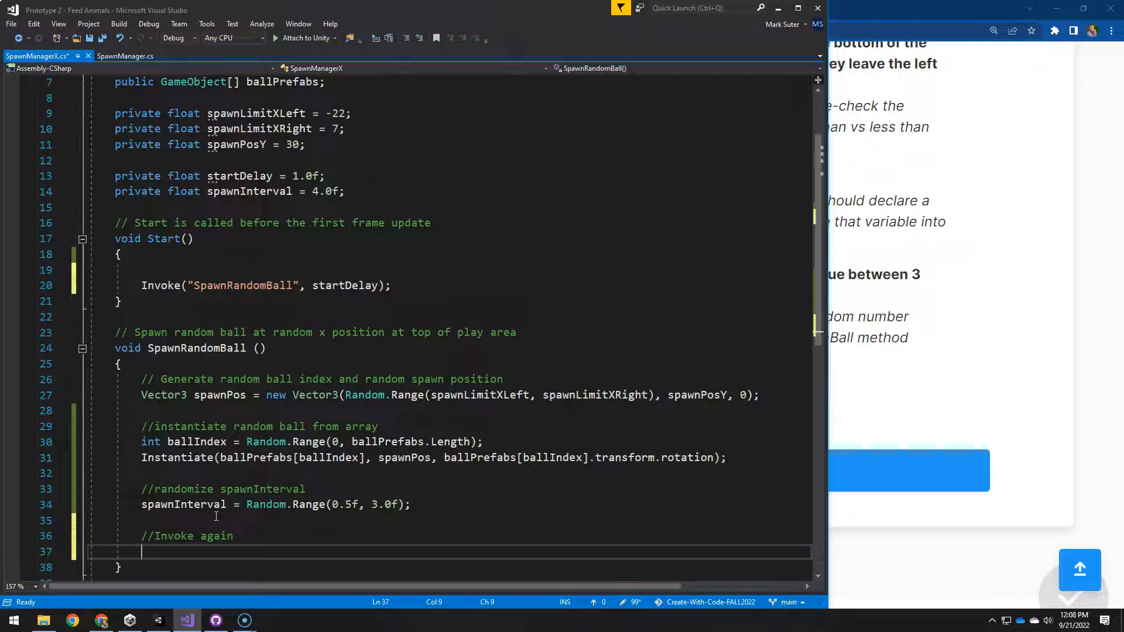
text(Invoke(")
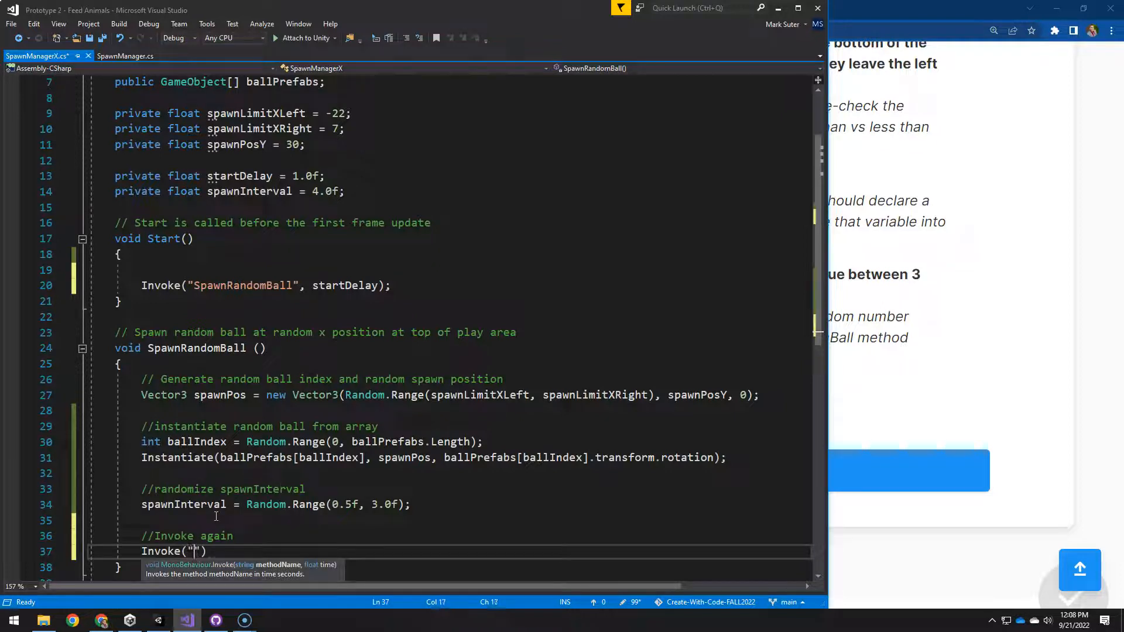
text(SpawnRandomB)
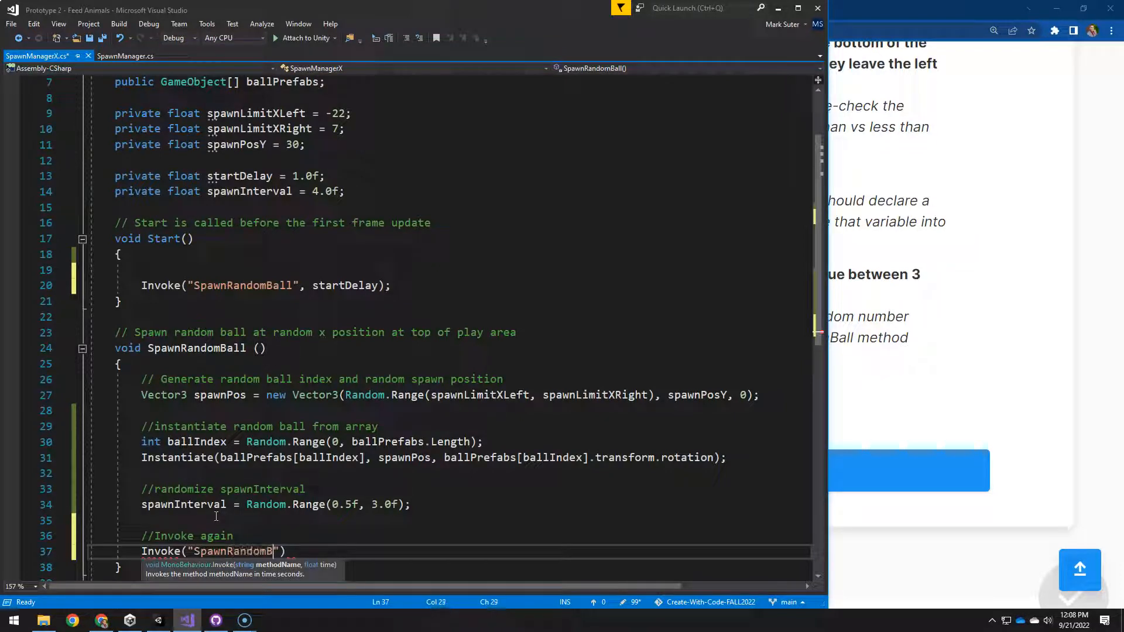
text(all",)
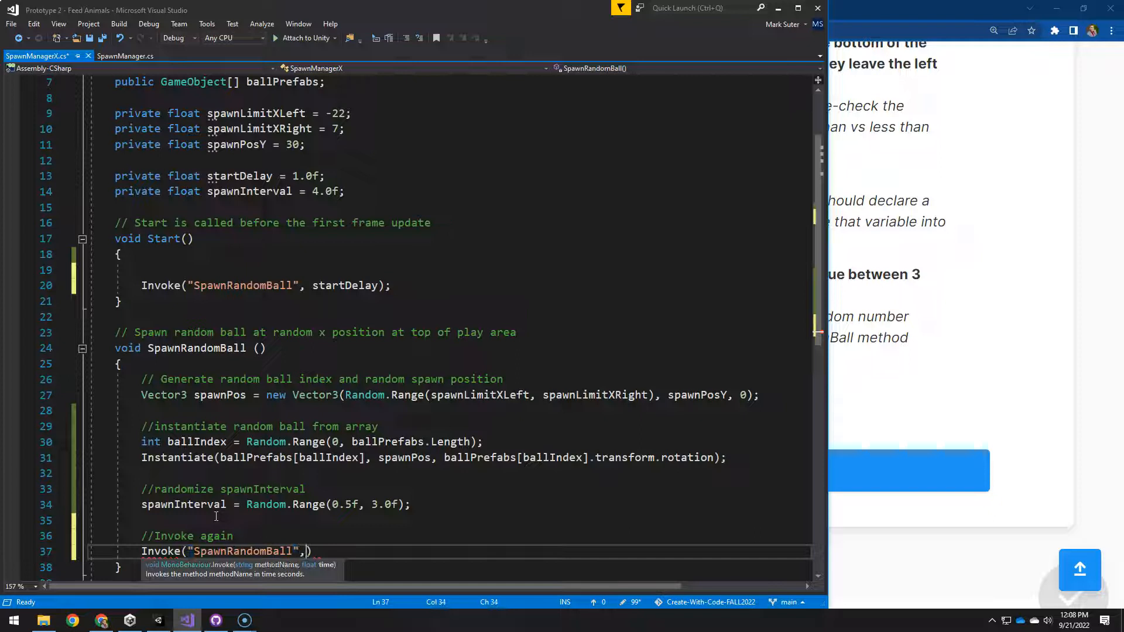
text(spawnInterval)
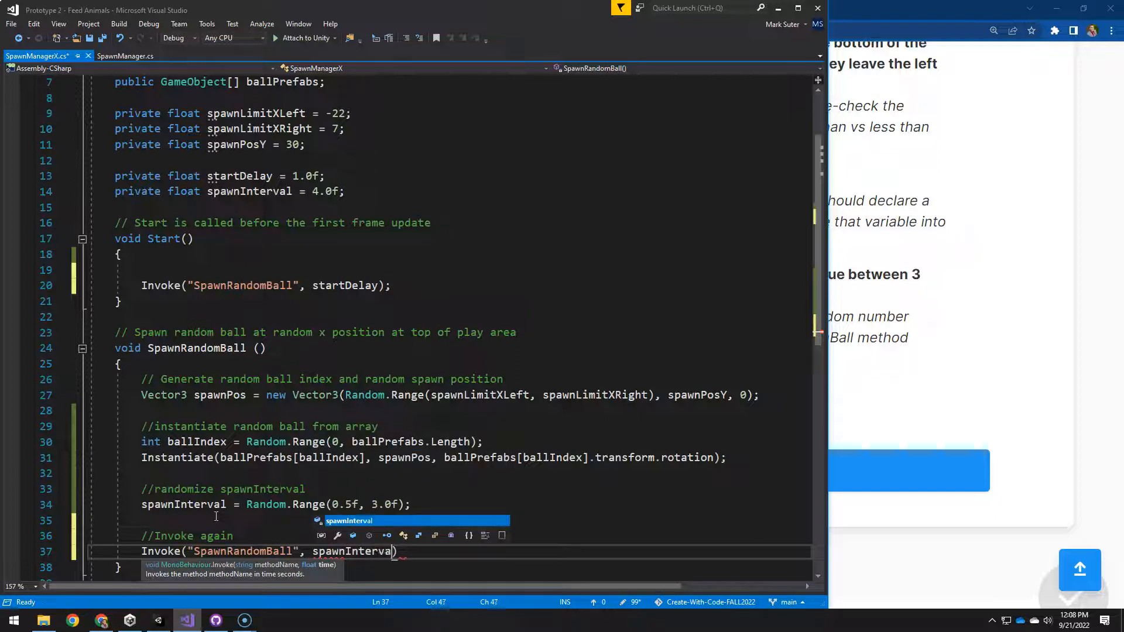
text(l);)
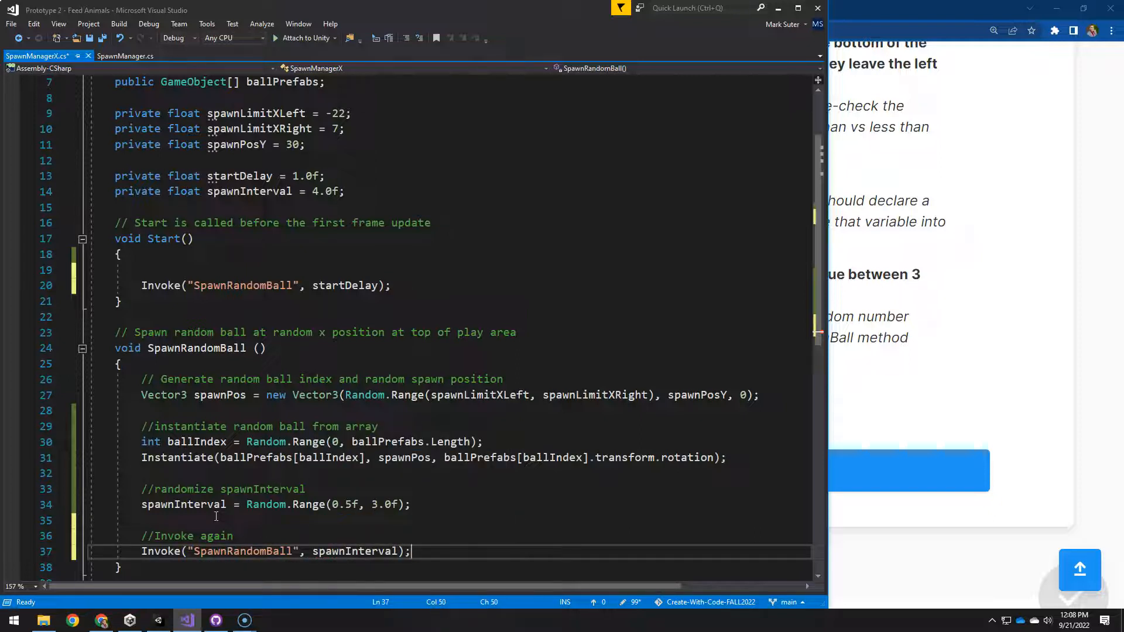
mouse_move(347, 285)
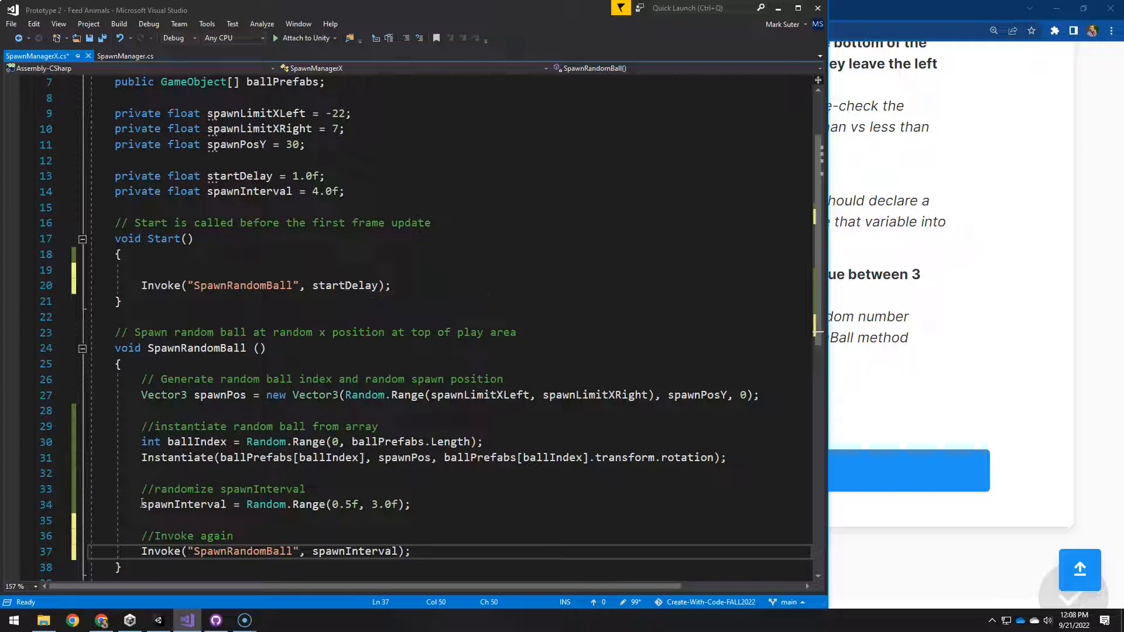
double_click(183, 504)
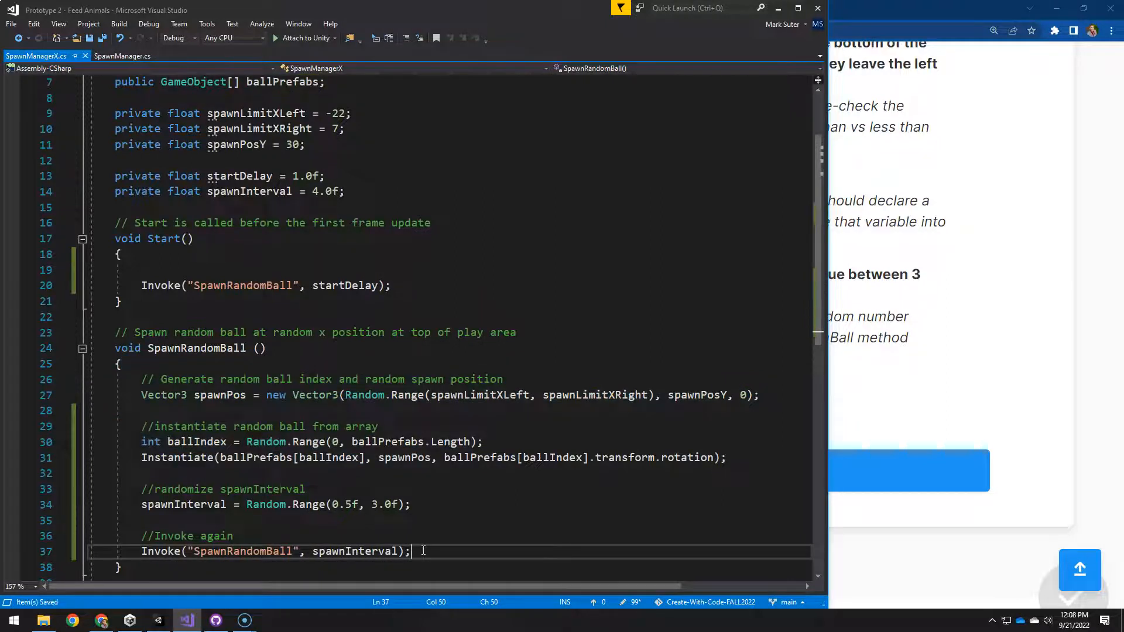
mouse_move(446, 489)
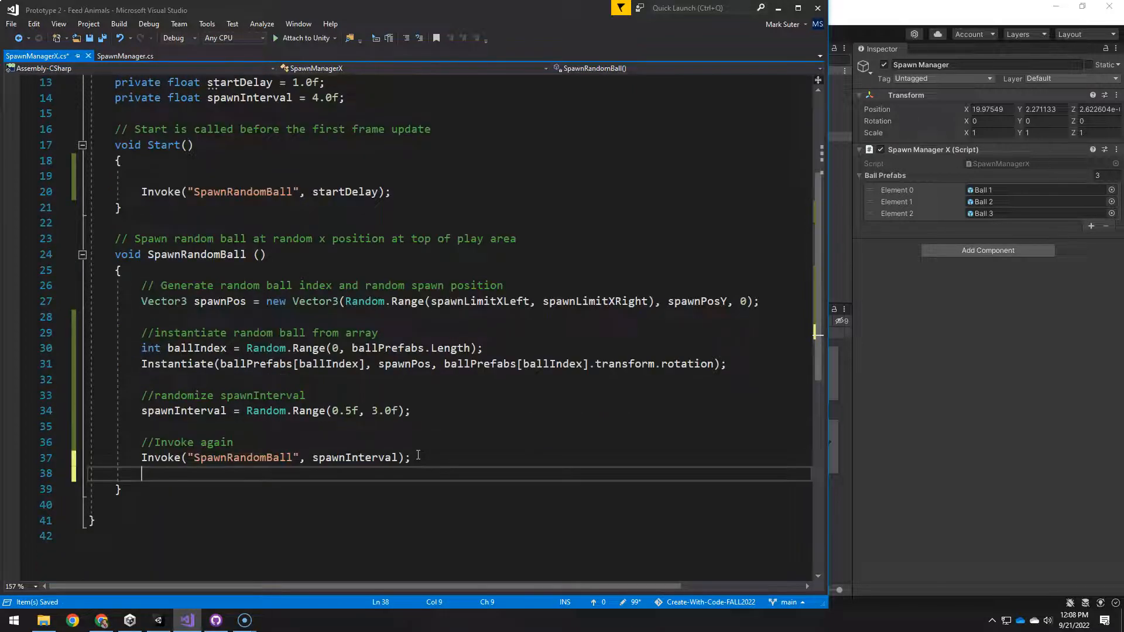
Add a Debug.Log("spawnInterval") line after the re-invoke call.
text(Debug.)
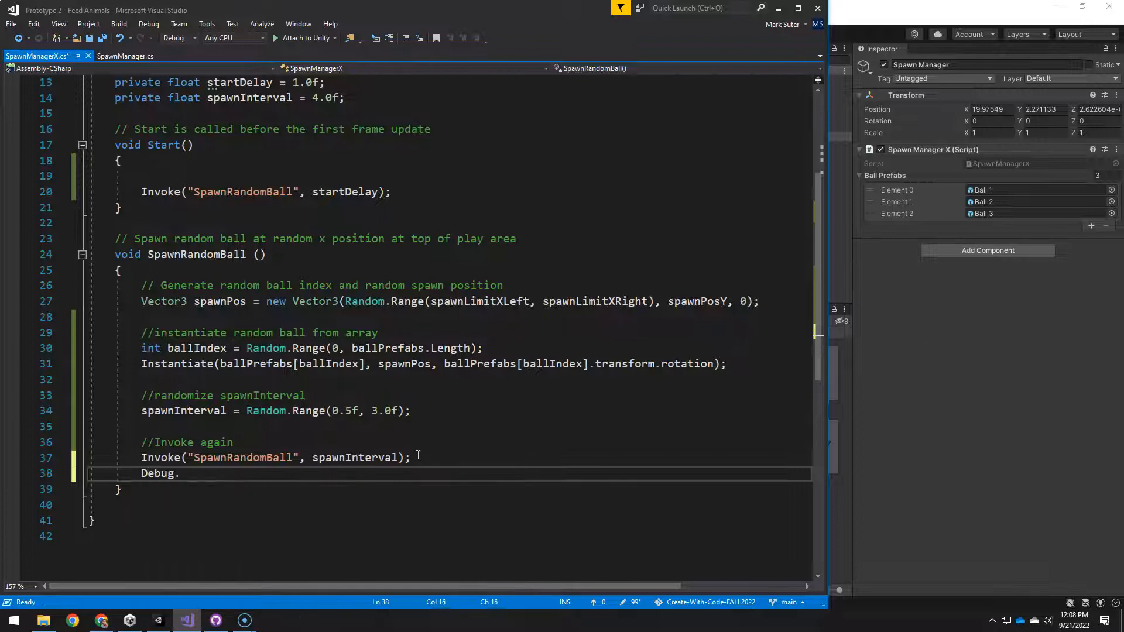
text(Log(""))
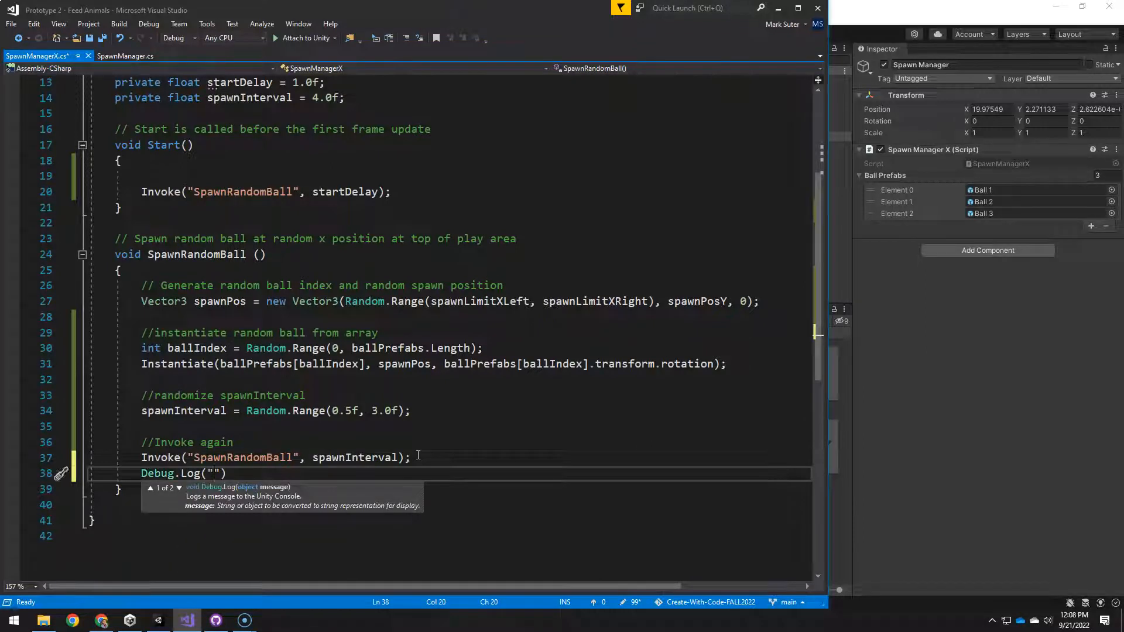
text(Spaw)
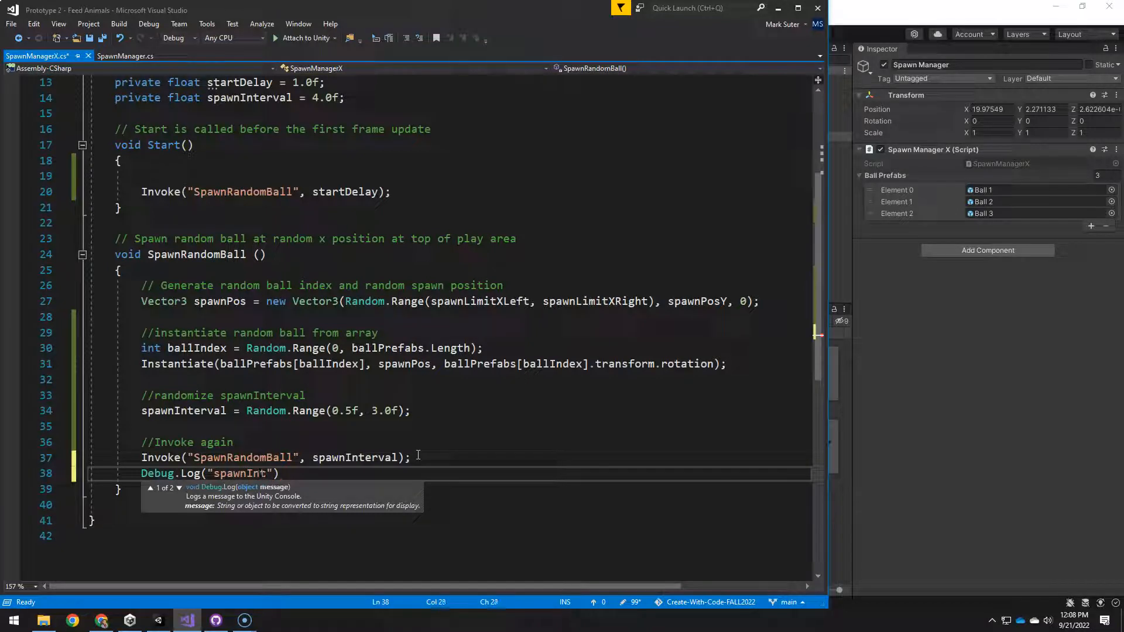
text(erval)
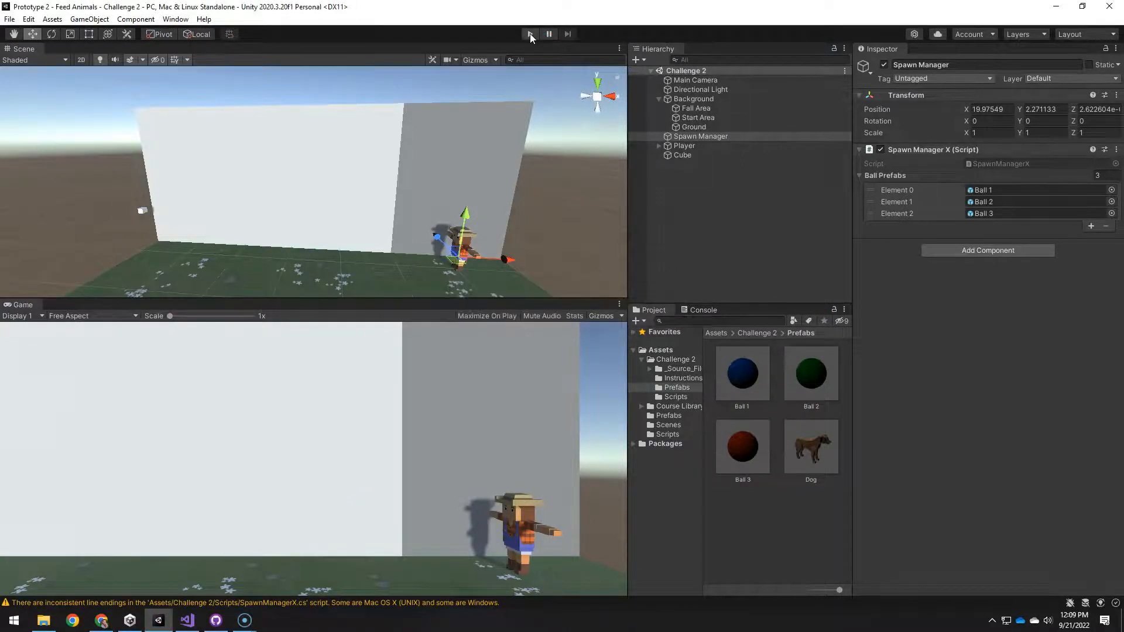
Show the Console and enter Play mode to test random ball spawning.
click(704, 309)
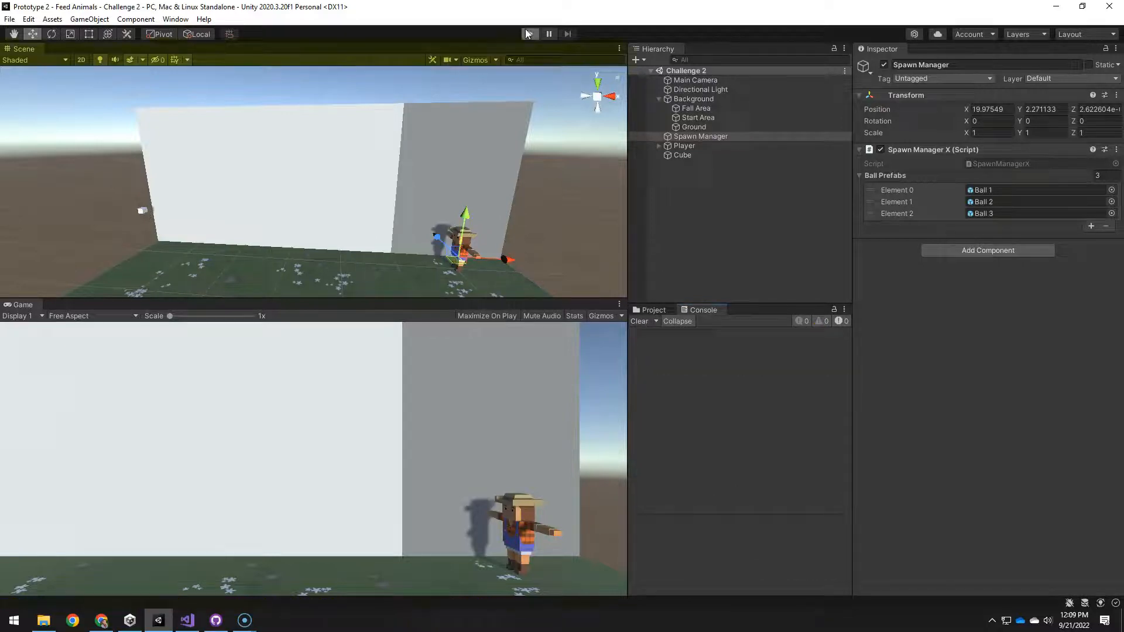
click(529, 33)
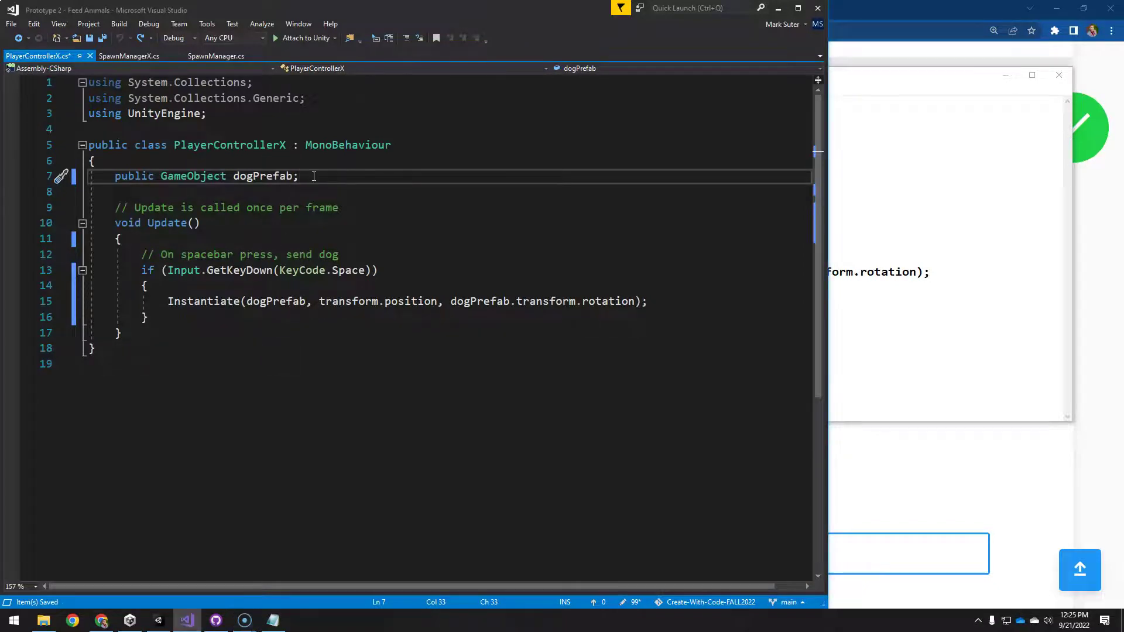
Declare a public fireDelay float and subtract 0.1f from it each frame in Update.
text(public fl)
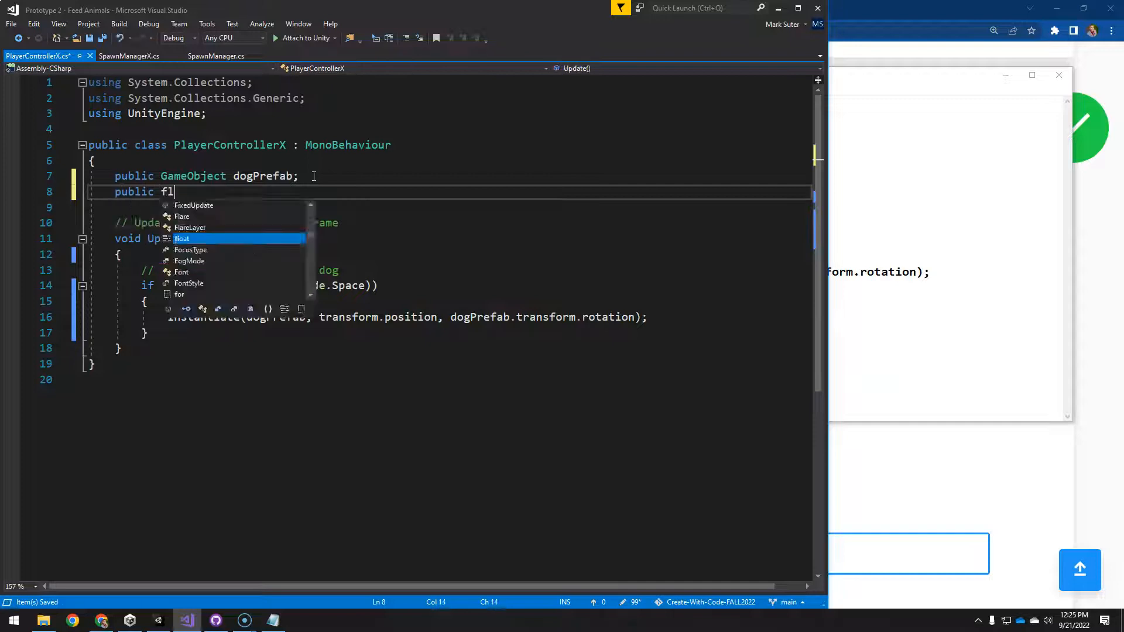
text(oat fireDe)
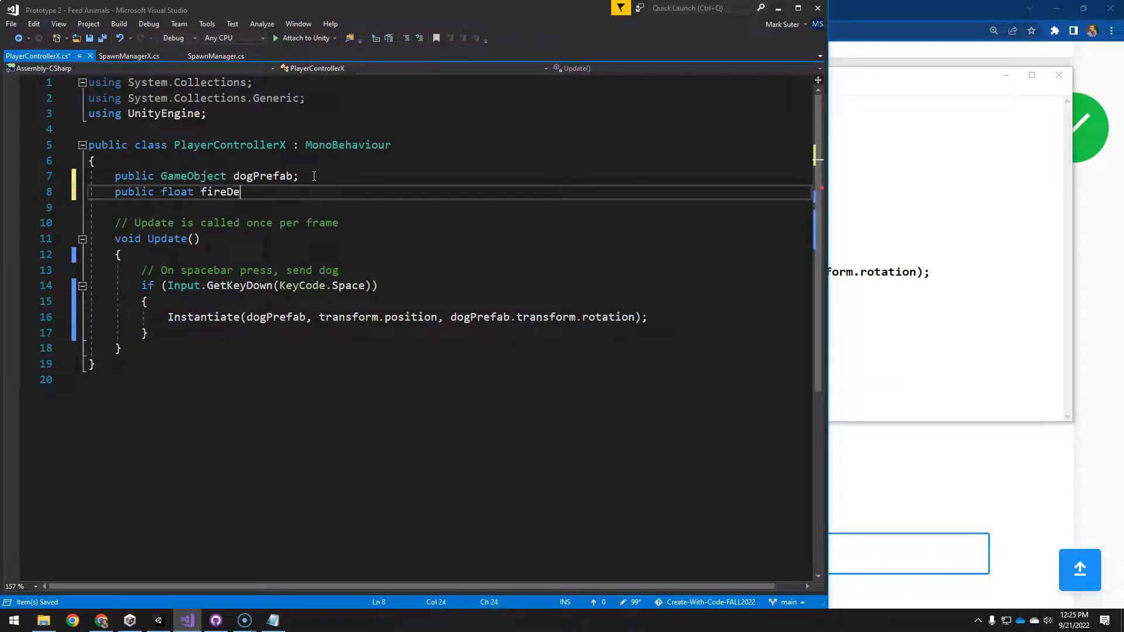
text(lay;)
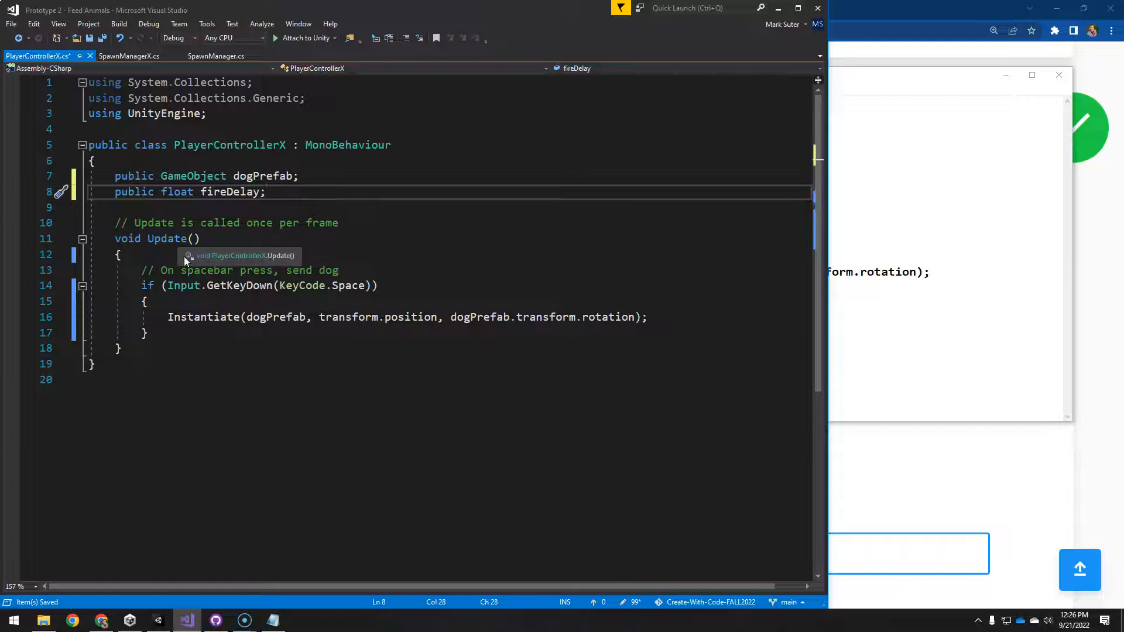
mouse_move(174, 254)
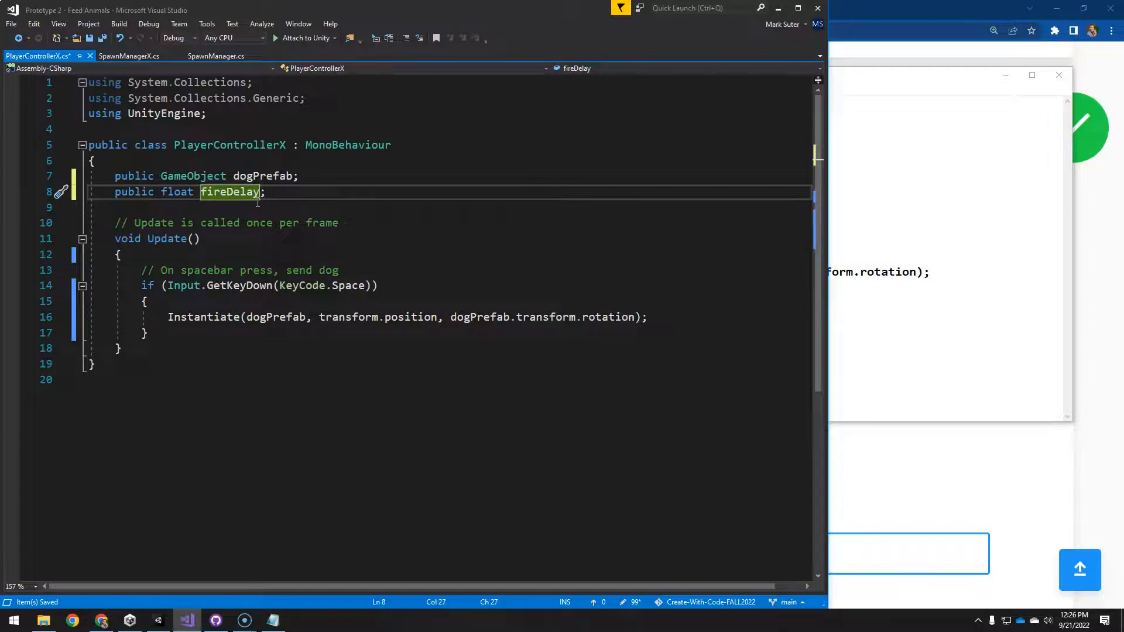
text(= 60.0)
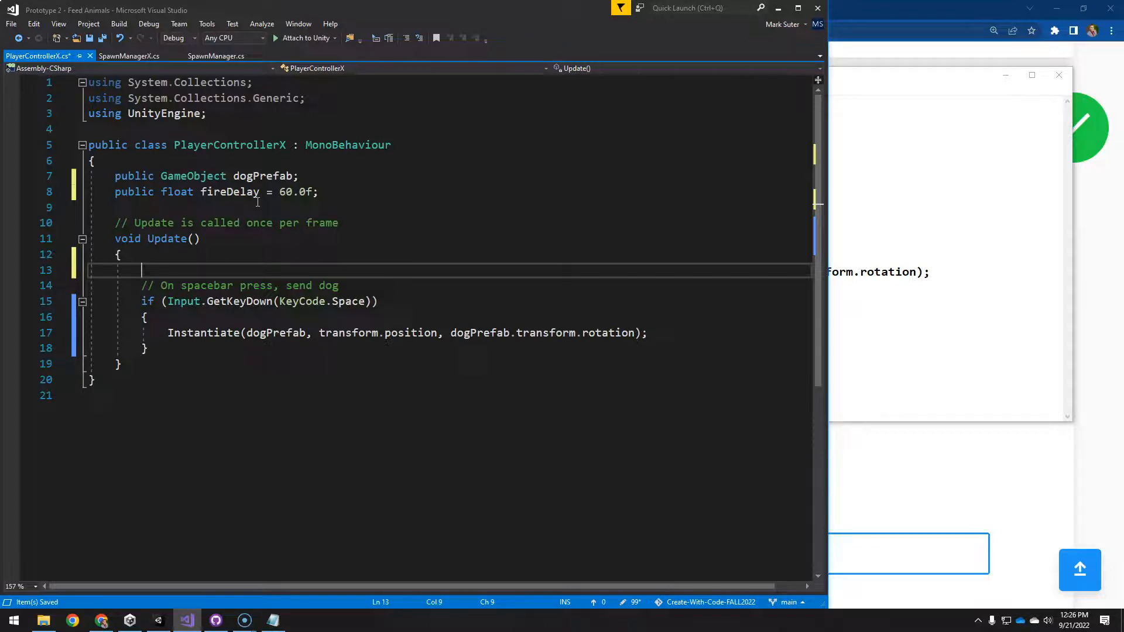
text(fired)
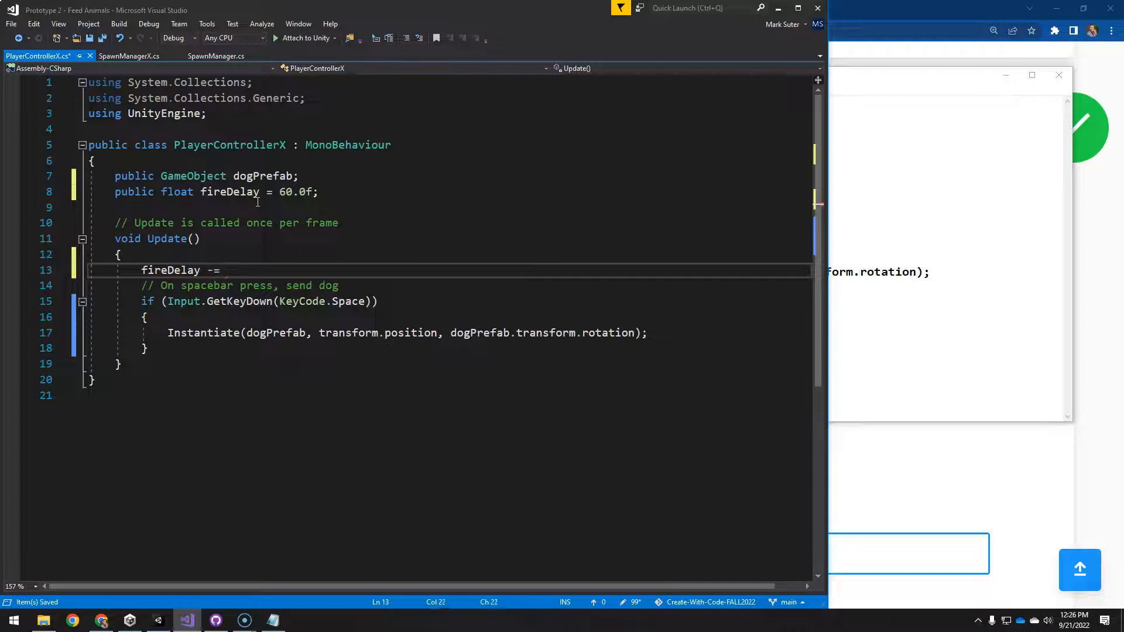
text(0.1f;)
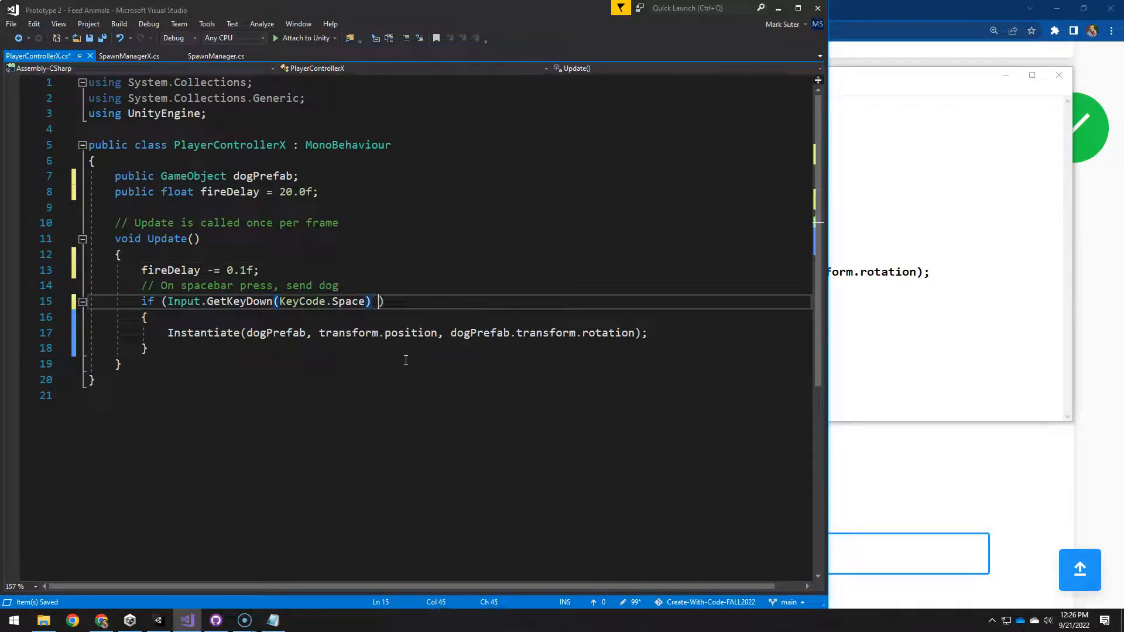
Require fireDelay <= 0.0f to send a dog, and reset fireDelay to 20.0f afterwards.
text(&&)
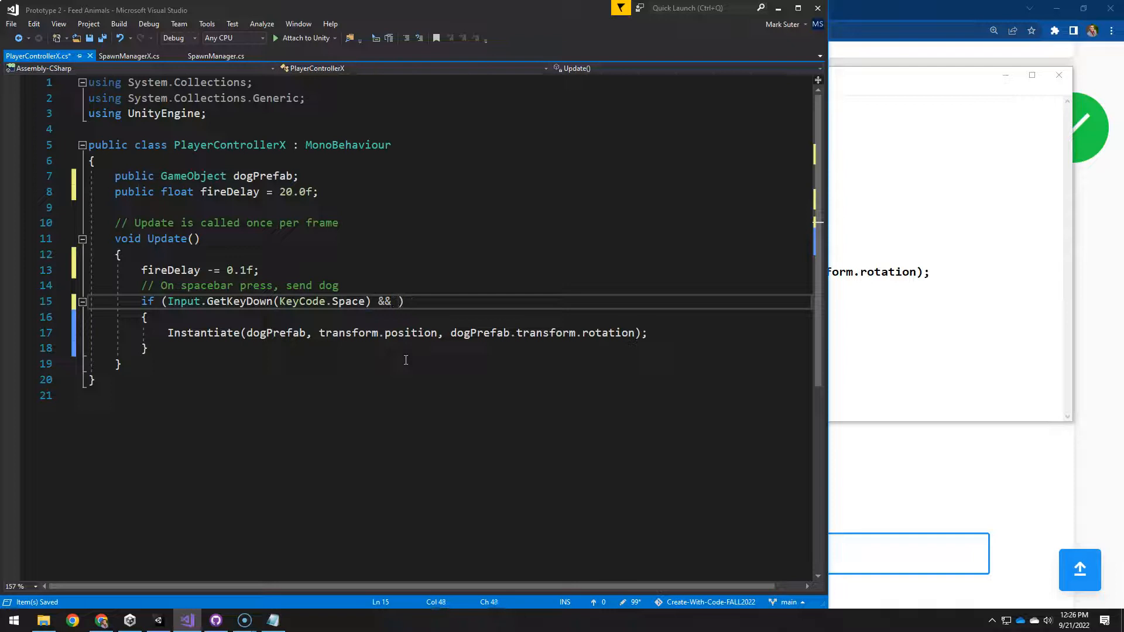
text(fireDelay)
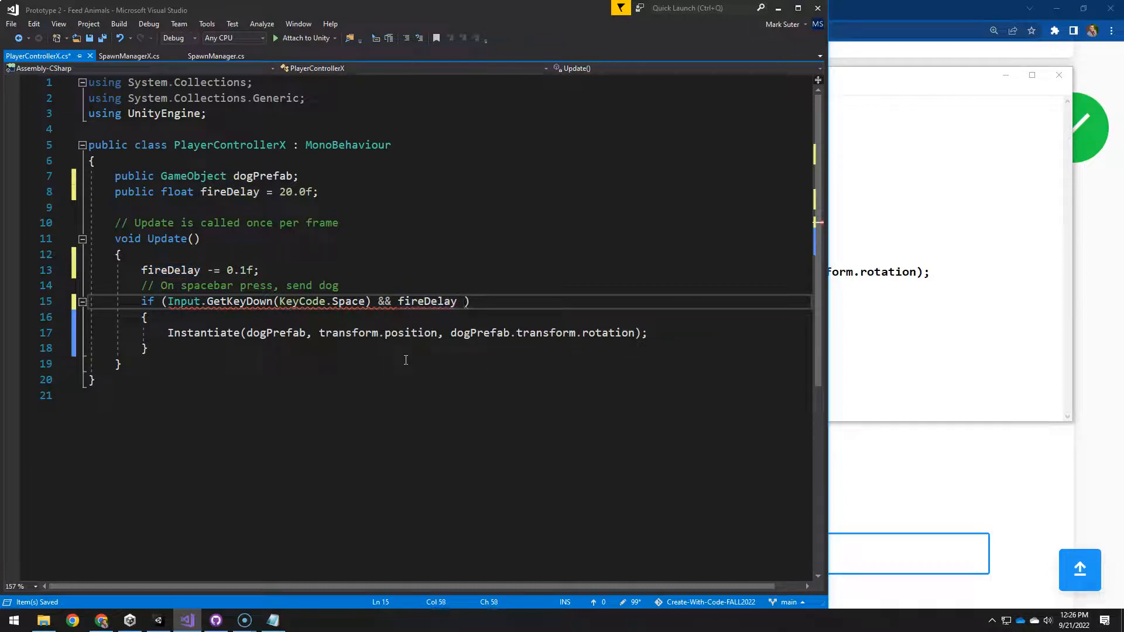
text(<=)
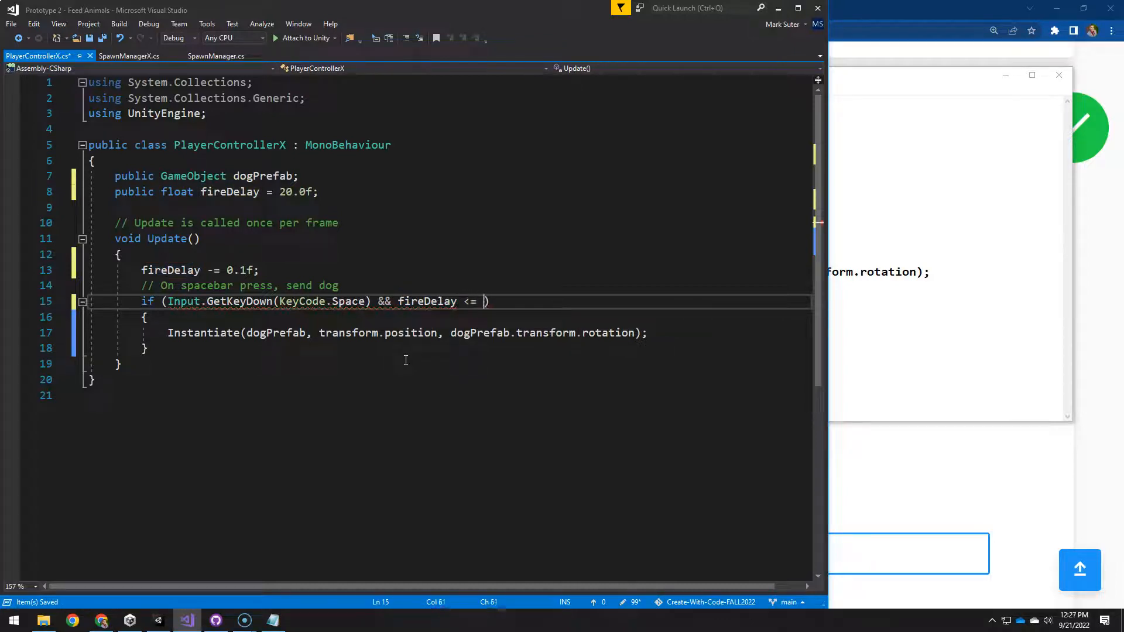
text(0.0f)
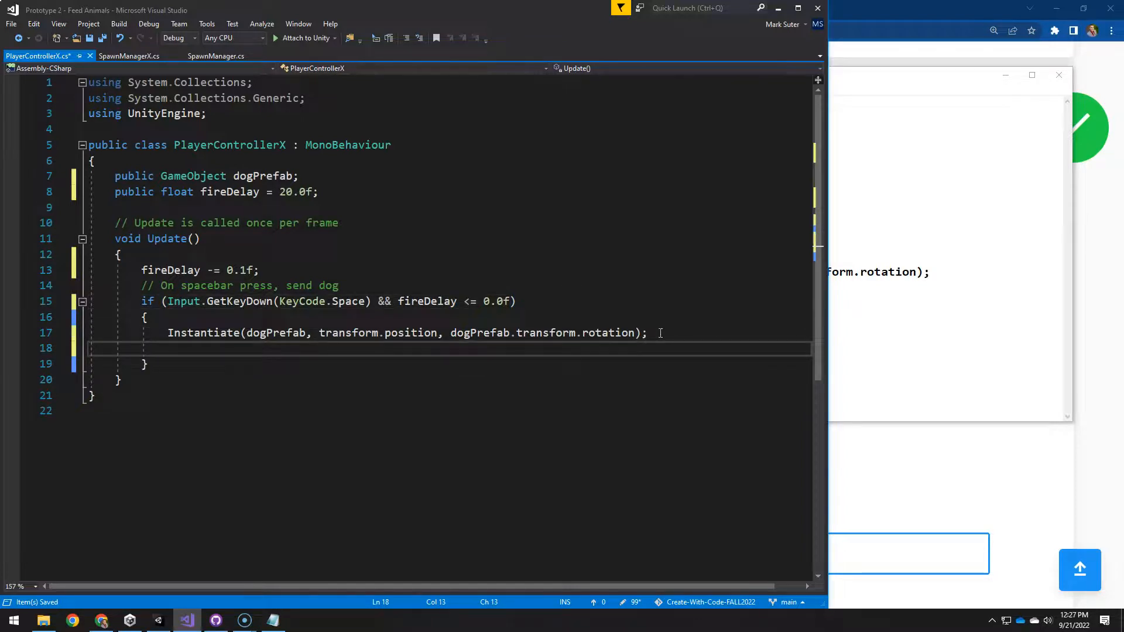
text(fireDelay = 20.0)
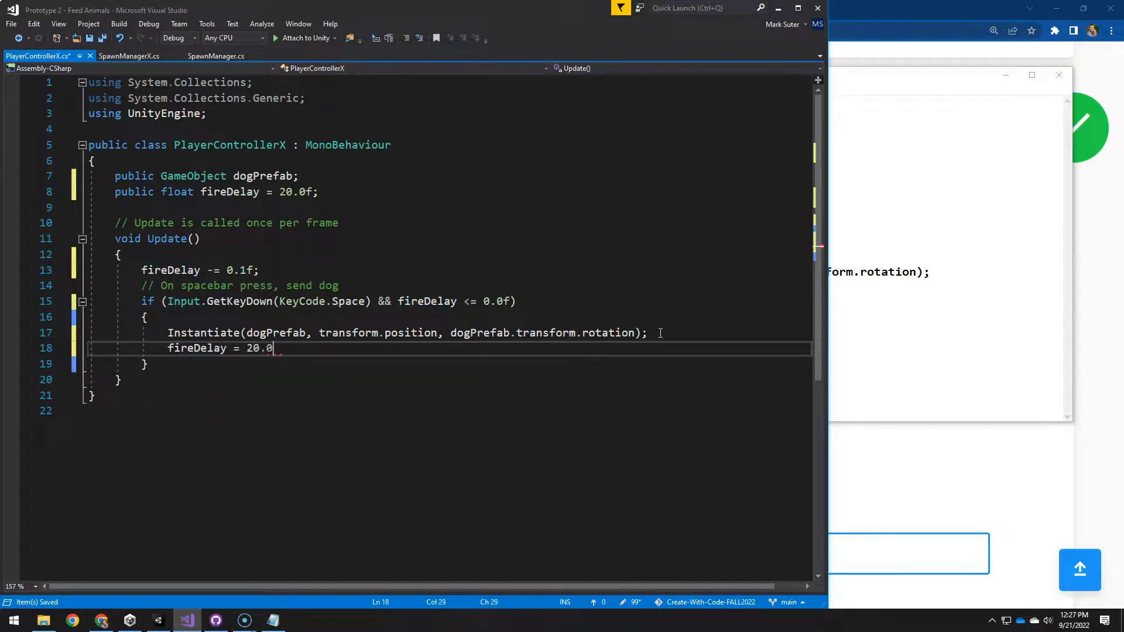
text(f;)
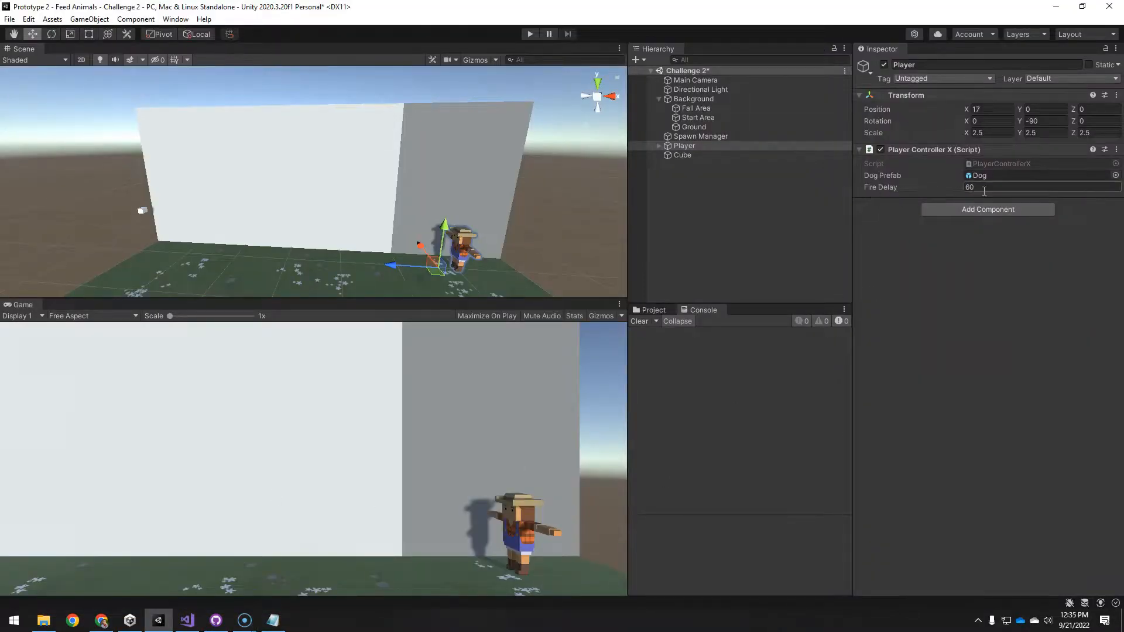
Set the Player's Fire Delay to 20 and play-test the dog cooldown.
text(20)
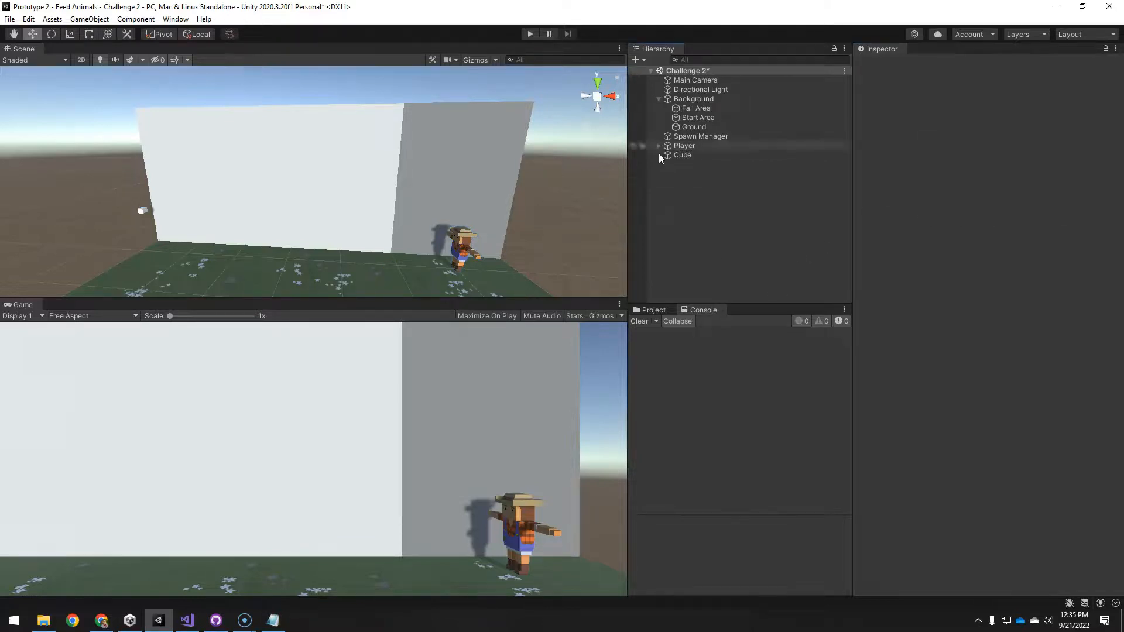
click(530, 32)
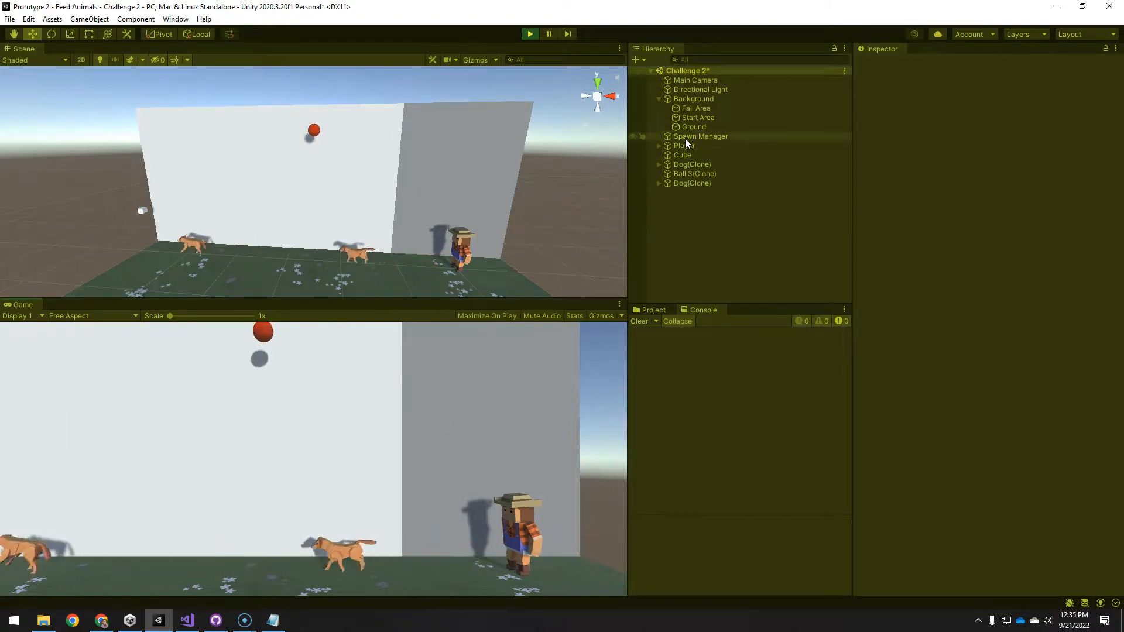
click(684, 145)
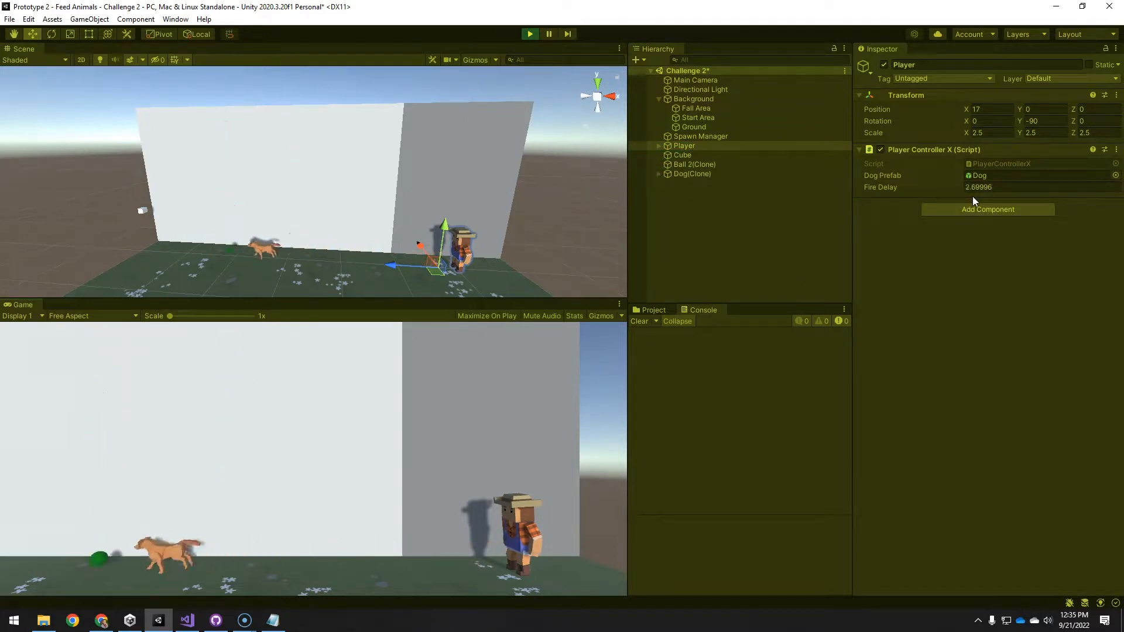
click(529, 33)
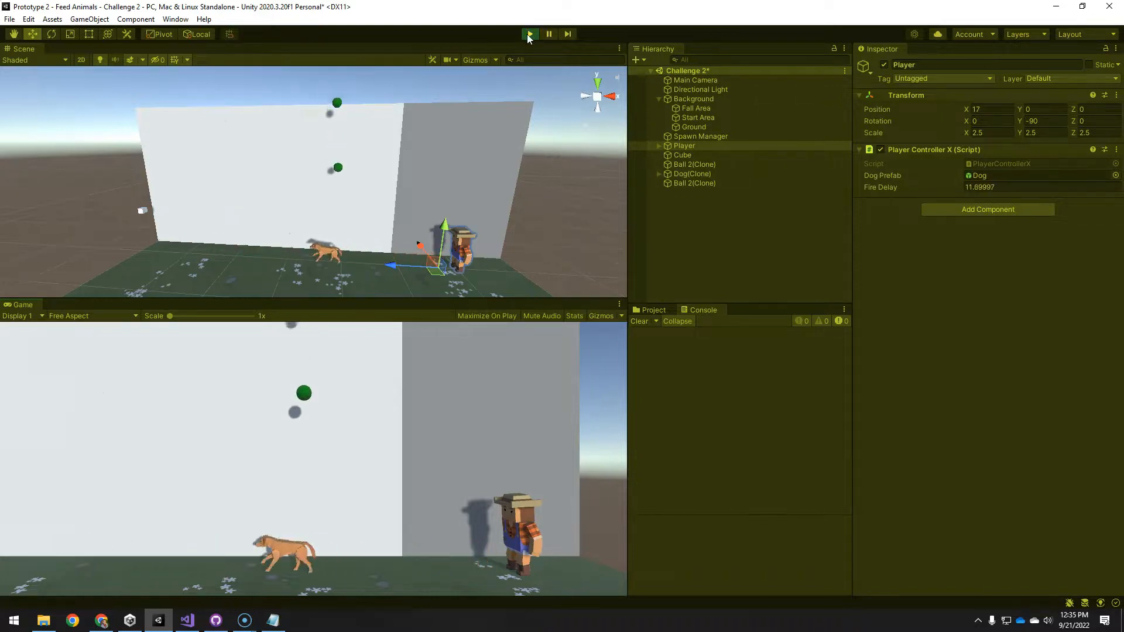
Lower Fire Delay to 10 and test sending dogs again.
click(530, 33)
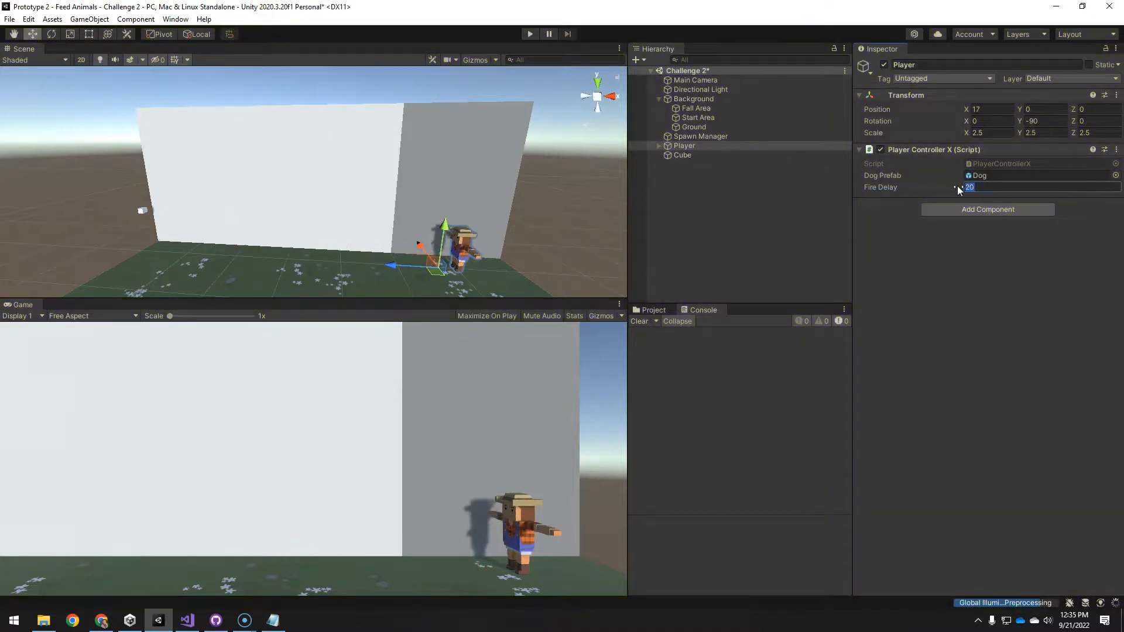
text(10)
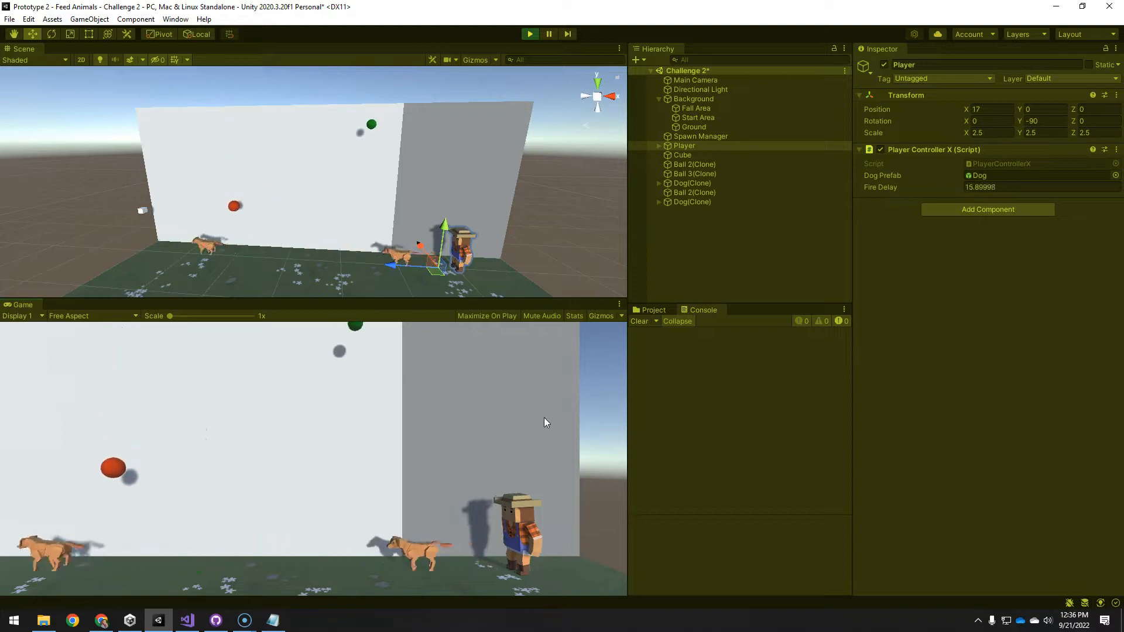
click(530, 32)
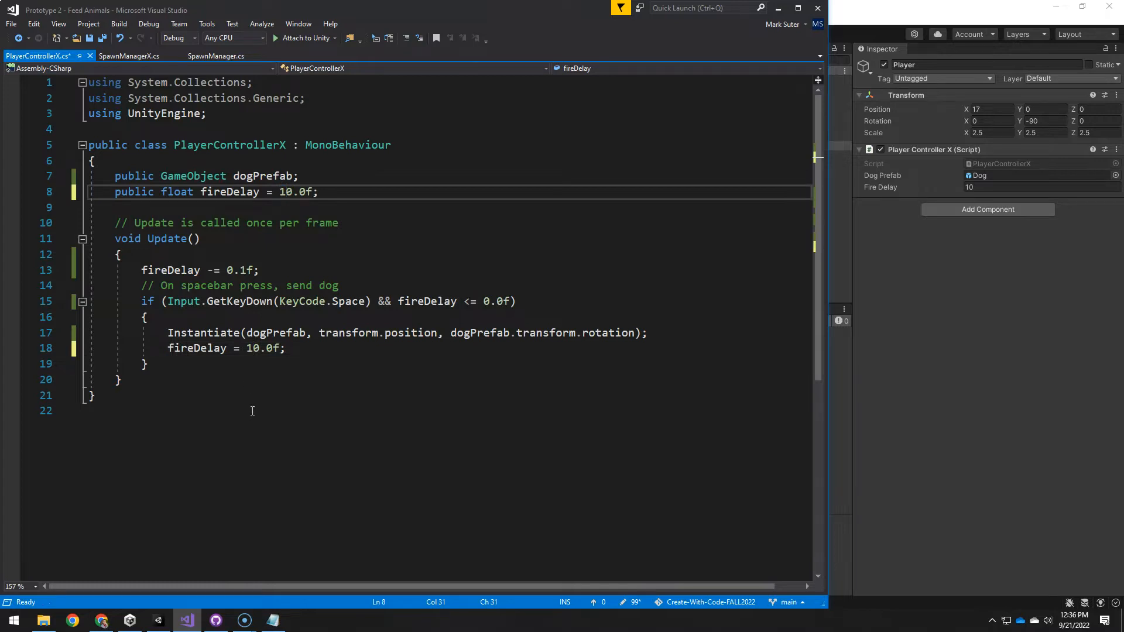
Play-test the 10-second cooldown, then return to the Unity Learn tutorial page.
click(129, 621)
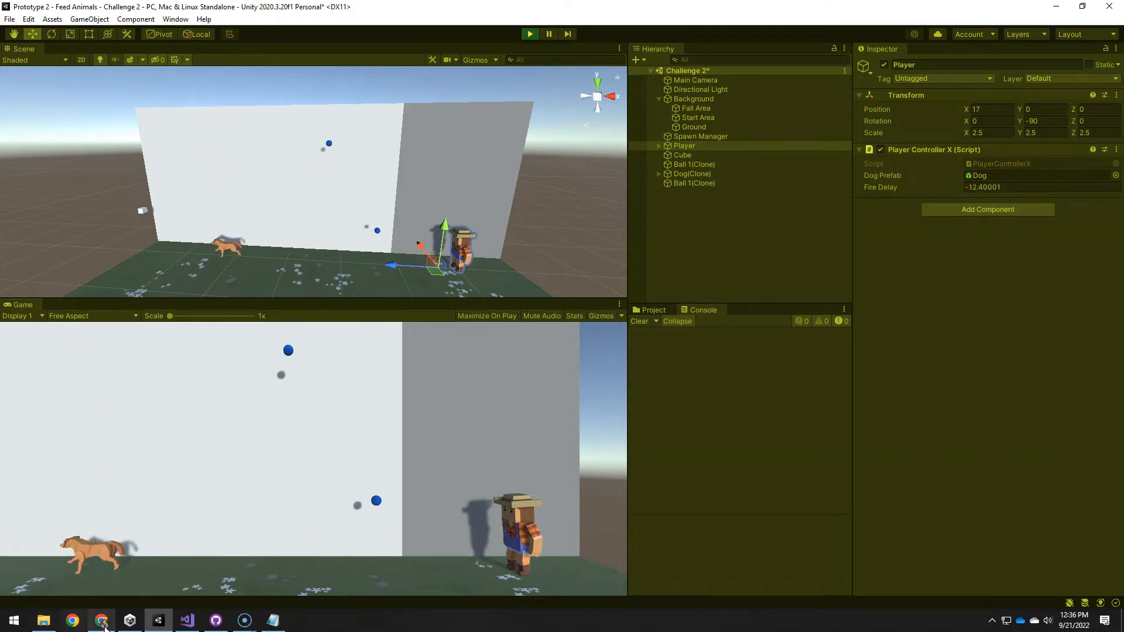
click(101, 619)
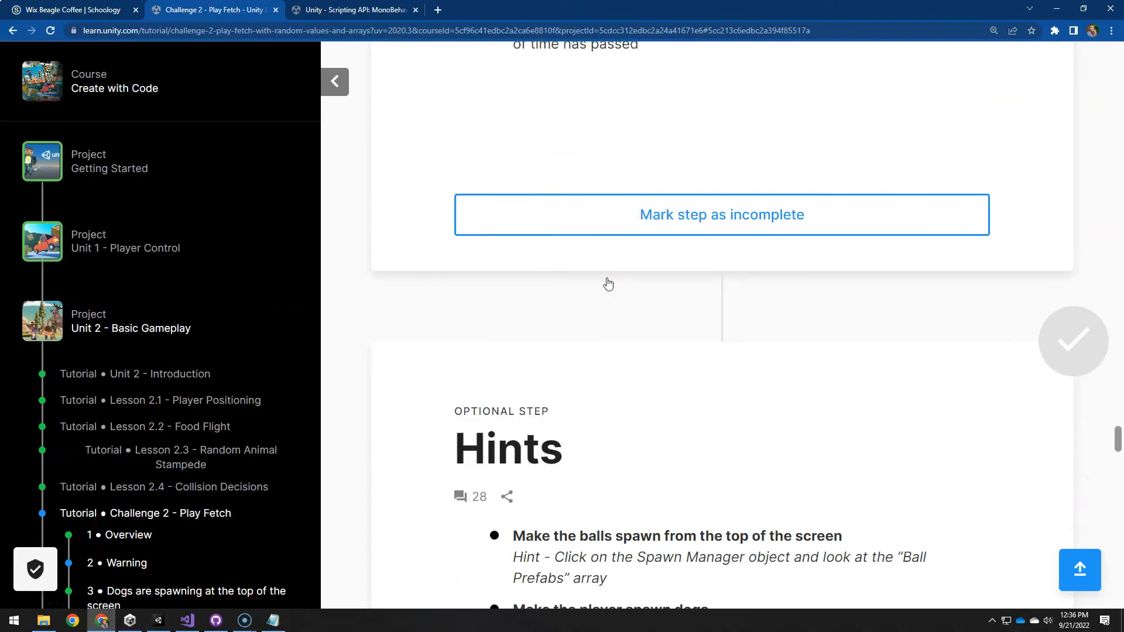